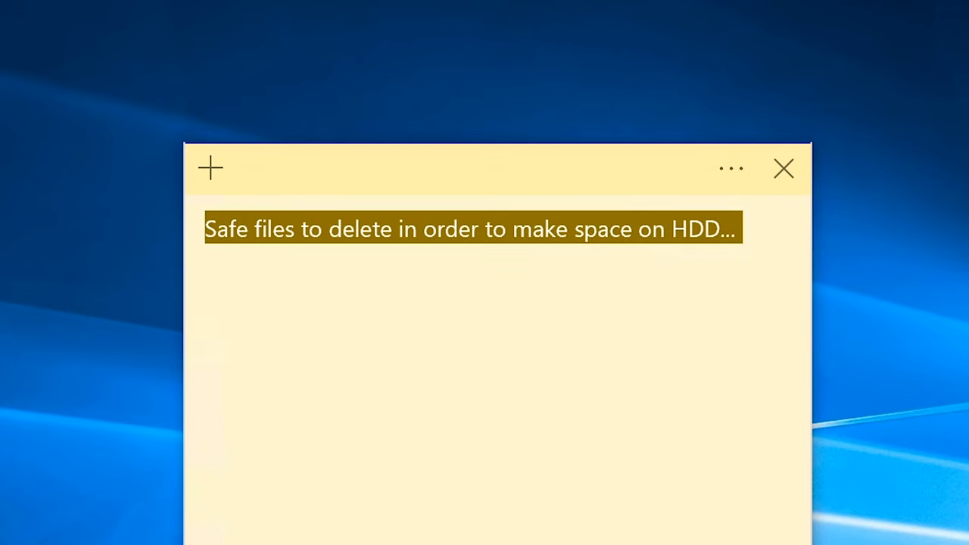
- Type the question about deleting appdata/apple computer/mobilesync/backup, highlighting its opening and folder path
{"action": "left_click", "coordinate": [730, 229]}
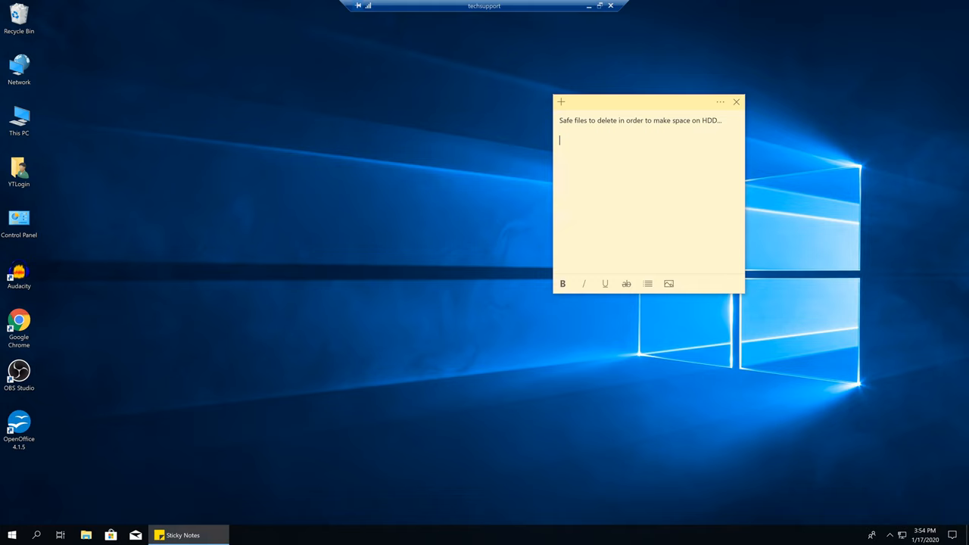
{"action": "type", "text": "hey man i got a question, can i delete appdata/apple compute/mobilesync/backup/-there are two folders, can i delete what it is inside of them ? cose it's like 24gigs+"}
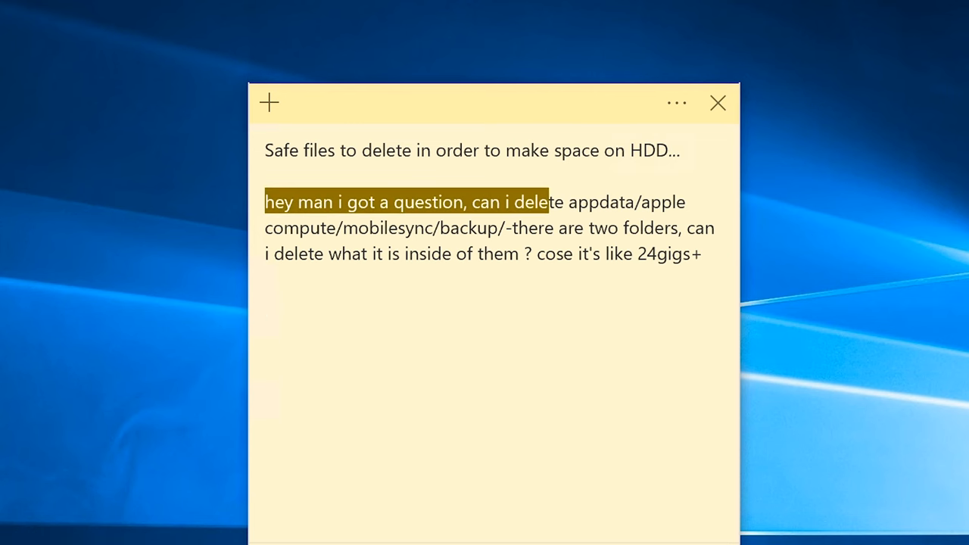
{"action": "left_click_drag", "start_coordinate": [545, 201], "coordinate": [491, 202]}
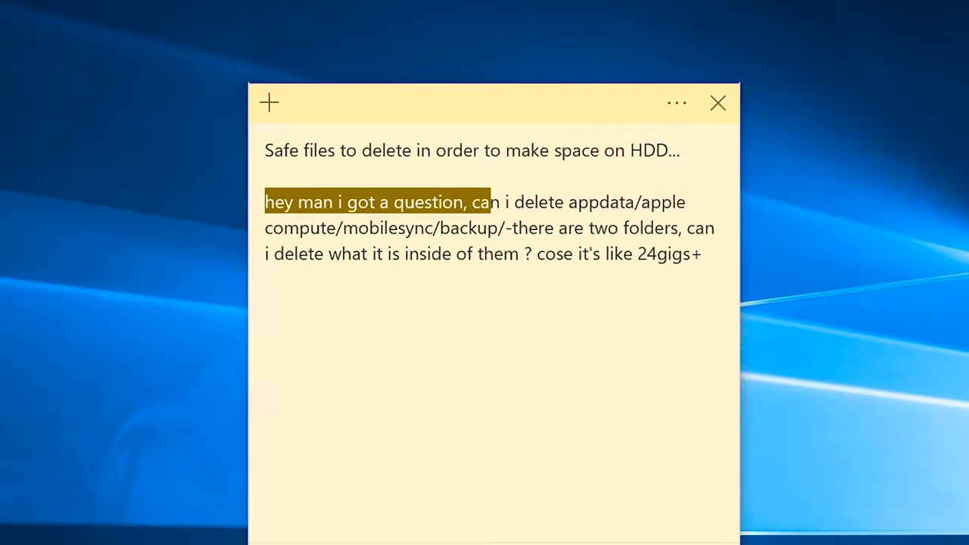
{"action": "left_click_drag", "start_coordinate": [478, 202], "coordinate": [508, 228]}
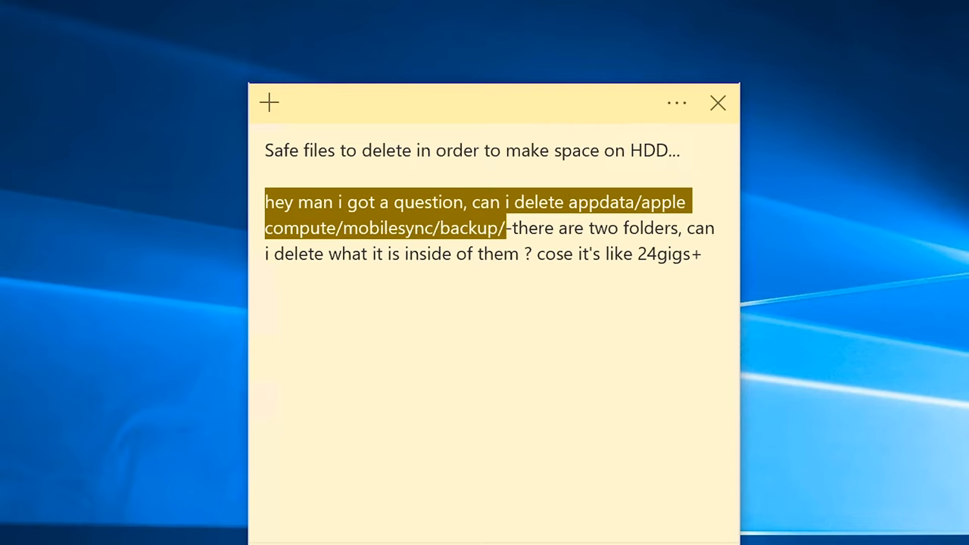
{"action": "double_click", "coordinate": [649, 228]}
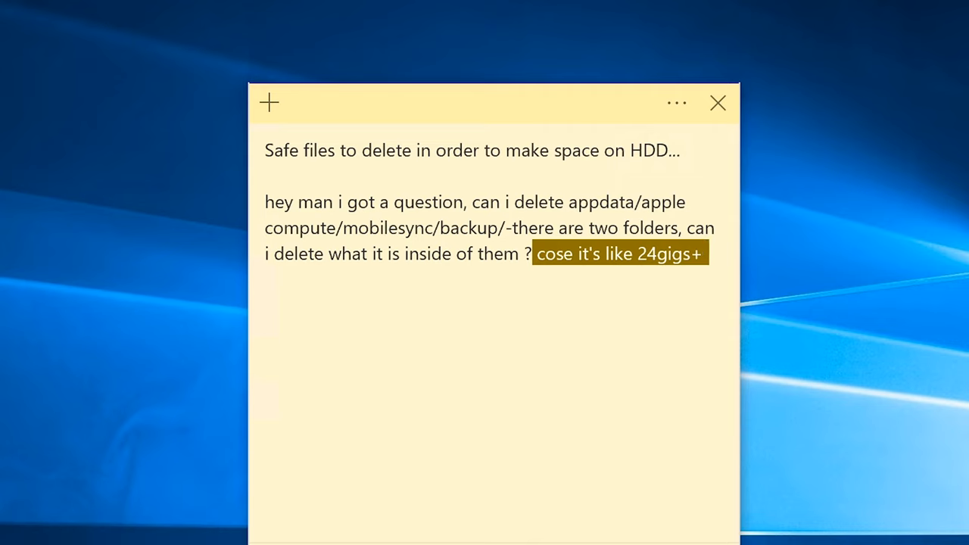
{"action": "left_click", "coordinate": [648, 254]}
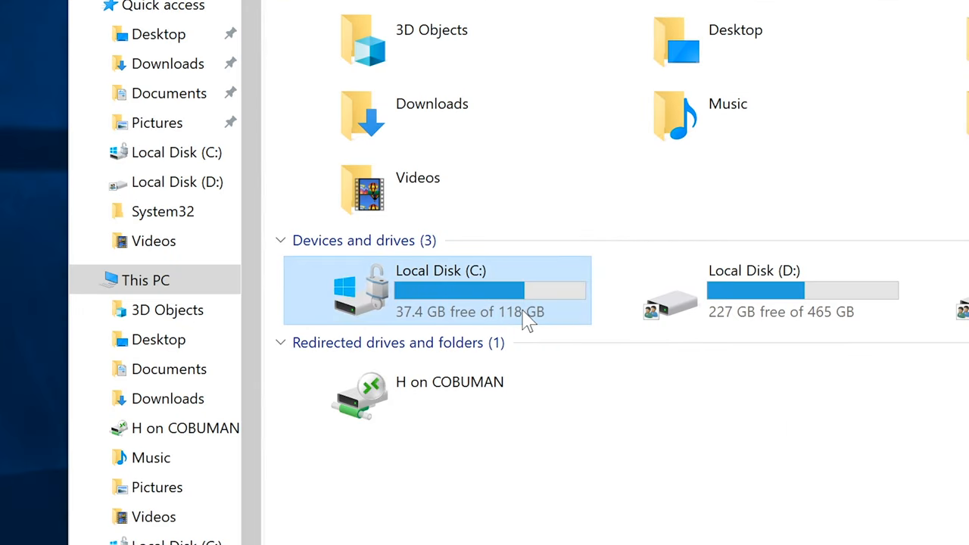
{"action": "mouse_move", "coordinate": [424, 322]}
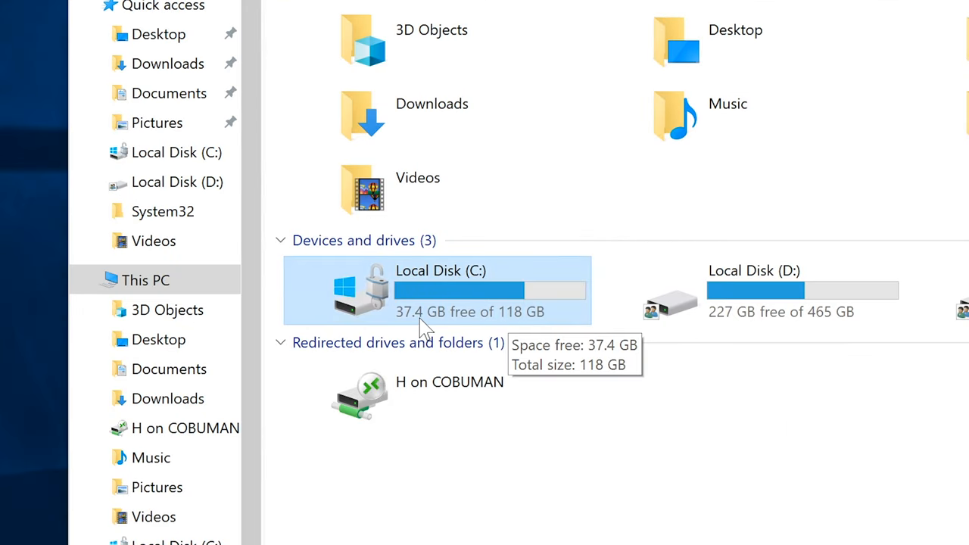
{"action": "mouse_move", "coordinate": [496, 292]}
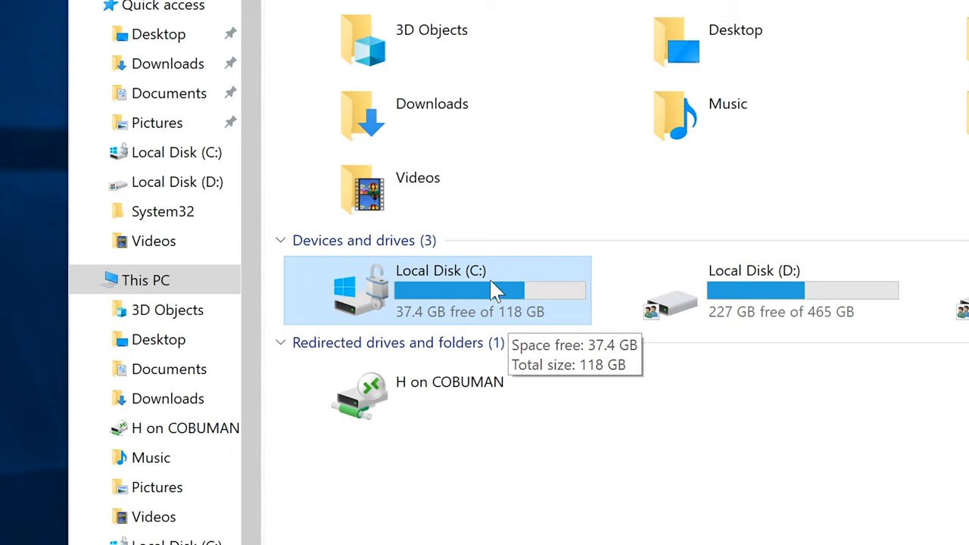
{"action": "mouse_move", "coordinate": [447, 299]}
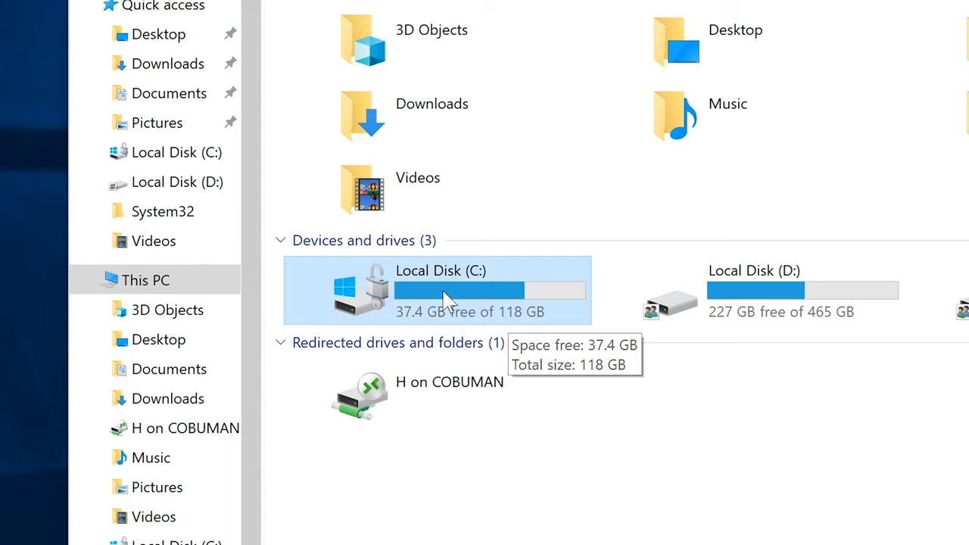
{"action": "mouse_move", "coordinate": [477, 290]}
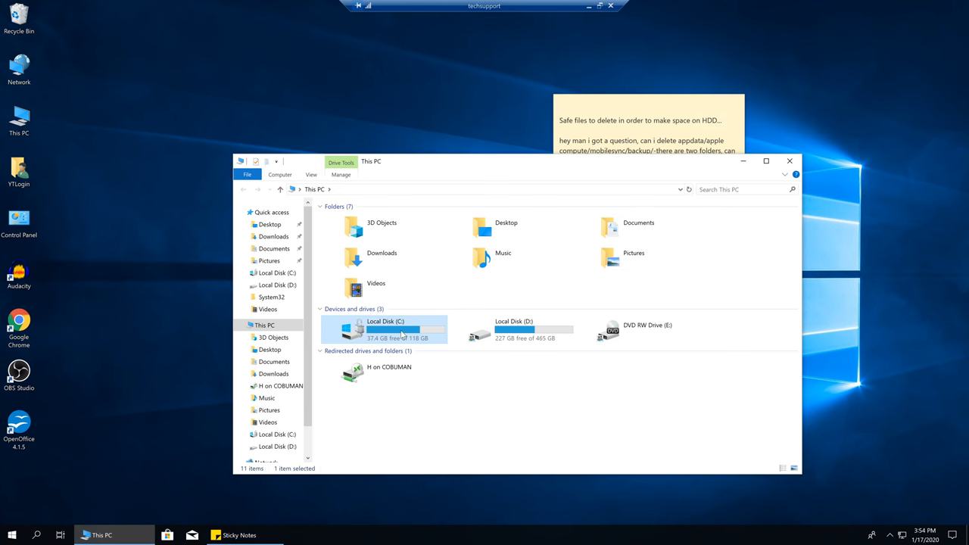
{"action": "mouse_move", "coordinate": [383, 330]}
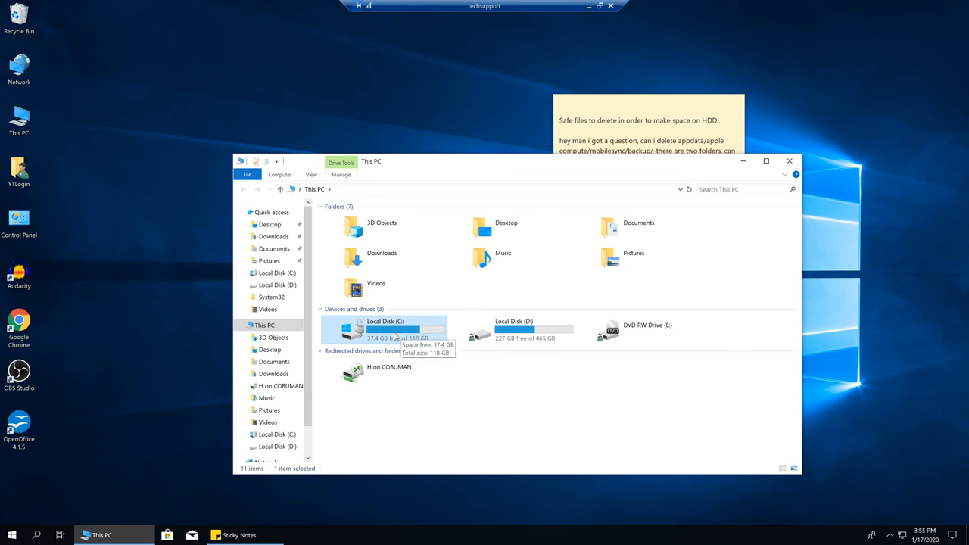
{"action": "mouse_move", "coordinate": [428, 279]}
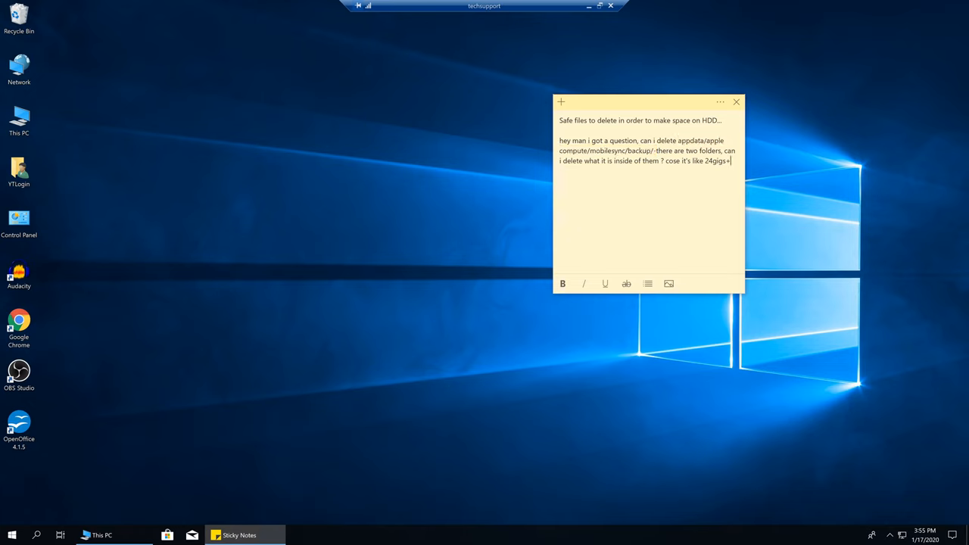
- Restore the This PC window from the taskbar and select Local Disk (C:) at 37.4 GB free
{"action": "double_click", "coordinate": [717, 161]}
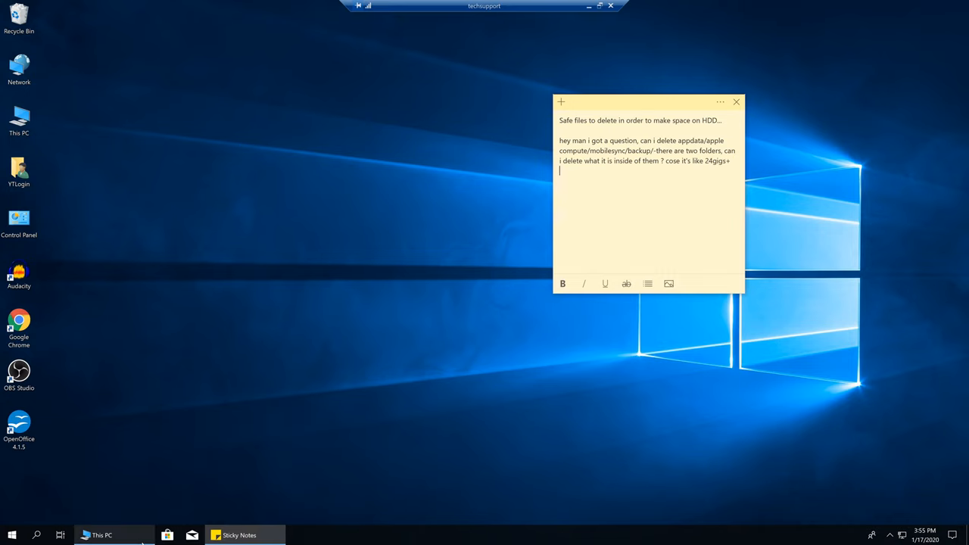
{"action": "left_click", "coordinate": [103, 536]}
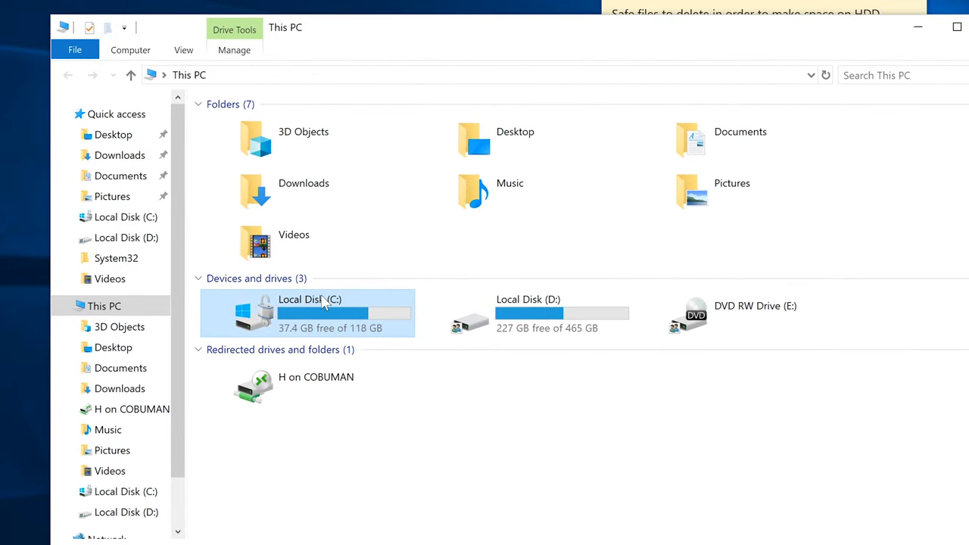
{"action": "mouse_move", "coordinate": [318, 318]}
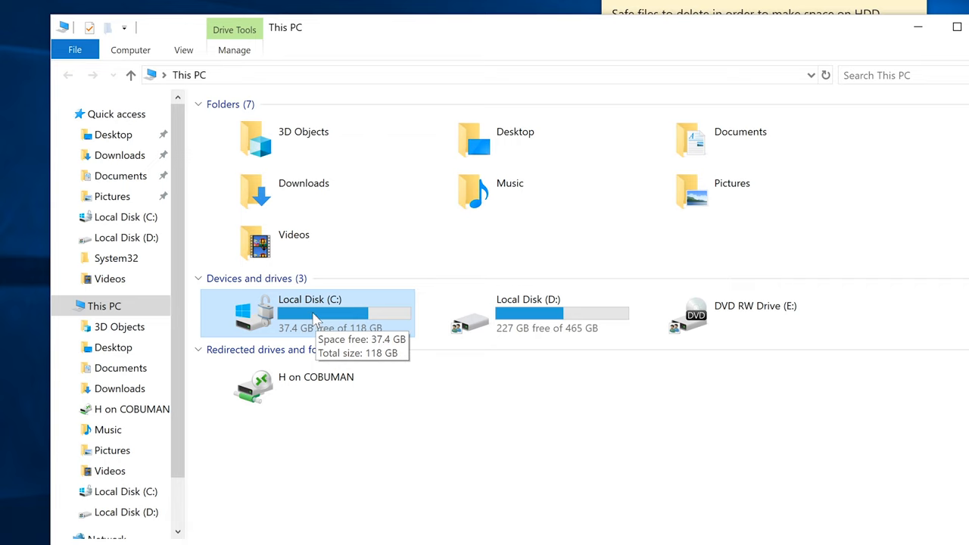
{"action": "left_click", "coordinate": [957, 27]}
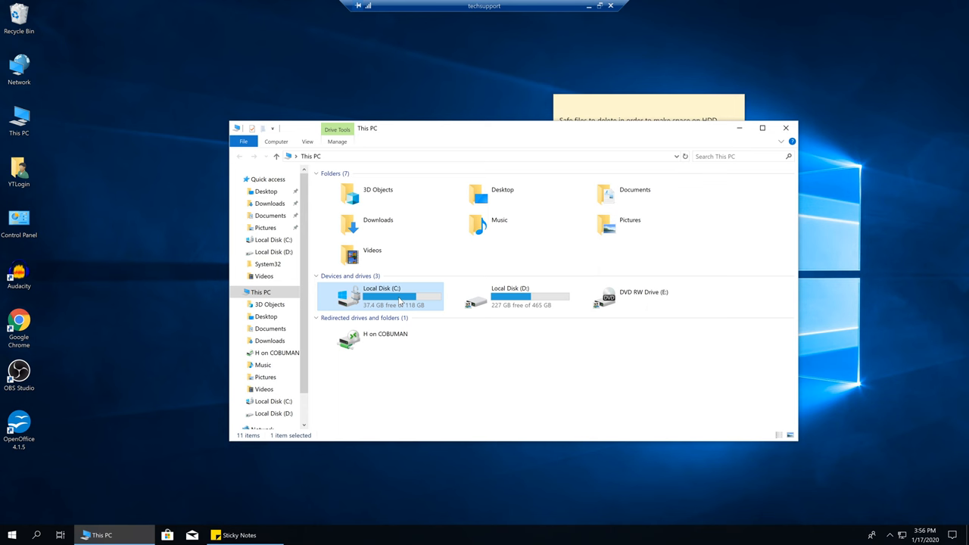
- Open Local Disk (C:) and select the Users folder among its top-level folders
{"action": "double_click", "coordinate": [380, 296]}
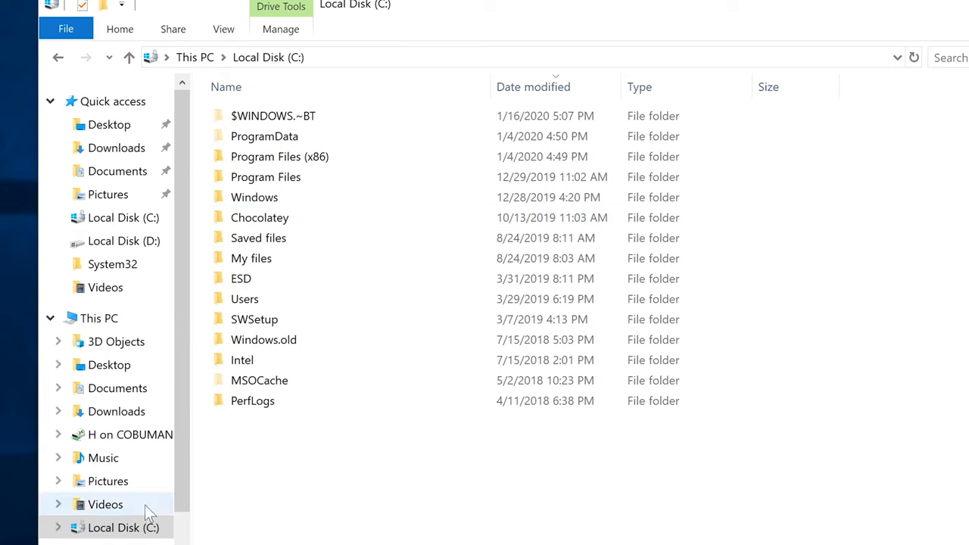
{"action": "left_click", "coordinate": [254, 319]}
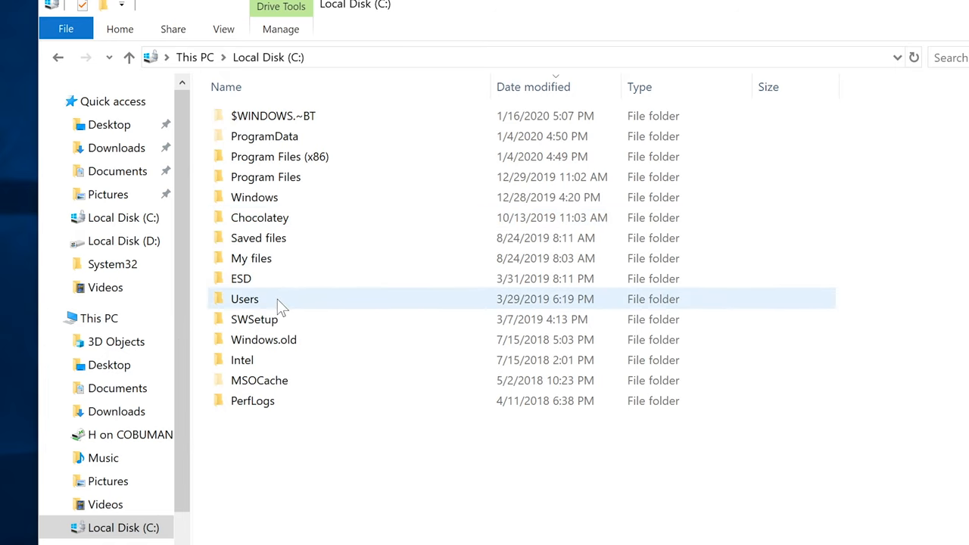
{"action": "mouse_move", "coordinate": [258, 298]}
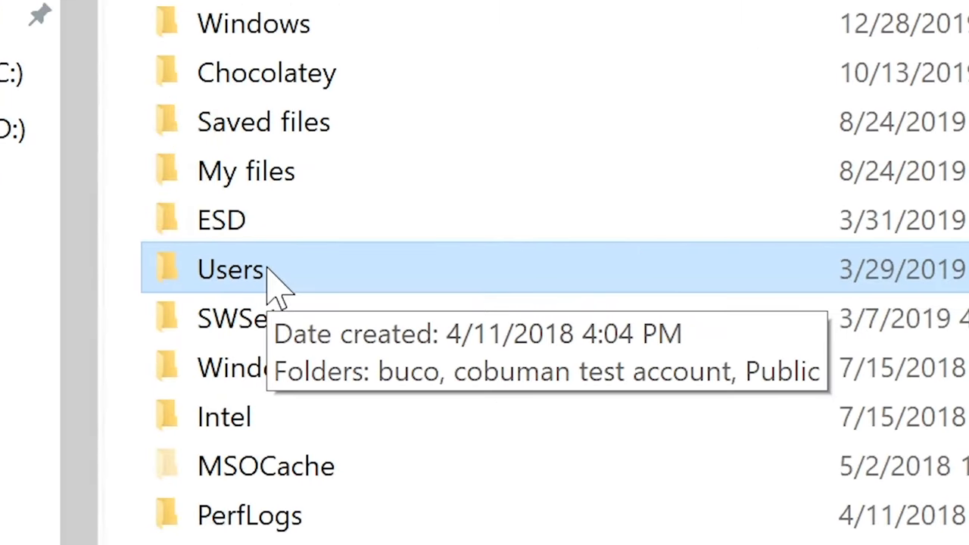
{"action": "mouse_move", "coordinate": [295, 292]}
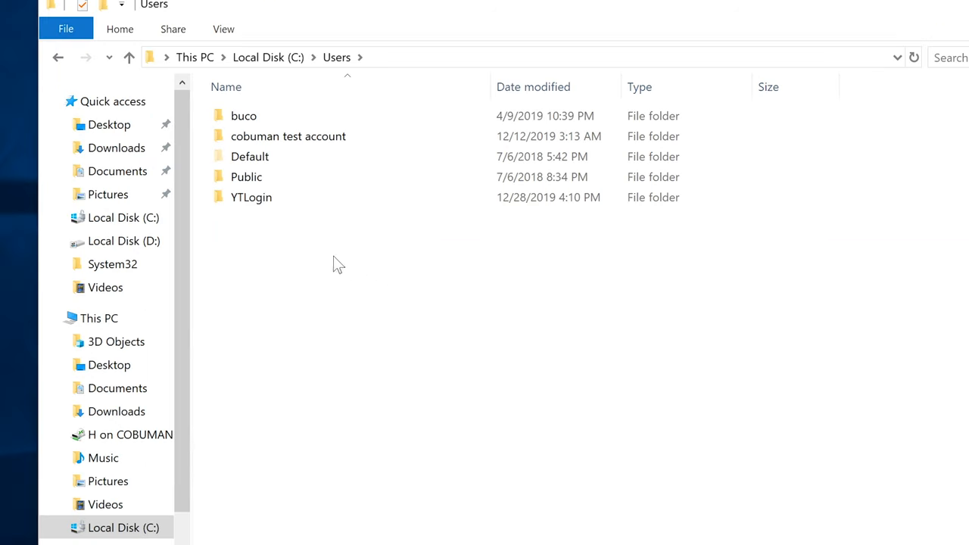
{"action": "mouse_move", "coordinate": [255, 231]}
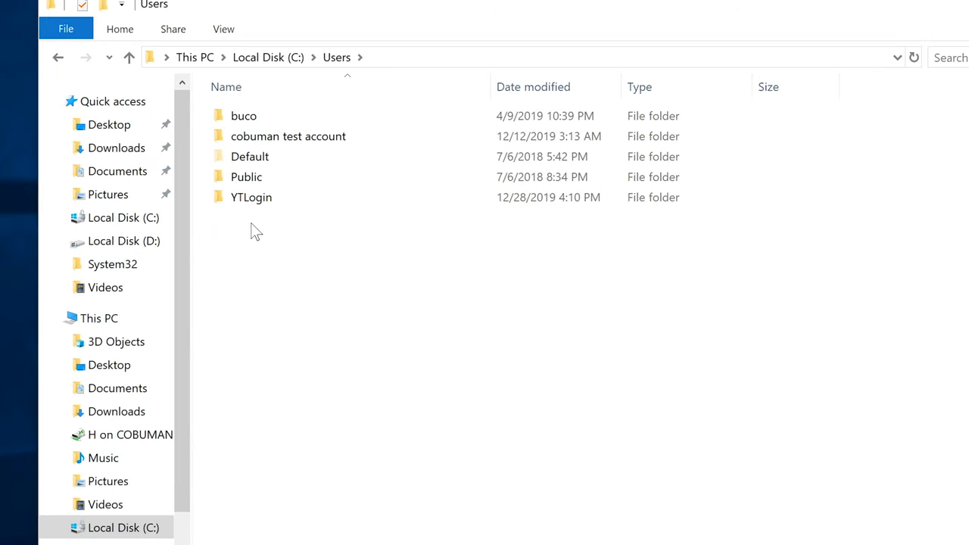
{"action": "mouse_move", "coordinate": [259, 224]}
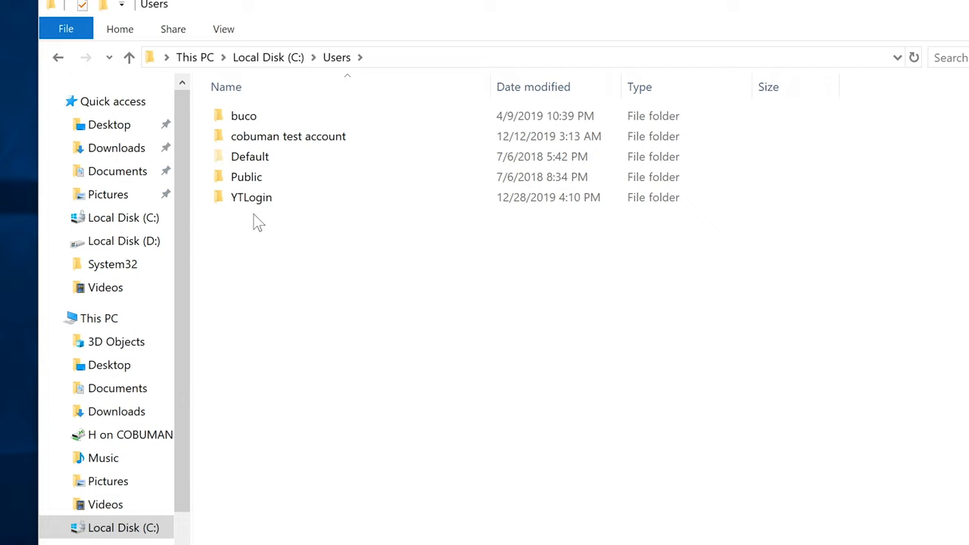
{"action": "mouse_move", "coordinate": [299, 277]}
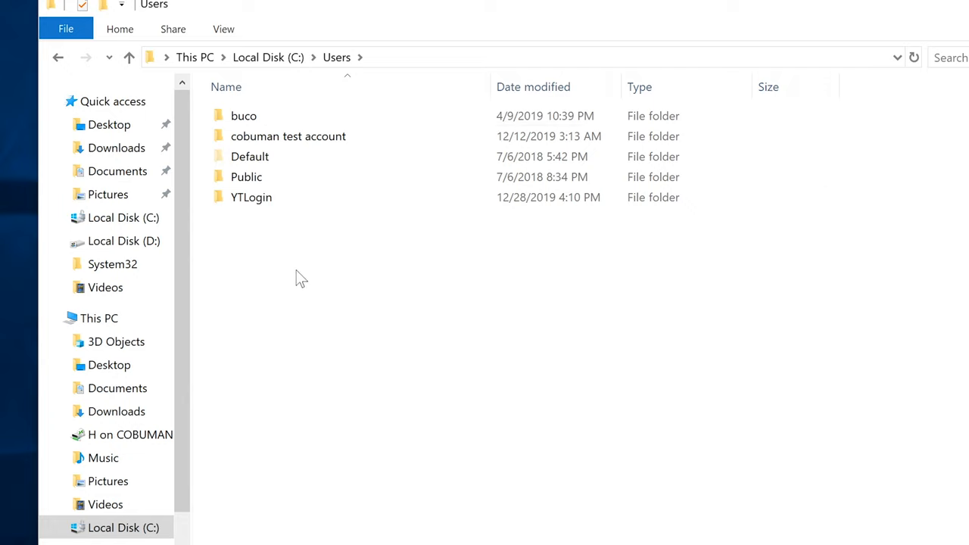
{"action": "mouse_move", "coordinate": [300, 151]}
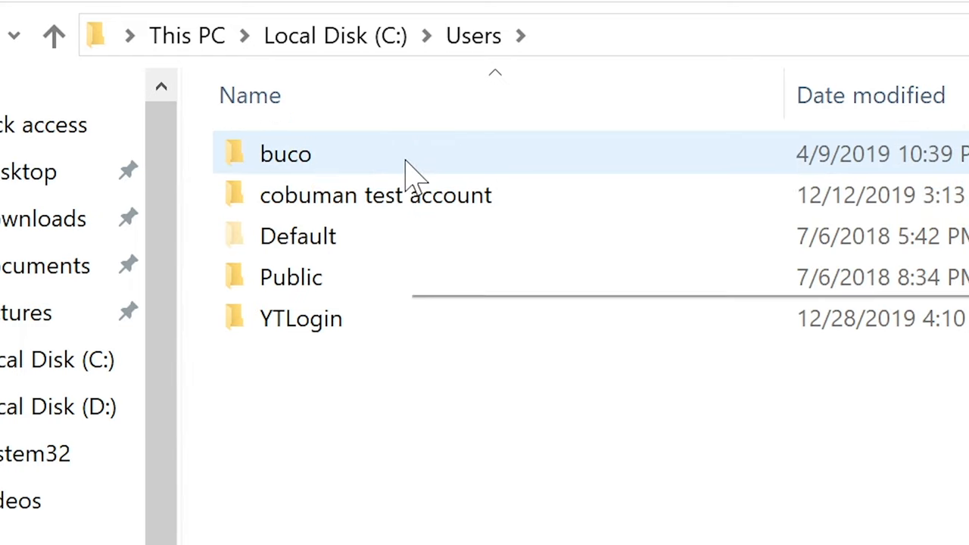
{"action": "mouse_move", "coordinate": [394, 159]}
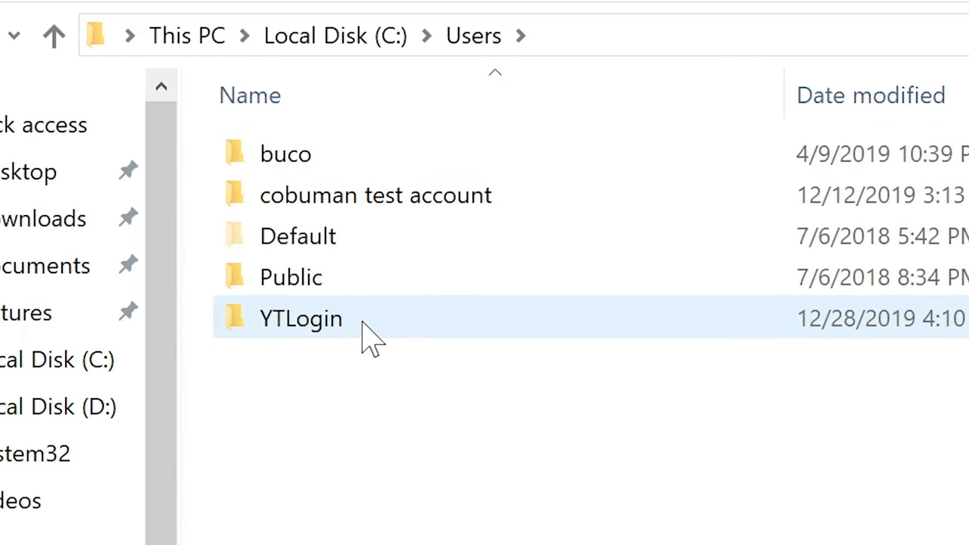
{"action": "mouse_move", "coordinate": [409, 106]}
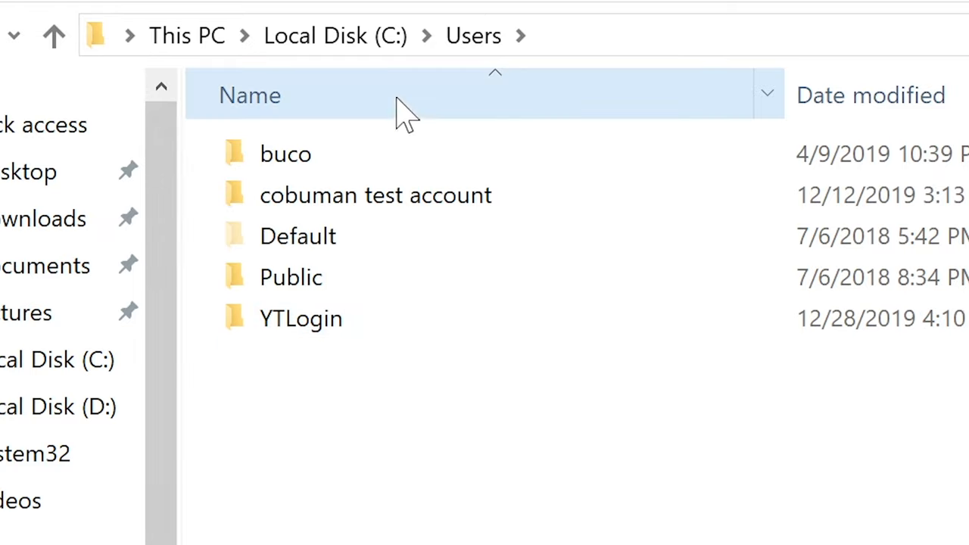
{"action": "left_click", "coordinate": [301, 318]}
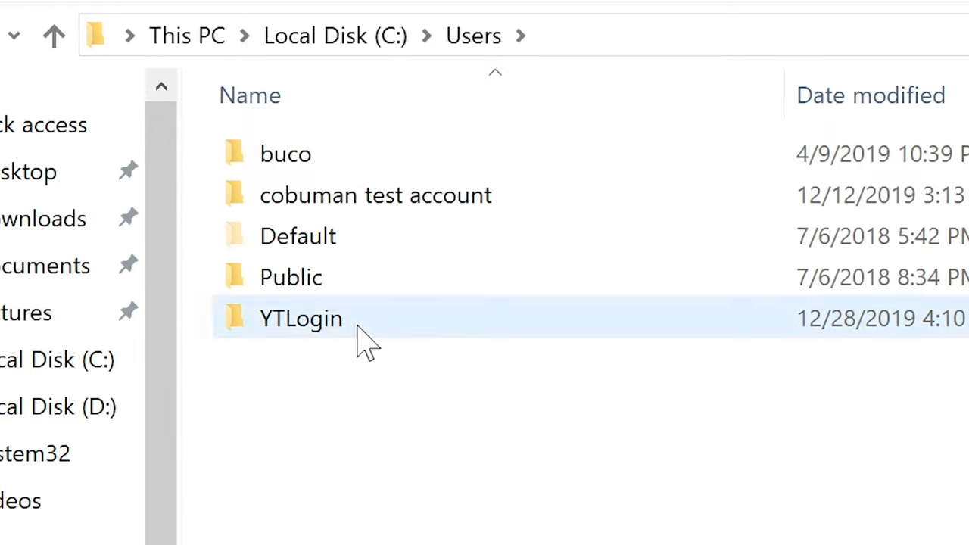
{"action": "mouse_move", "coordinate": [389, 159]}
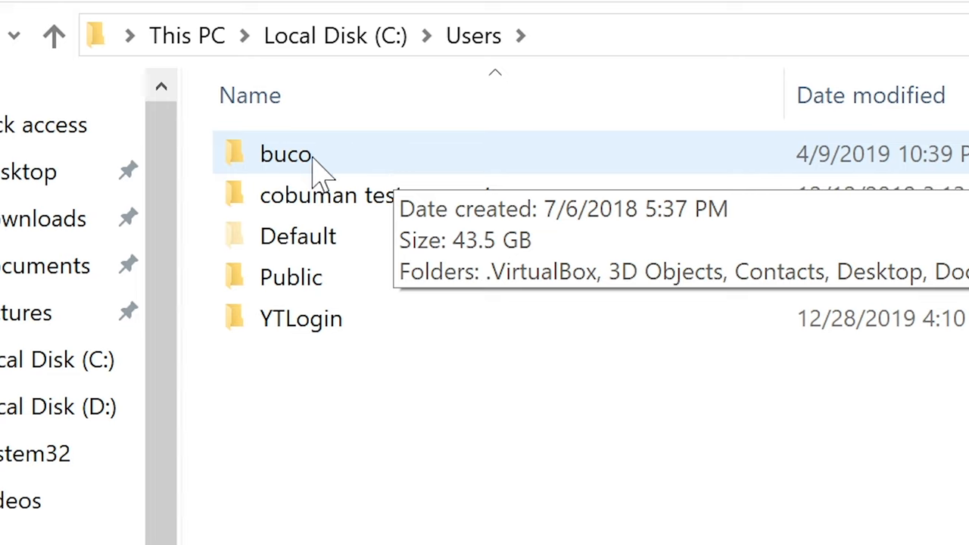
{"action": "double_click", "coordinate": [285, 154]}
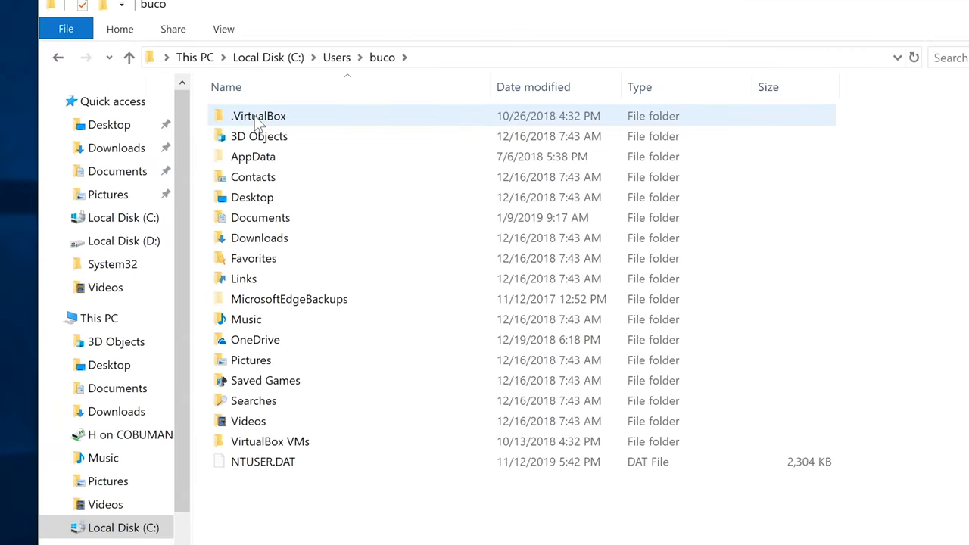
{"action": "left_click", "coordinate": [59, 57]}
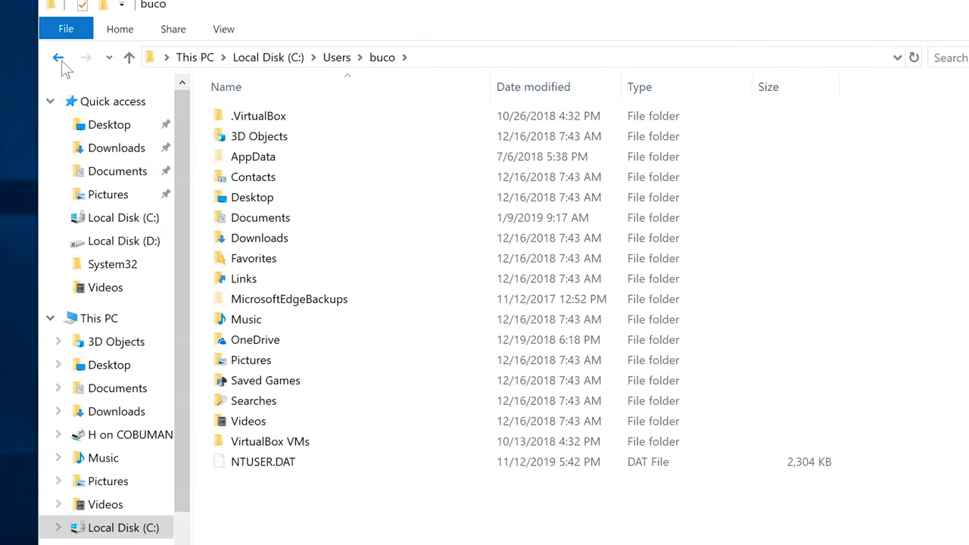
{"action": "left_click", "coordinate": [59, 57]}
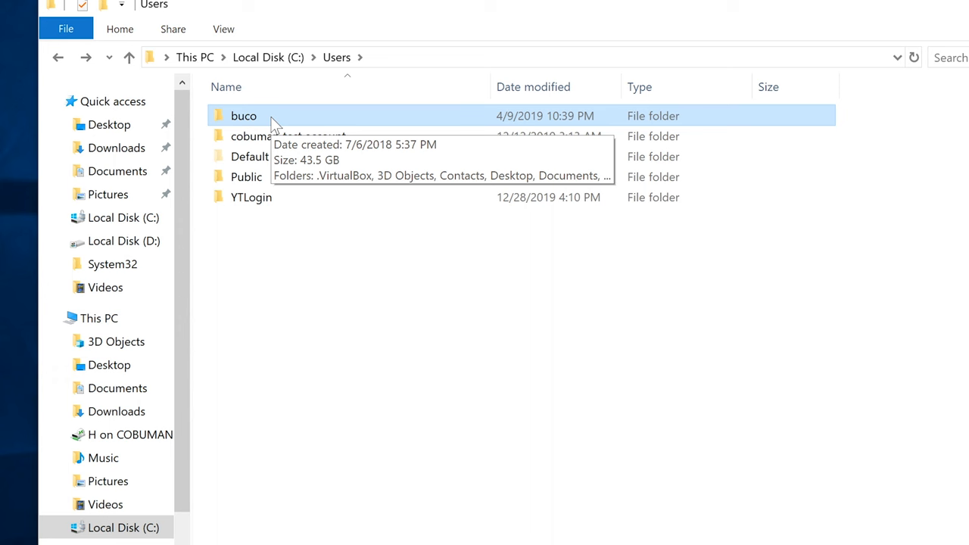
- Open the buco profile folder, then its AppData folder showing Local, LocalLow and Roaming
{"action": "double_click", "coordinate": [244, 115]}
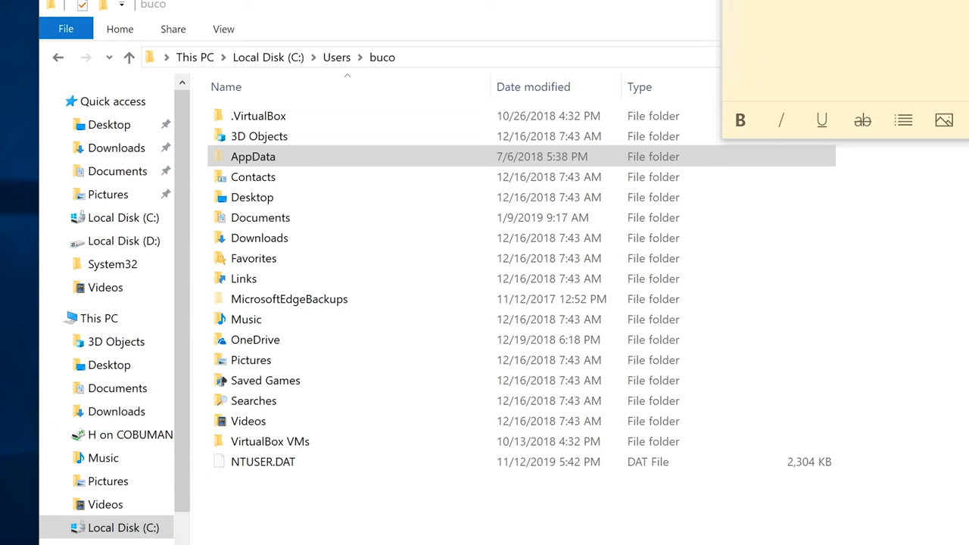
{"action": "mouse_move", "coordinate": [405, 19]}
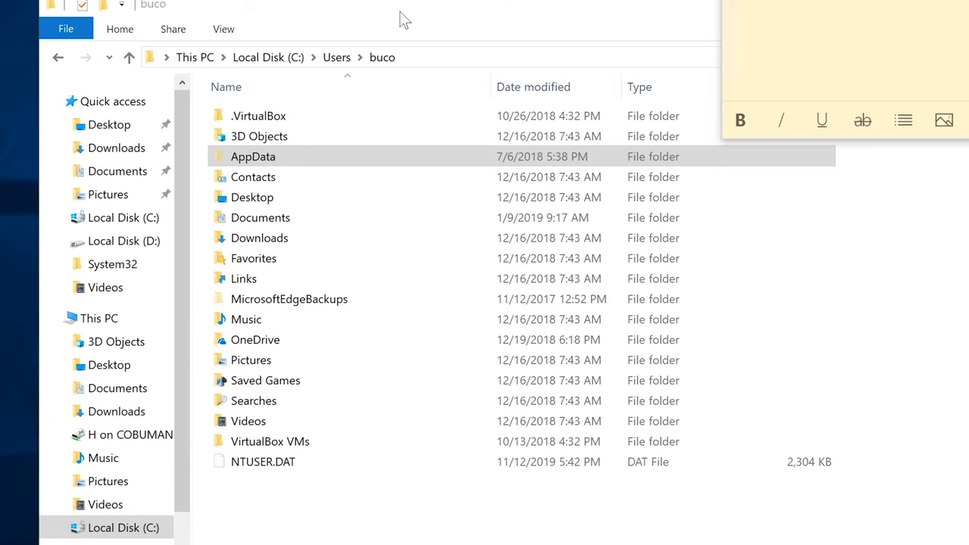
{"action": "double_click", "coordinate": [253, 156]}
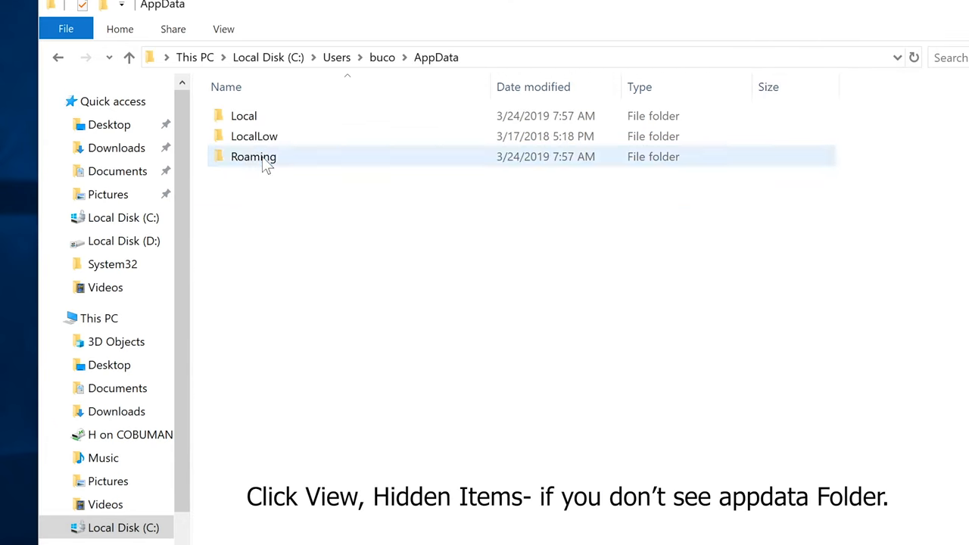
- Open AppData\Local, listing folders such as ATI, Blizzard, Google and Microsoft
{"action": "left_click", "coordinate": [244, 116]}
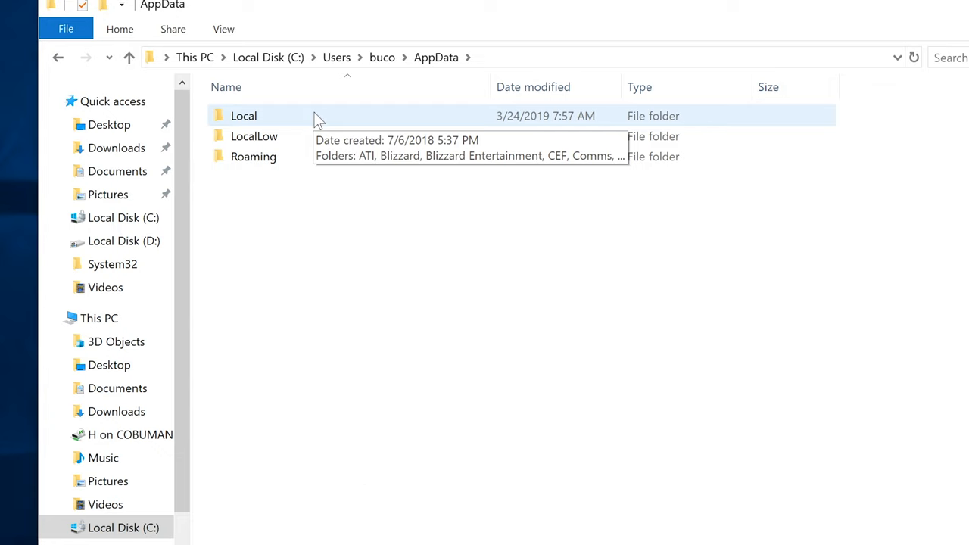
{"action": "double_click", "coordinate": [244, 116]}
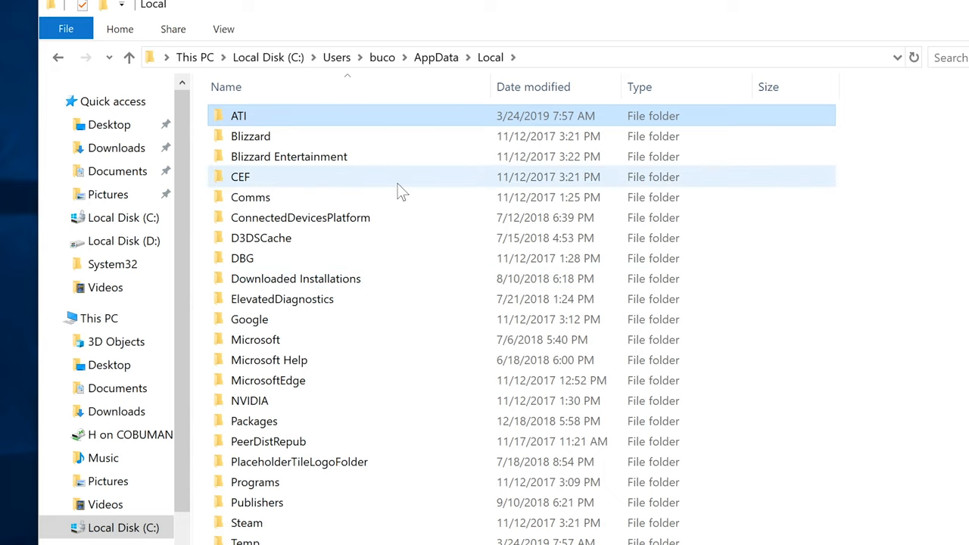
{"action": "mouse_move", "coordinate": [271, 136]}
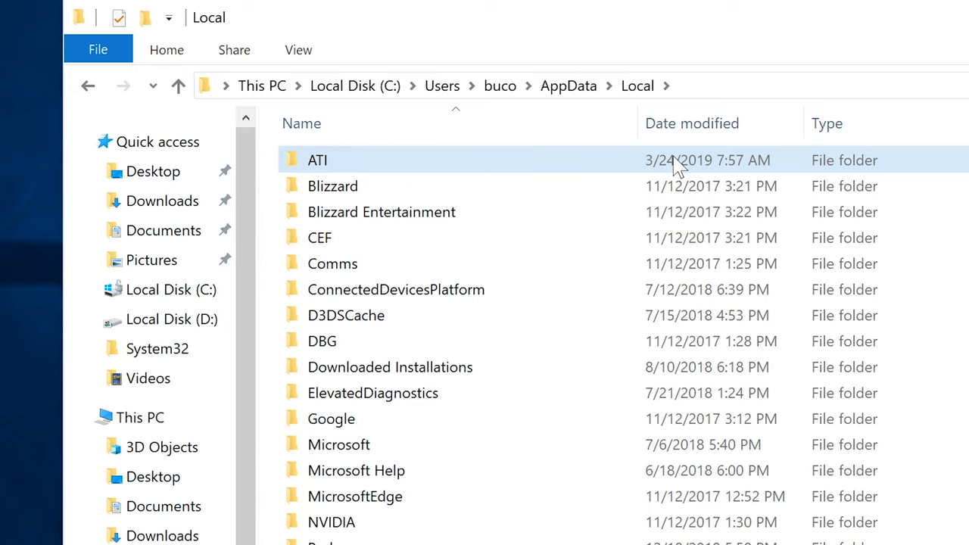
{"action": "mouse_move", "coordinate": [638, 172]}
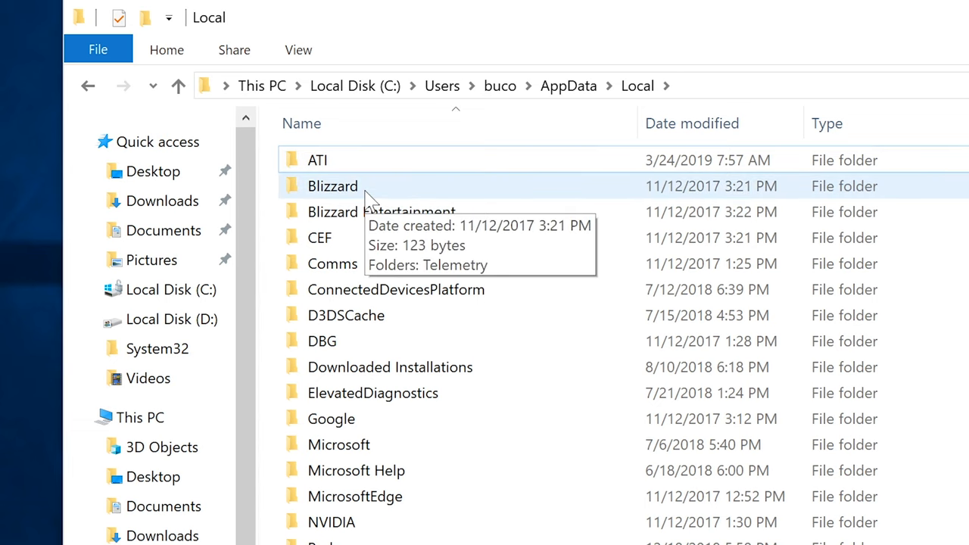
{"action": "mouse_move", "coordinate": [367, 212]}
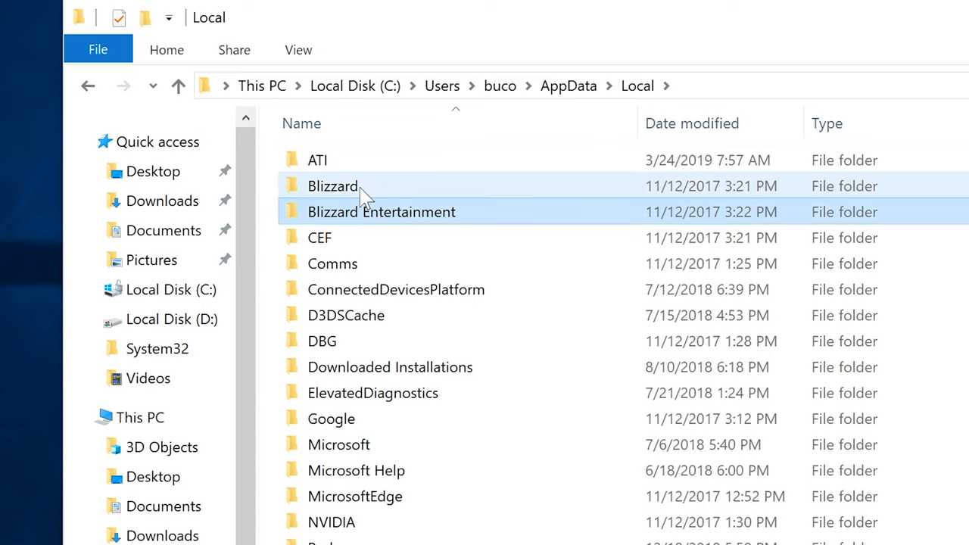
- Select Blizzard, Blizzard Entertainment and ATI, and delete them from Local
{"action": "left_click", "coordinate": [334, 186]}
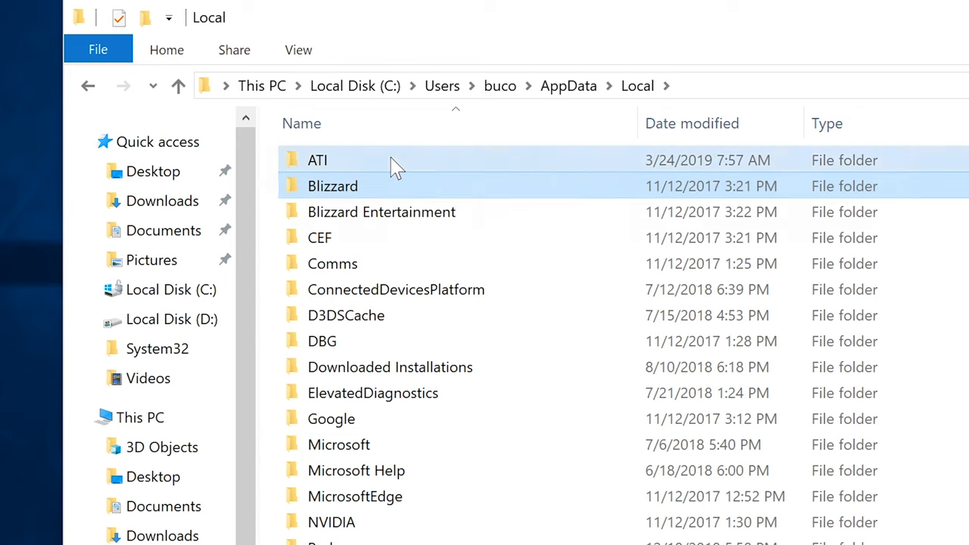
{"action": "mouse_move", "coordinate": [337, 160]}
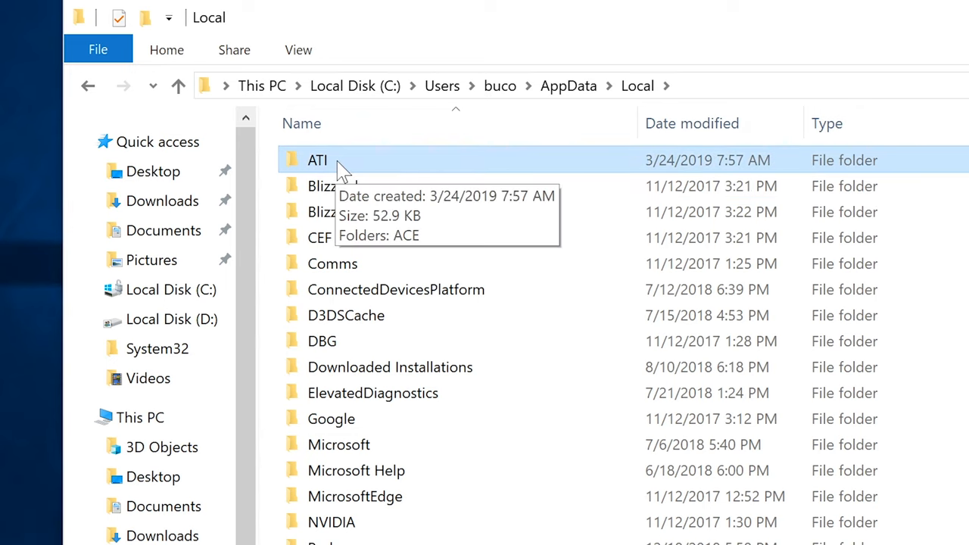
{"action": "mouse_move", "coordinate": [333, 187]}
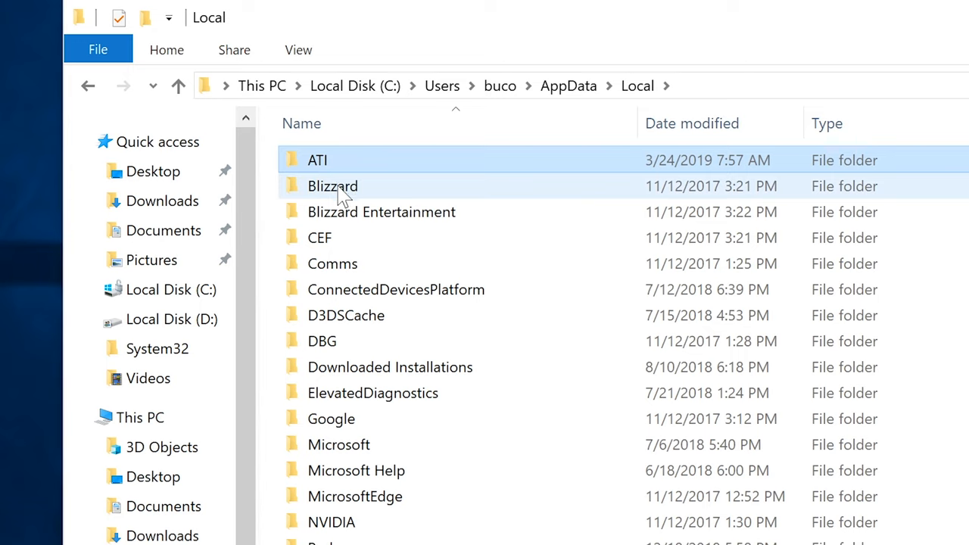
{"action": "left_click", "coordinate": [332, 186]}
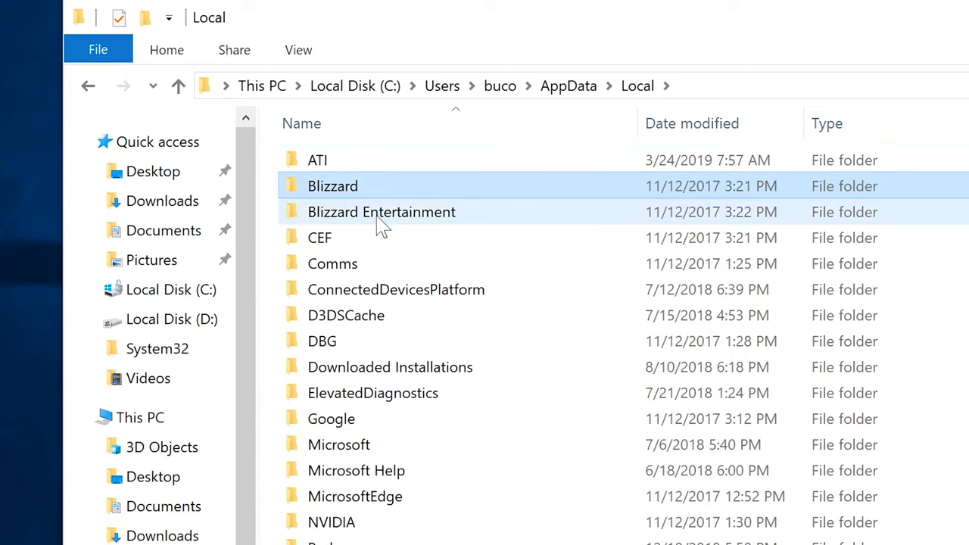
{"action": "left_click", "coordinate": [381, 212]}
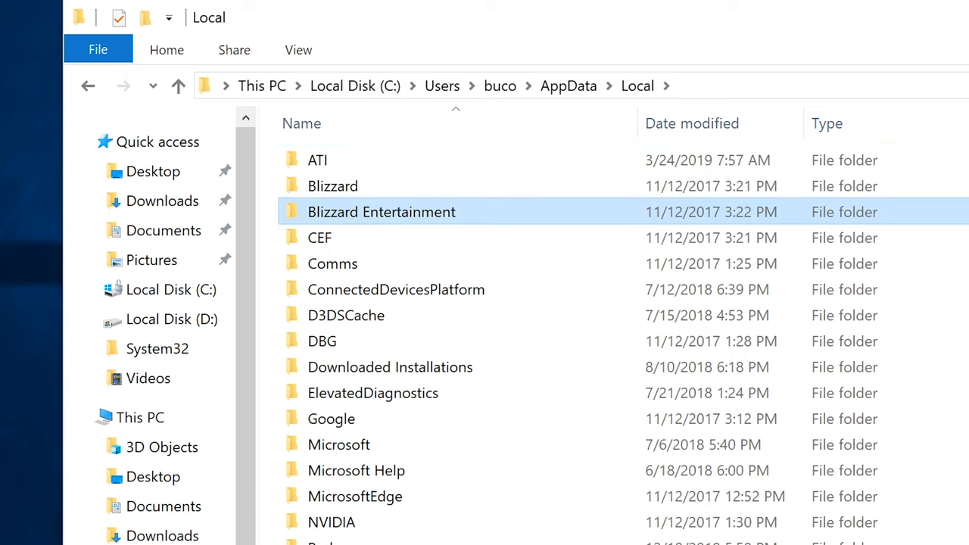
{"action": "left_click", "coordinate": [316, 160]}
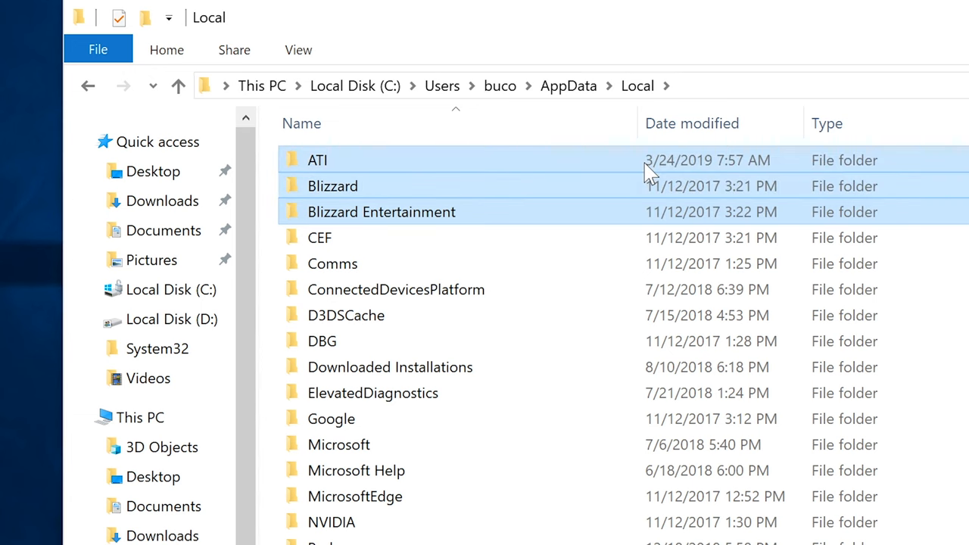
{"action": "scroll", "scroll_direction": "down", "scroll_amount": 3}
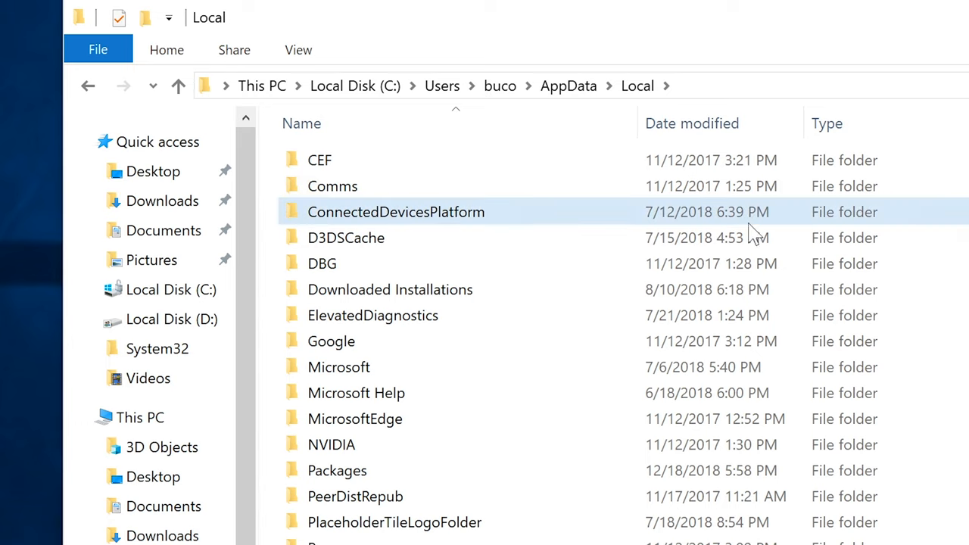
{"action": "mouse_move", "coordinate": [333, 186]}
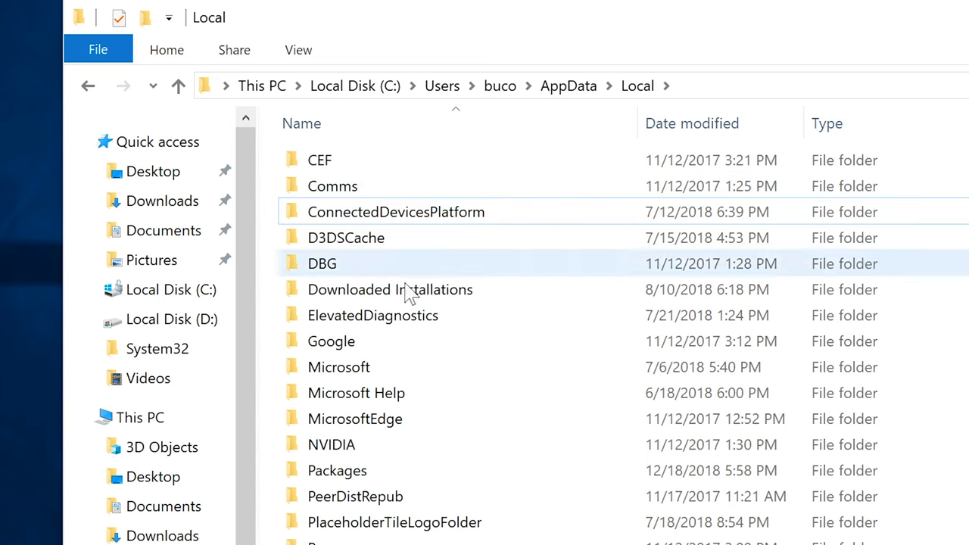
{"action": "mouse_move", "coordinate": [390, 289]}
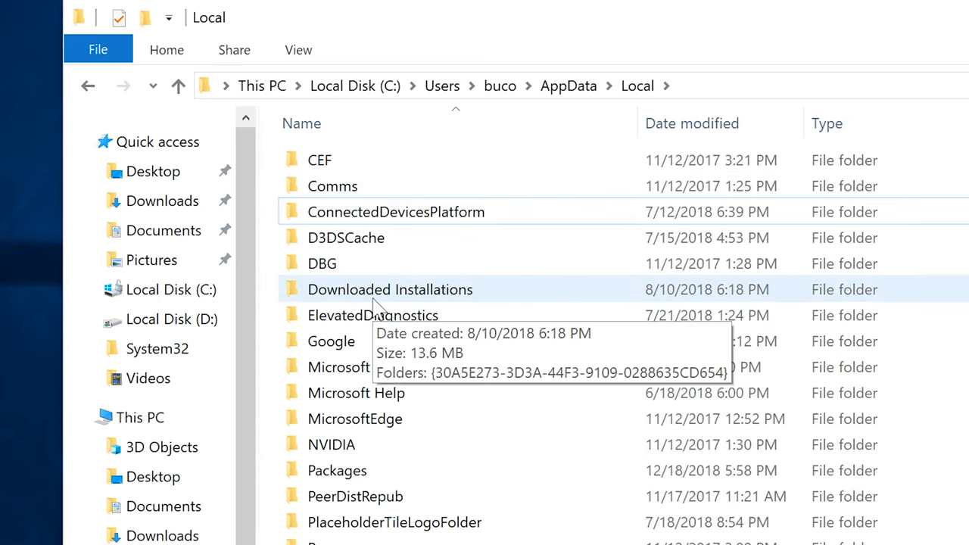
{"action": "mouse_move", "coordinate": [439, 393]}
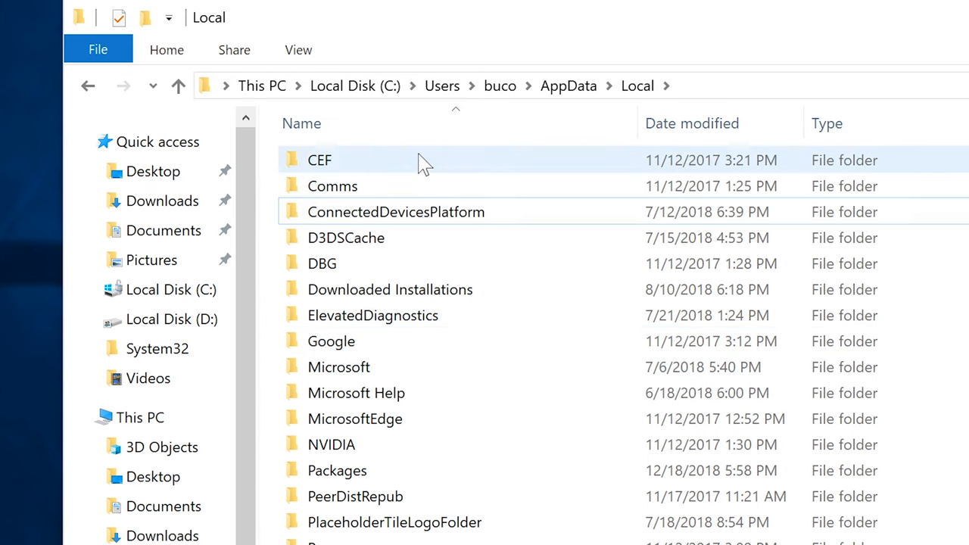
{"action": "double_click", "coordinate": [319, 160]}
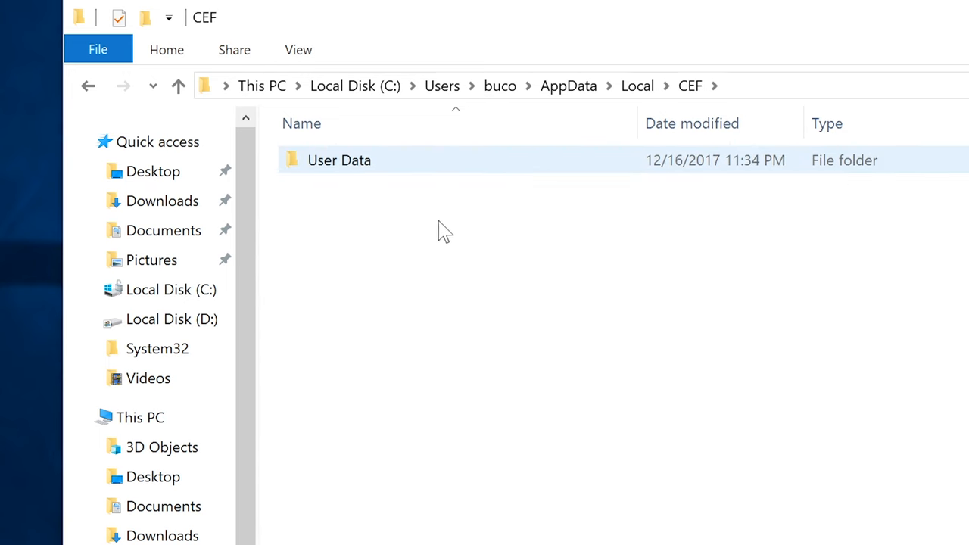
{"action": "double_click", "coordinate": [339, 160]}
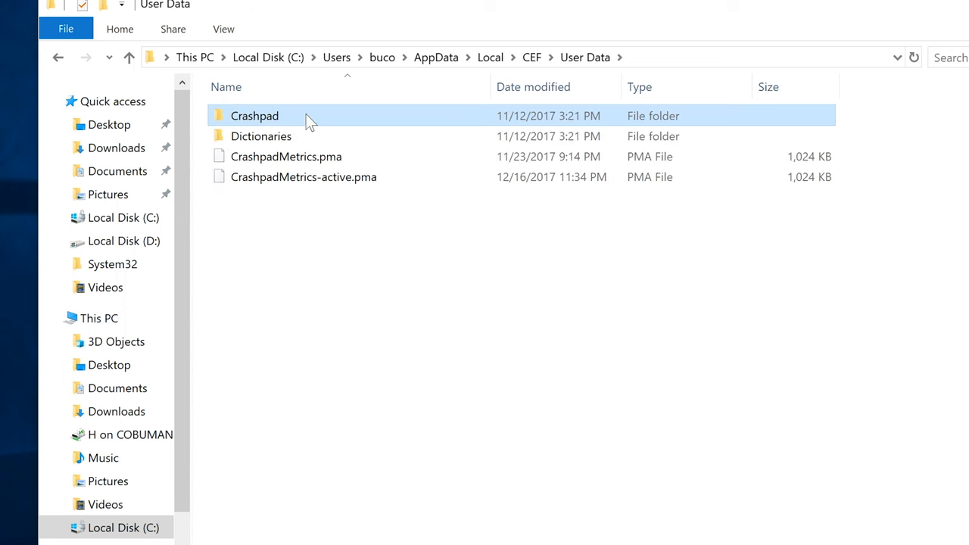
{"action": "left_click", "coordinate": [58, 57]}
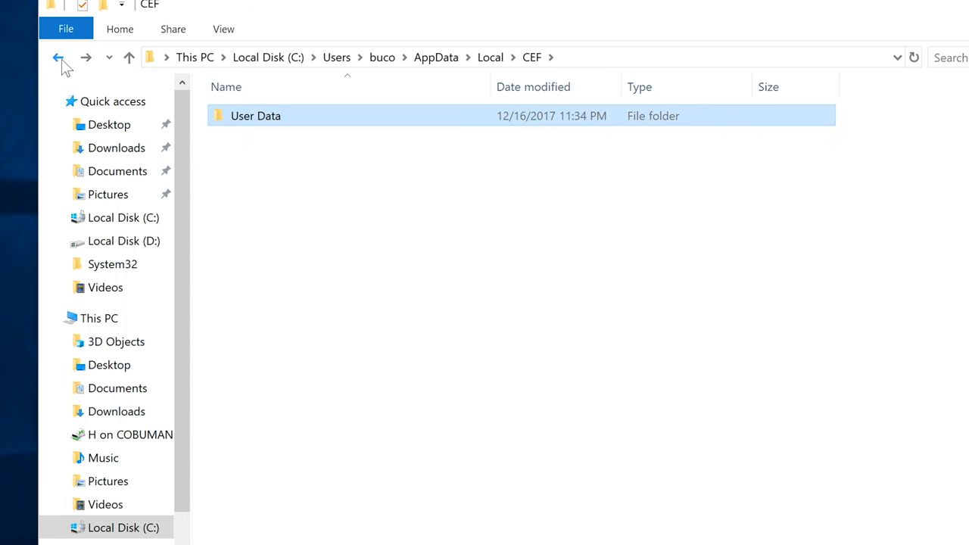
{"action": "left_click", "coordinate": [59, 57]}
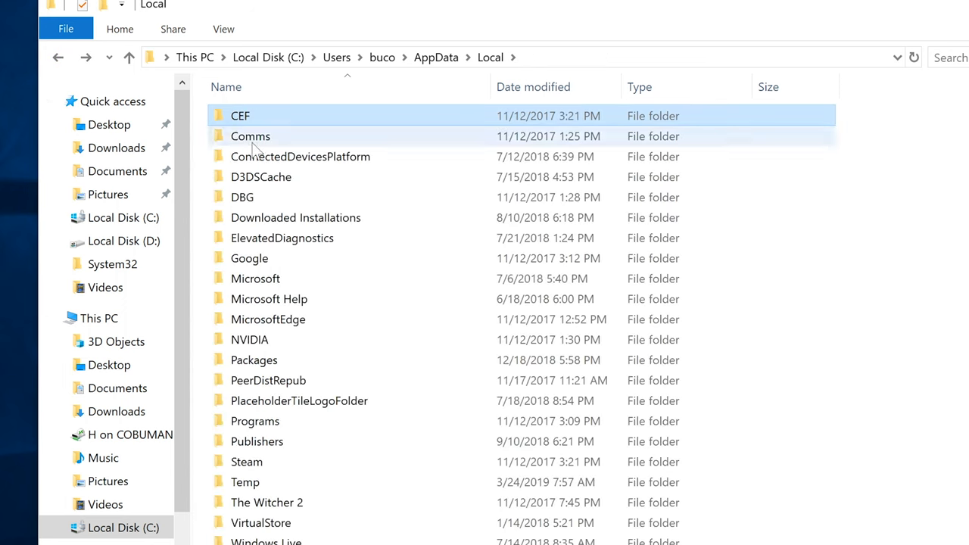
{"action": "left_click", "coordinate": [251, 136]}
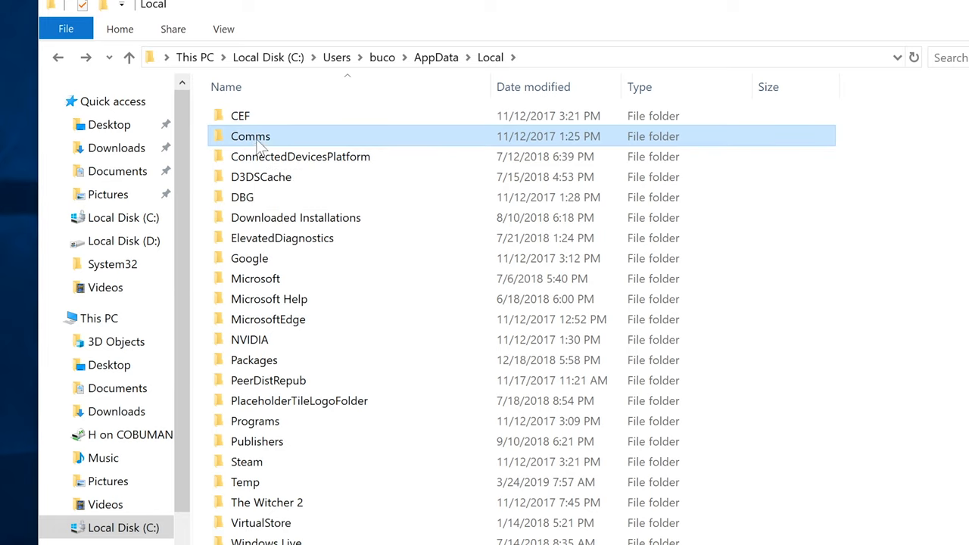
{"action": "double_click", "coordinate": [250, 136]}
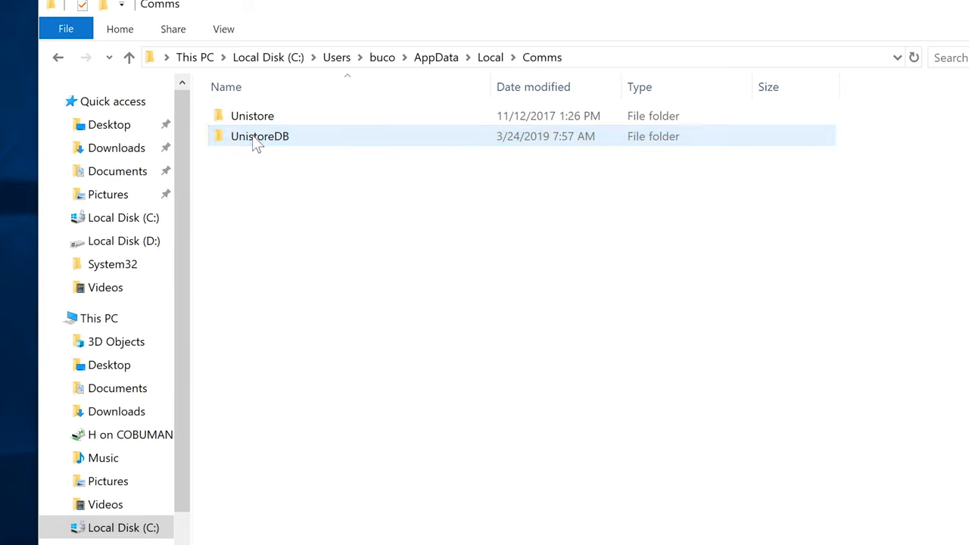
{"action": "left_click", "coordinate": [59, 57]}
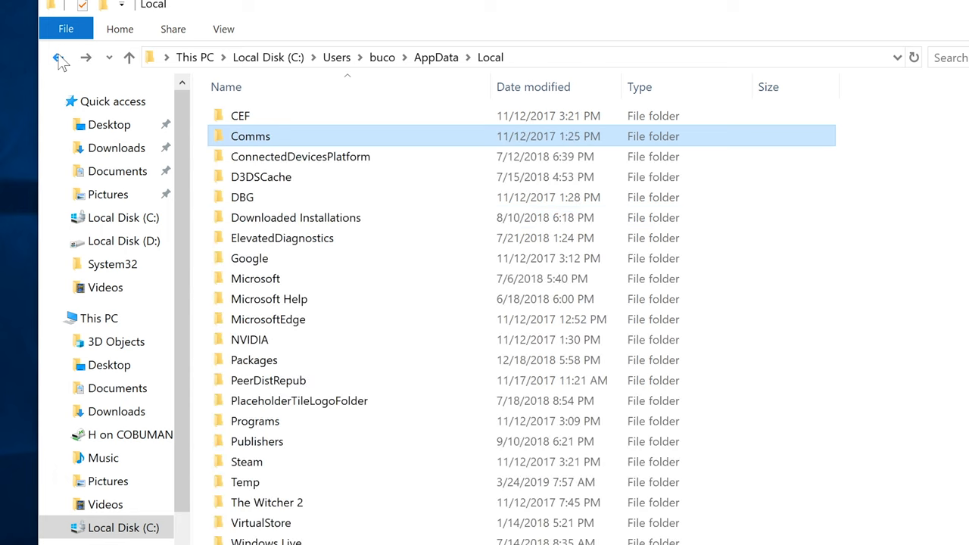
{"action": "mouse_move", "coordinate": [329, 157]}
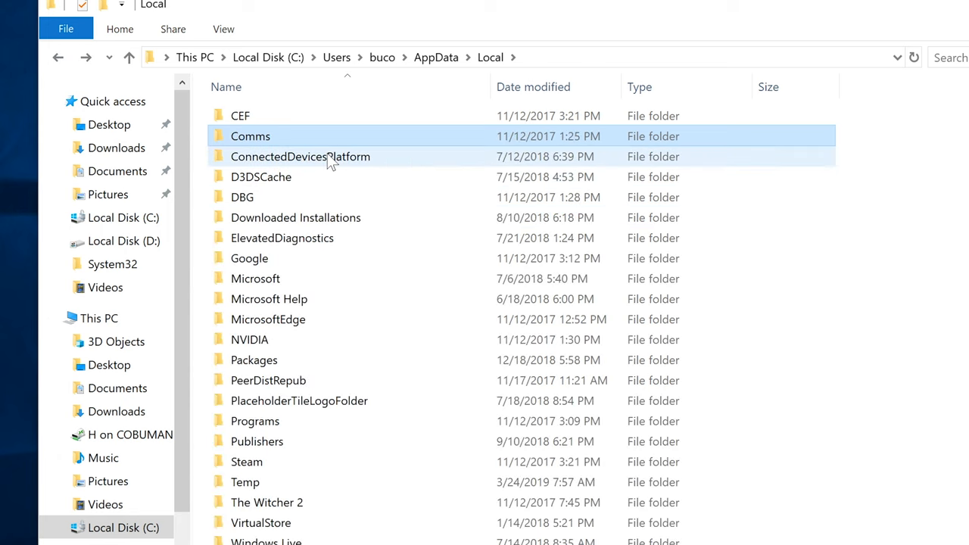
{"action": "mouse_move", "coordinate": [300, 156]}
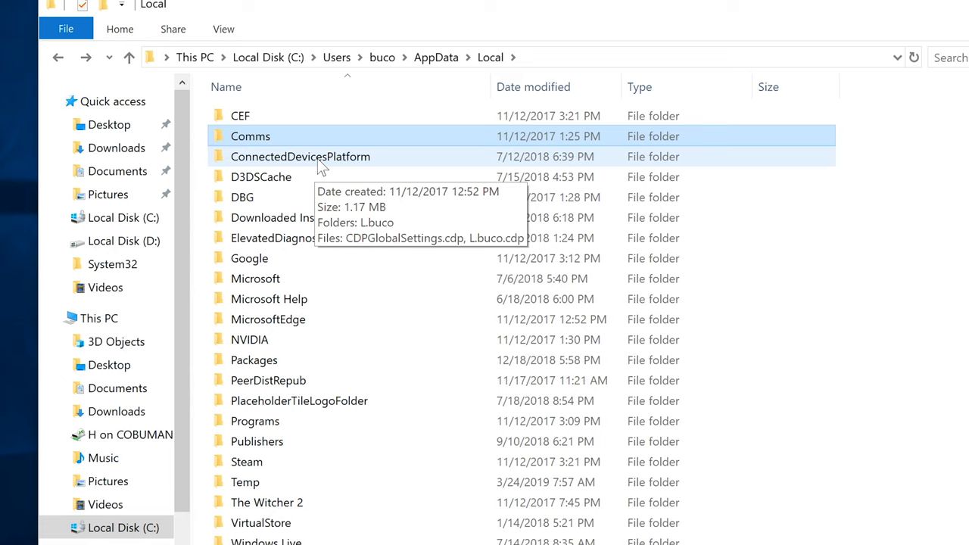
{"action": "mouse_move", "coordinate": [299, 222]}
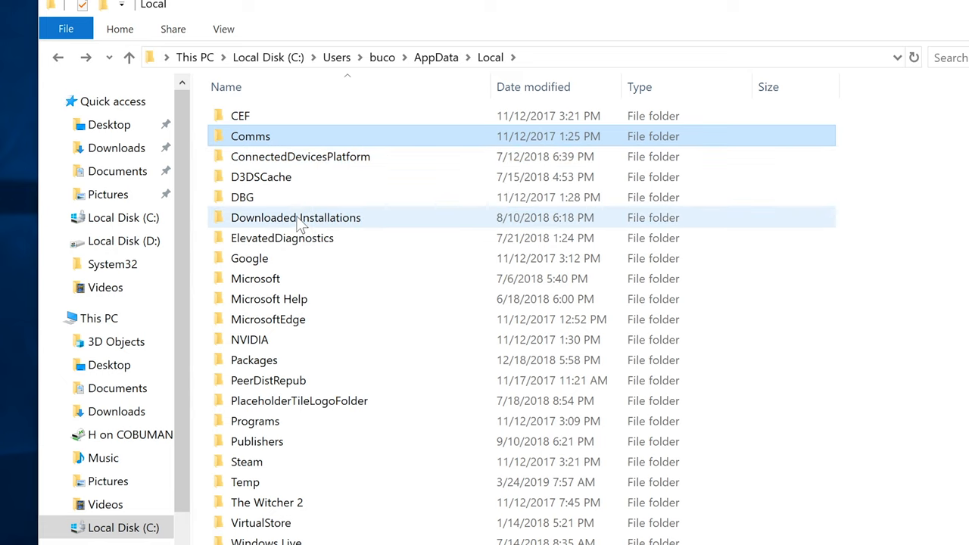
{"action": "mouse_move", "coordinate": [295, 217]}
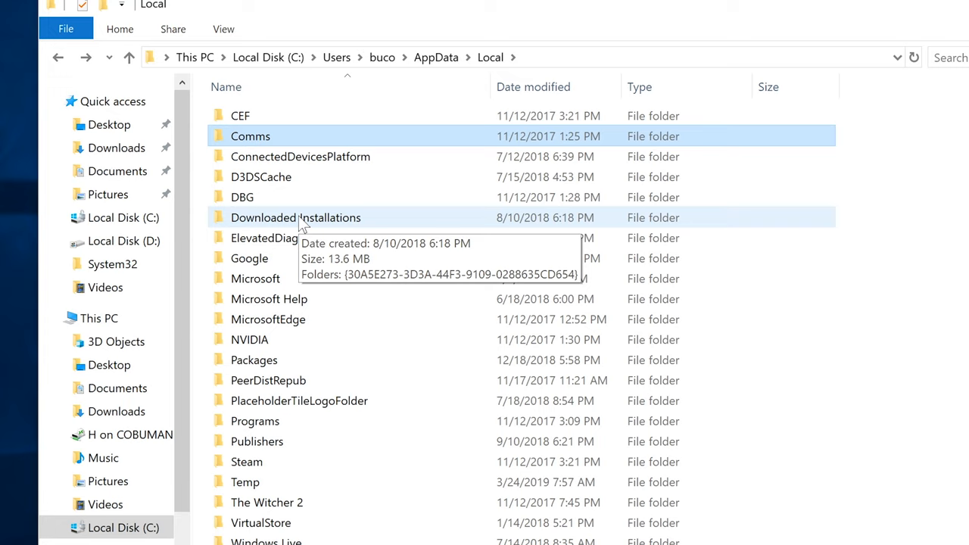
{"action": "mouse_move", "coordinate": [299, 220]}
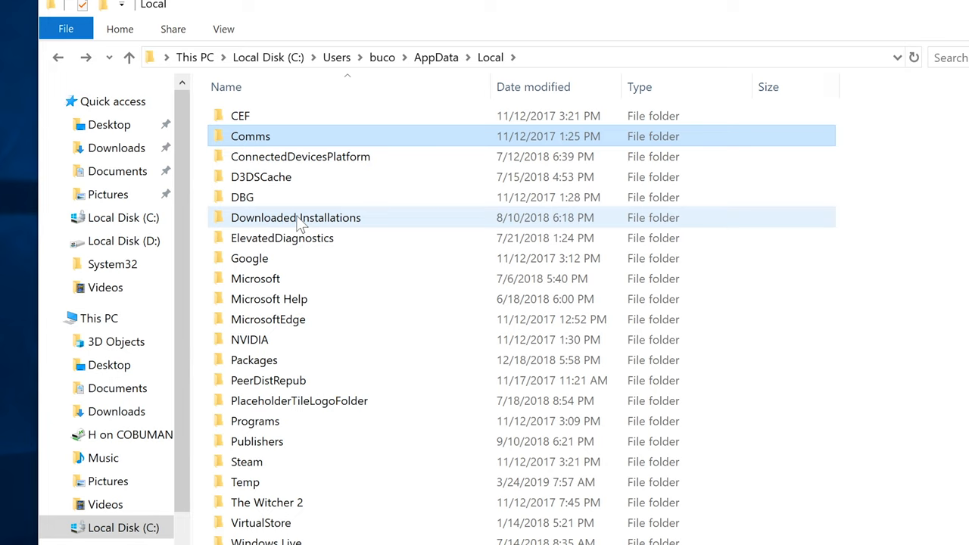
{"action": "mouse_move", "coordinate": [296, 217]}
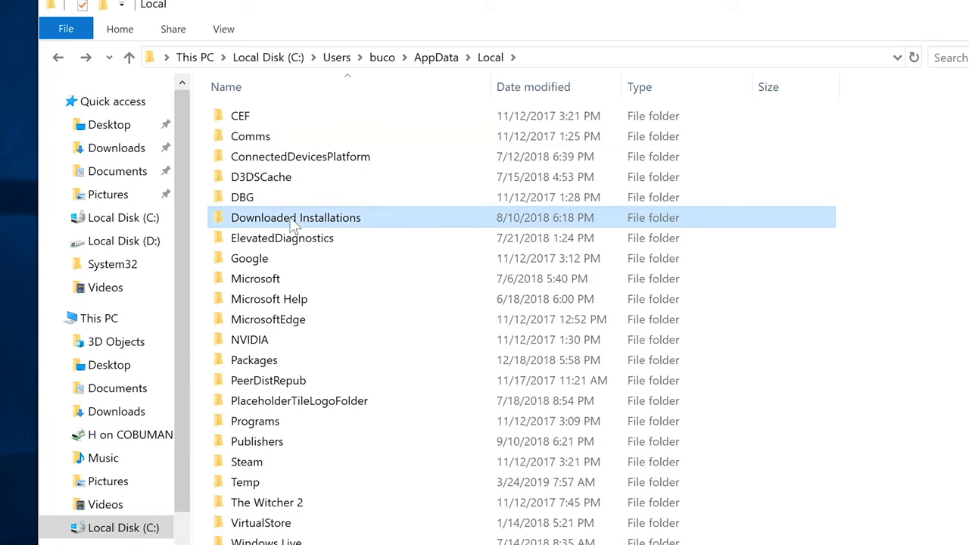
{"action": "mouse_move", "coordinate": [295, 220]}
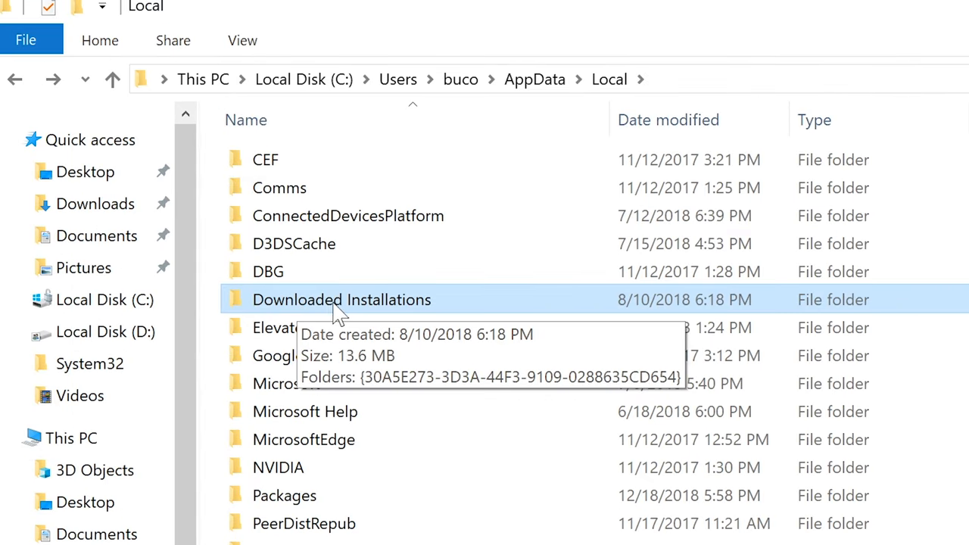
{"action": "mouse_move", "coordinate": [382, 312]}
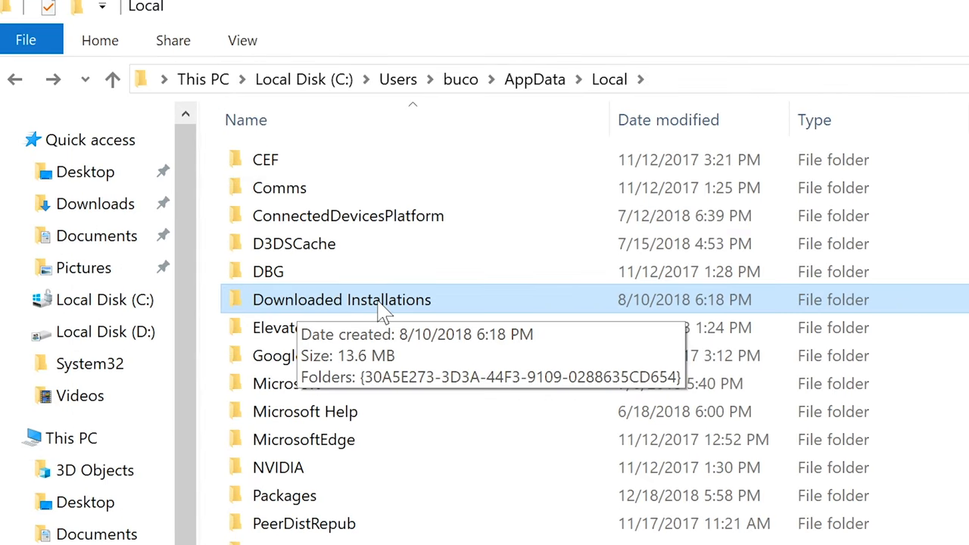
- Delete the TP-Link PLC Utility installer from Downloaded Installations' GUID folder and confirm it's empty
{"action": "double_click", "coordinate": [341, 299]}
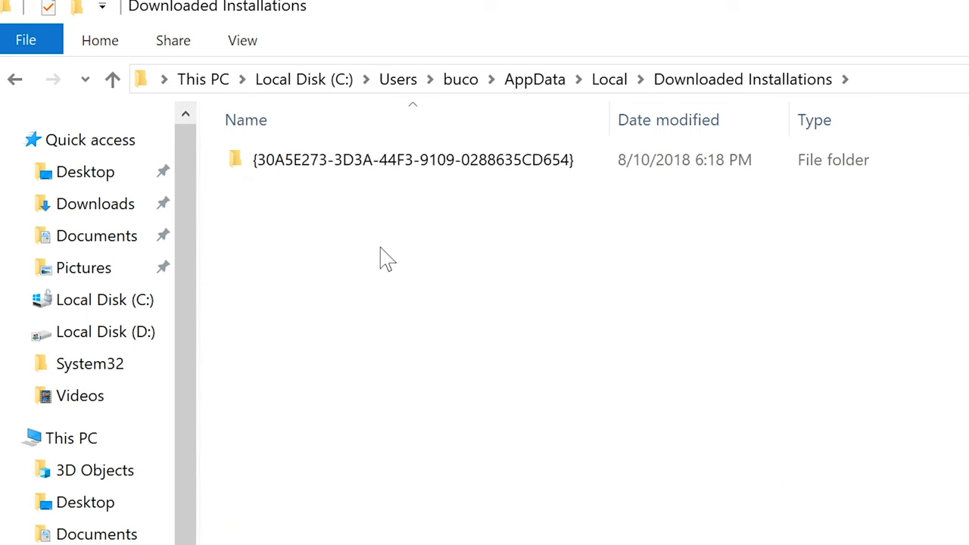
{"action": "mouse_move", "coordinate": [451, 159]}
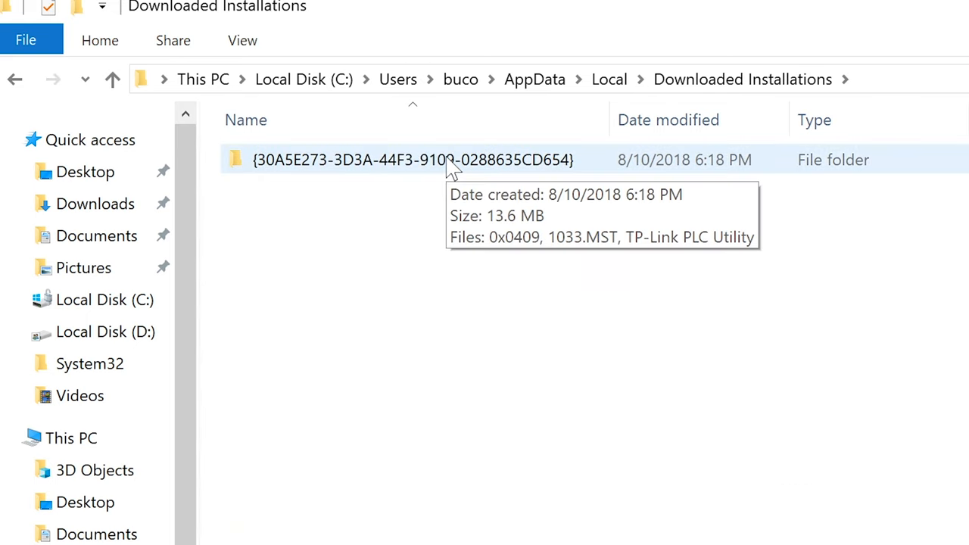
{"action": "mouse_move", "coordinate": [310, 149]}
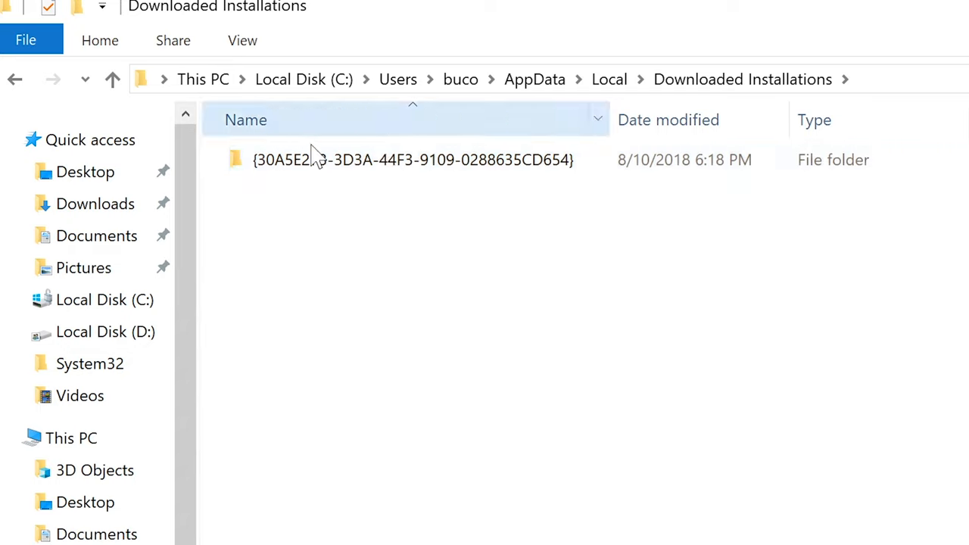
{"action": "mouse_move", "coordinate": [326, 160]}
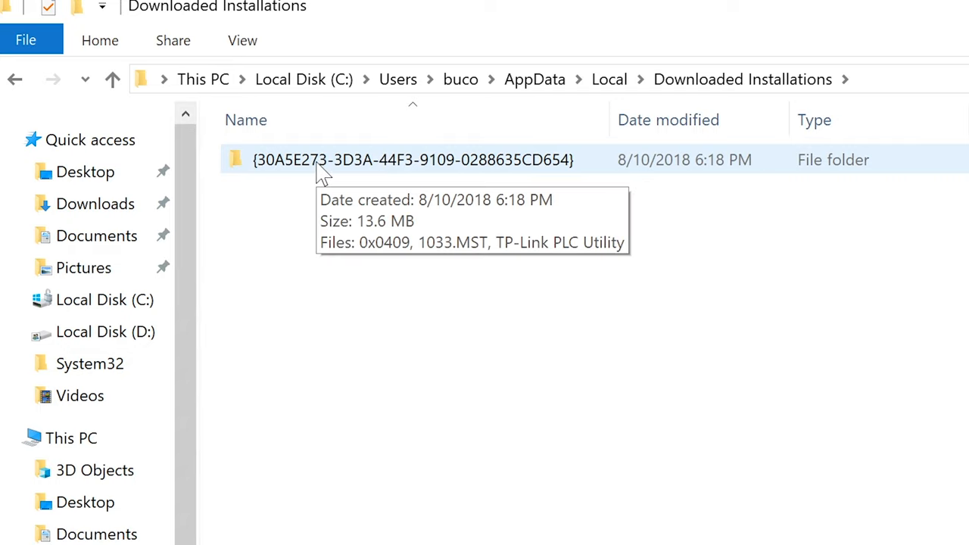
{"action": "double_click", "coordinate": [412, 159]}
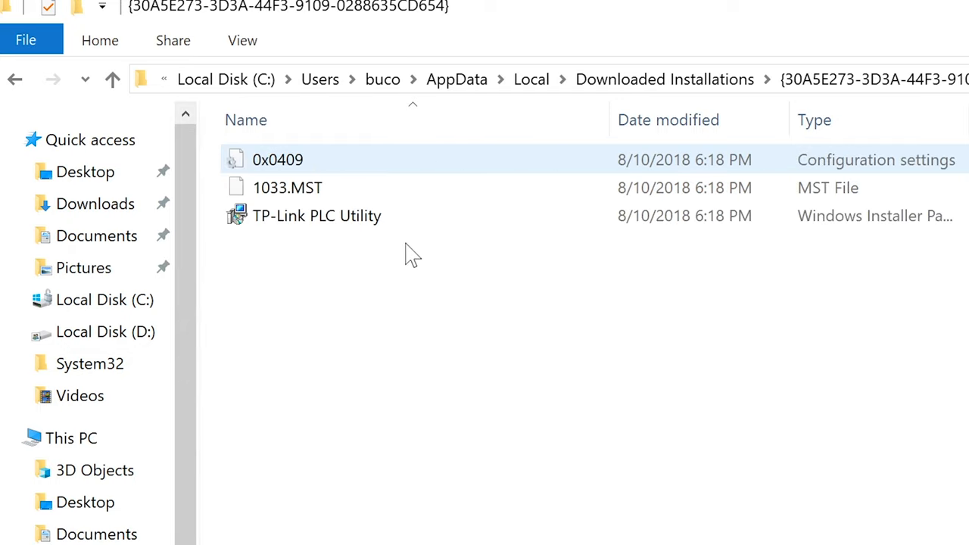
{"action": "left_click", "coordinate": [316, 216]}
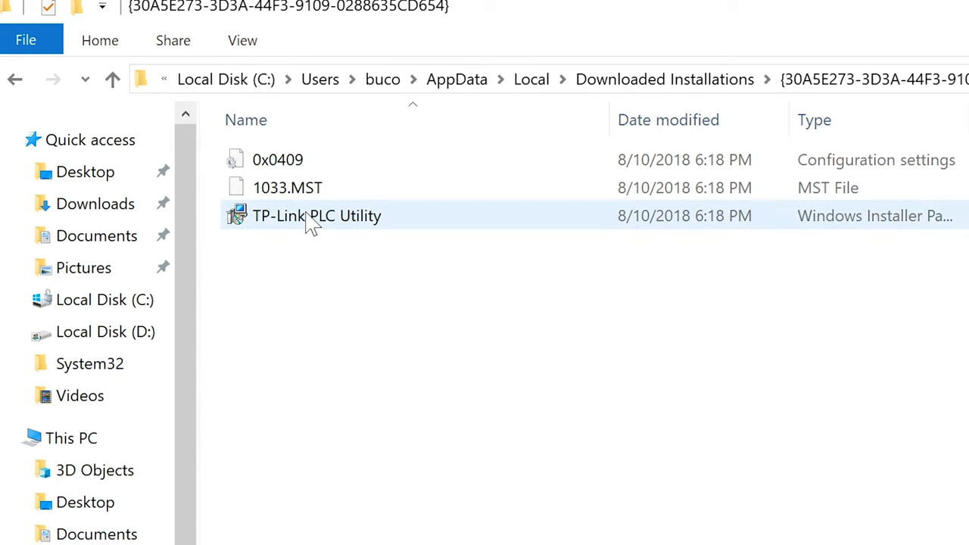
{"action": "left_click", "coordinate": [316, 215]}
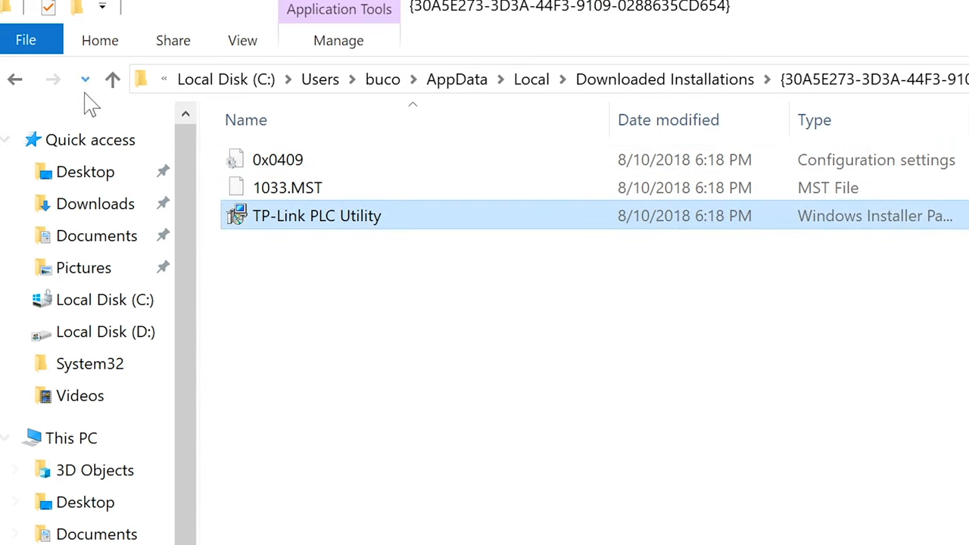
{"action": "left_click", "coordinate": [15, 79]}
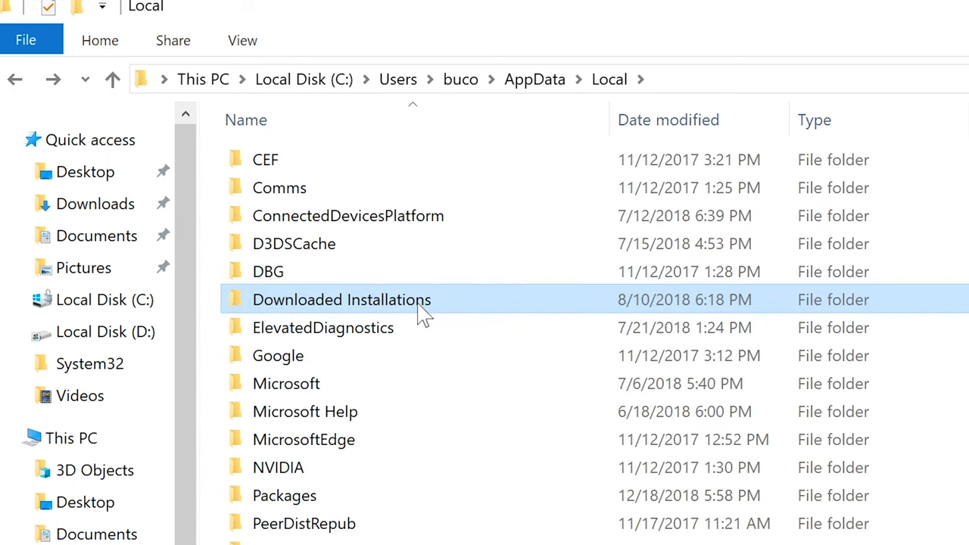
{"action": "double_click", "coordinate": [342, 299]}
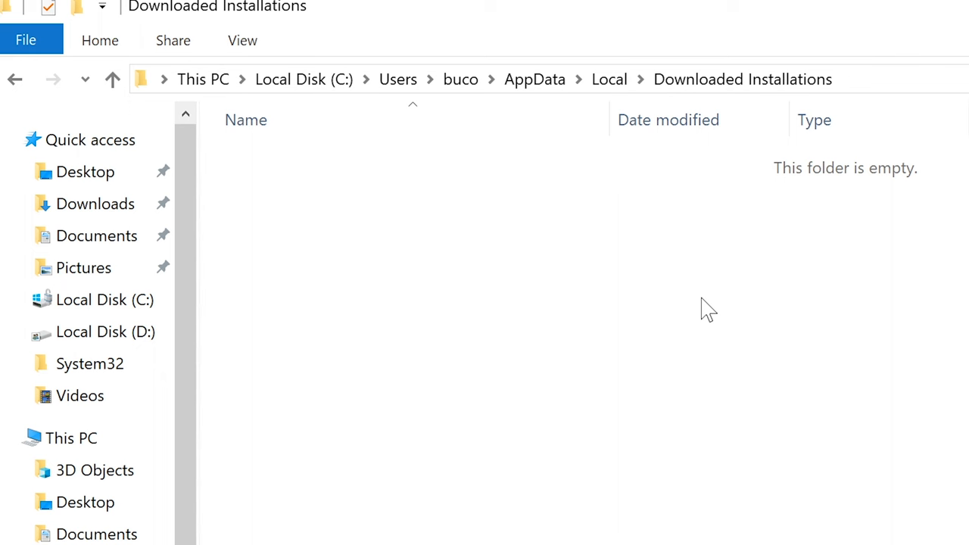
{"action": "left_click", "coordinate": [15, 78]}
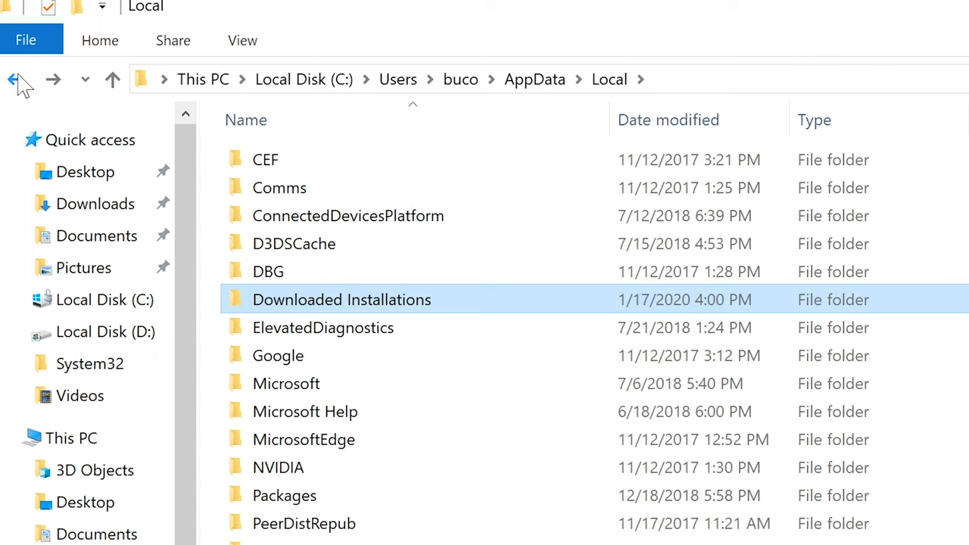
{"action": "mouse_move", "coordinate": [417, 307]}
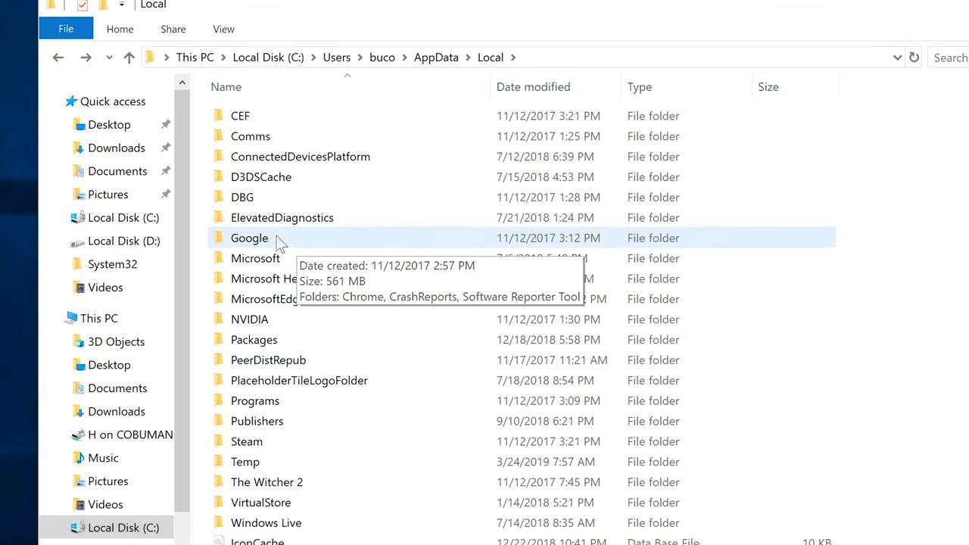
- Select the 561 MB Google folder in Local and open it
{"action": "left_click", "coordinate": [249, 238]}
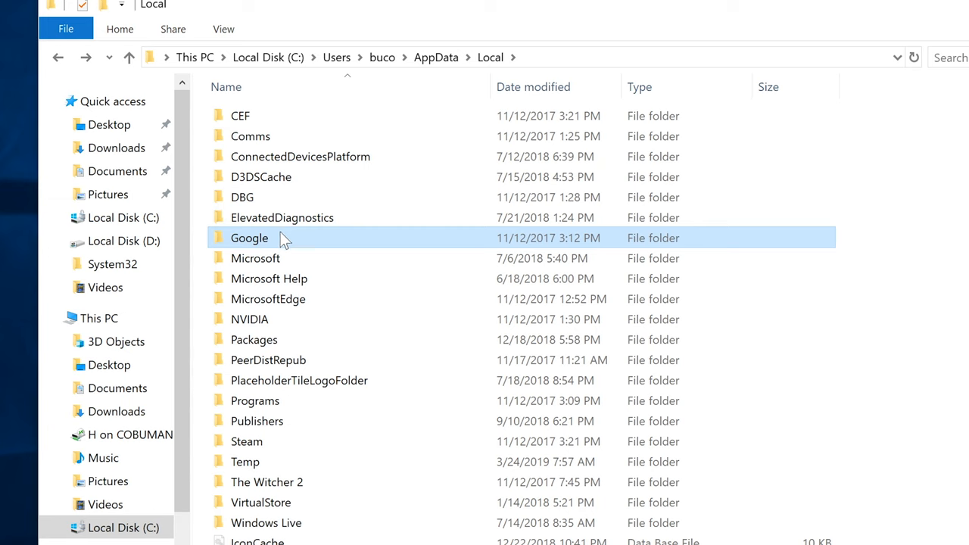
{"action": "mouse_move", "coordinate": [272, 242]}
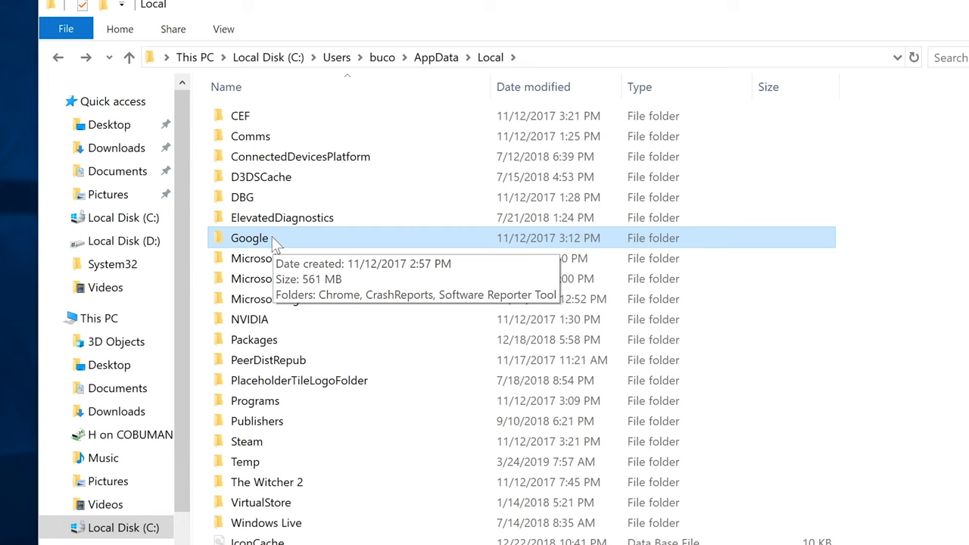
{"action": "double_click", "coordinate": [249, 238]}
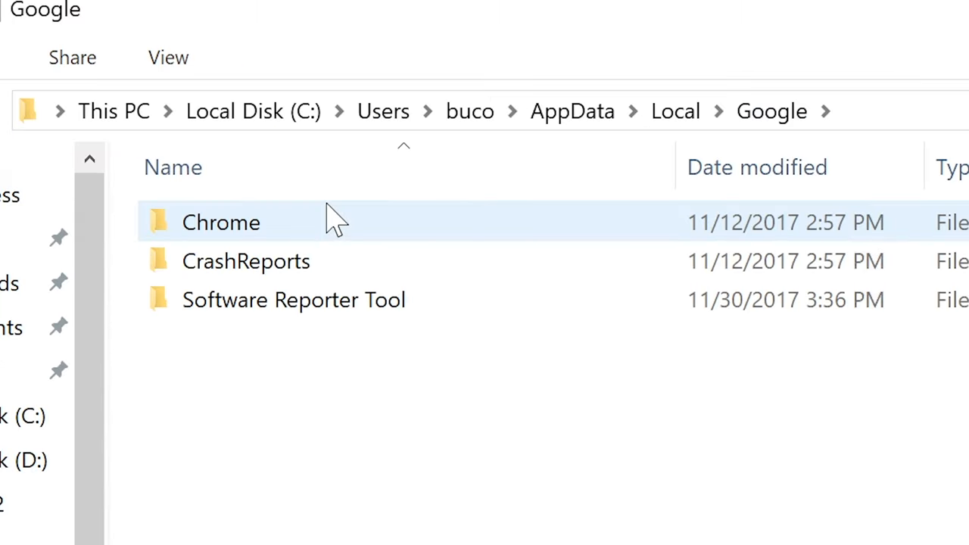
- Open Chrome > User Data > Default, inspect the Bookmarks file, then return to User Data
{"action": "double_click", "coordinate": [221, 222]}
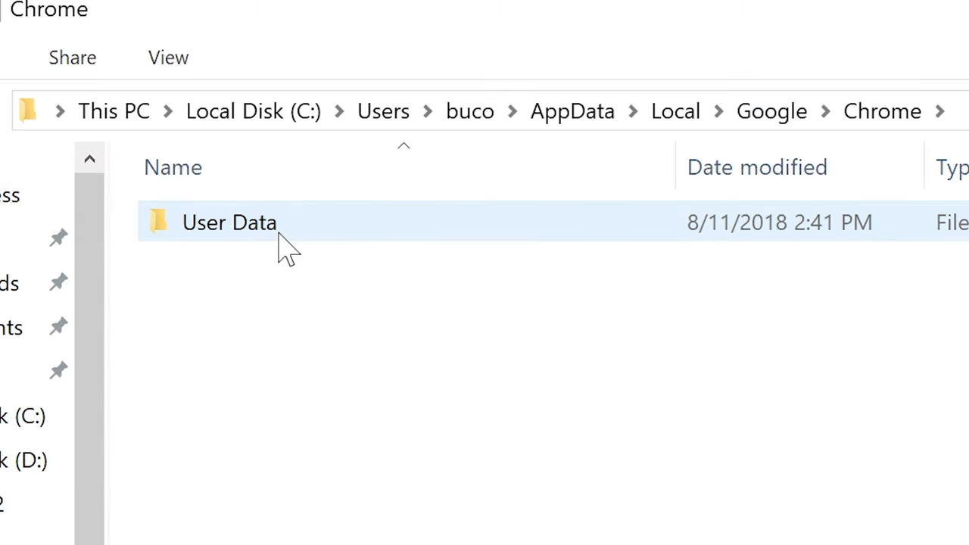
{"action": "double_click", "coordinate": [229, 222]}
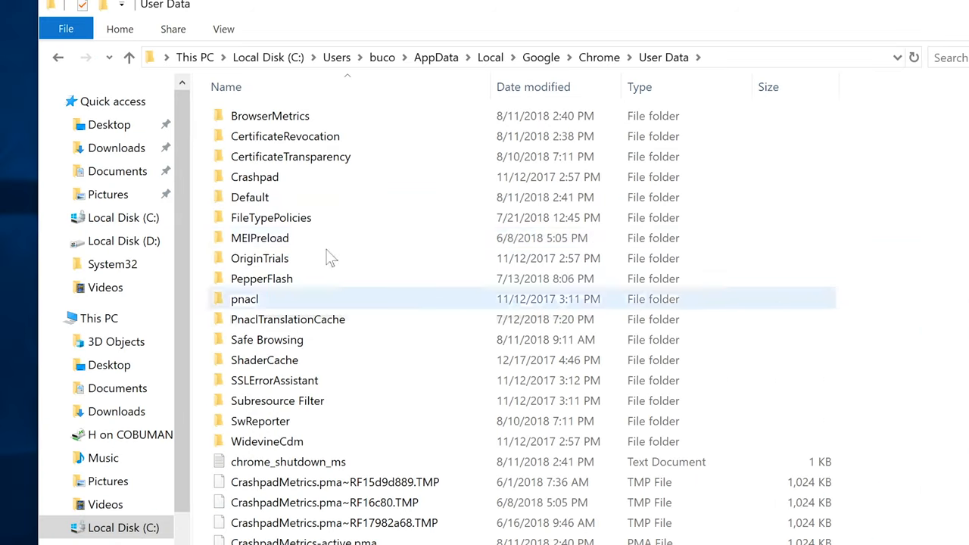
{"action": "mouse_move", "coordinate": [315, 241]}
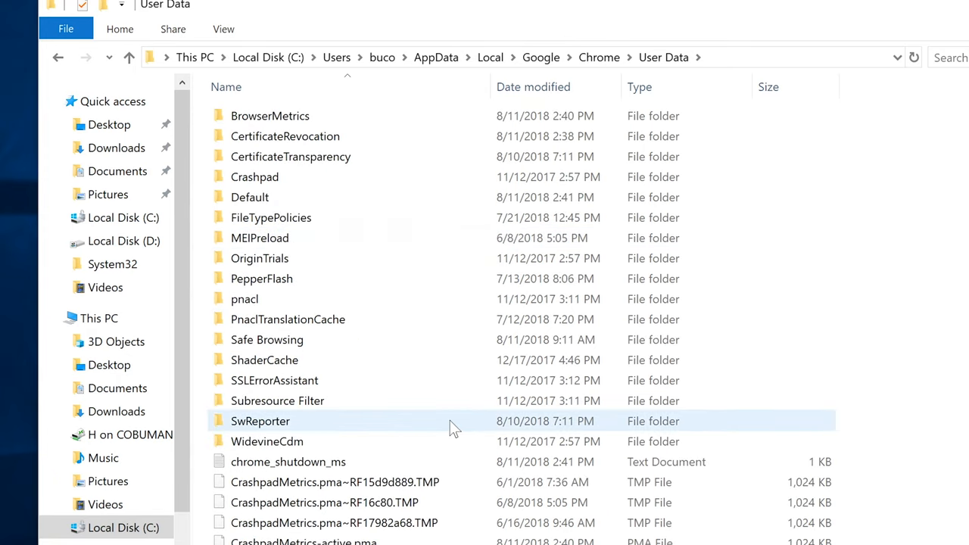
{"action": "double_click", "coordinate": [249, 197]}
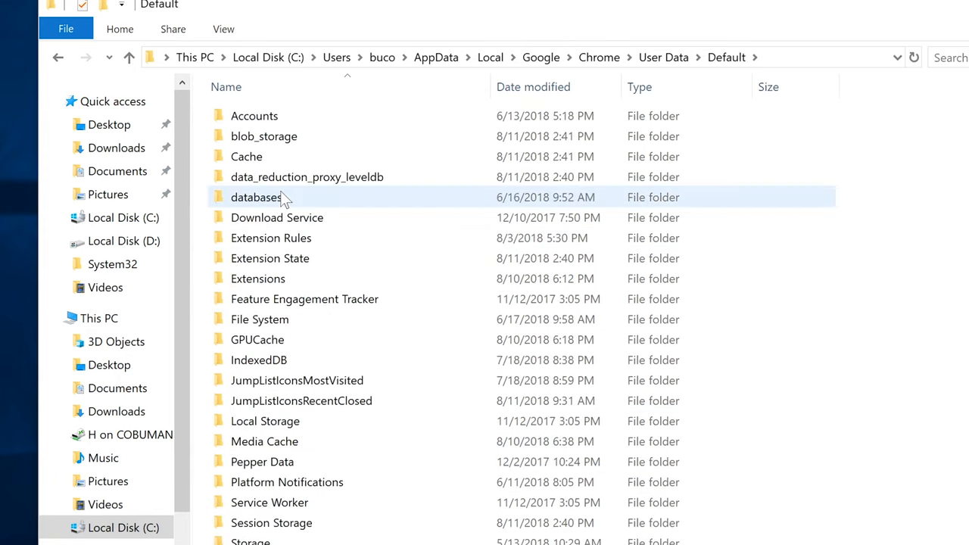
{"action": "scroll", "scroll_direction": "down", "scroll_amount": 3}
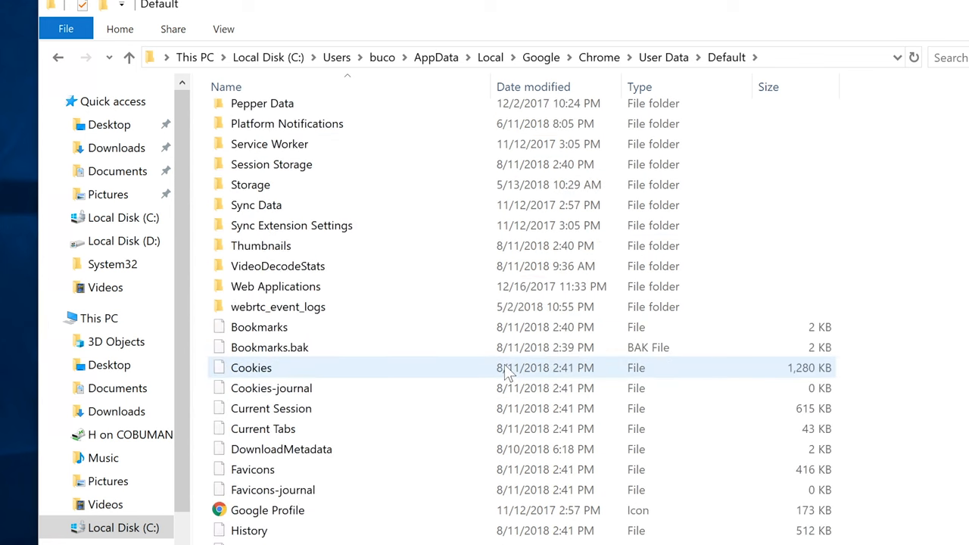
{"action": "left_click", "coordinate": [259, 327]}
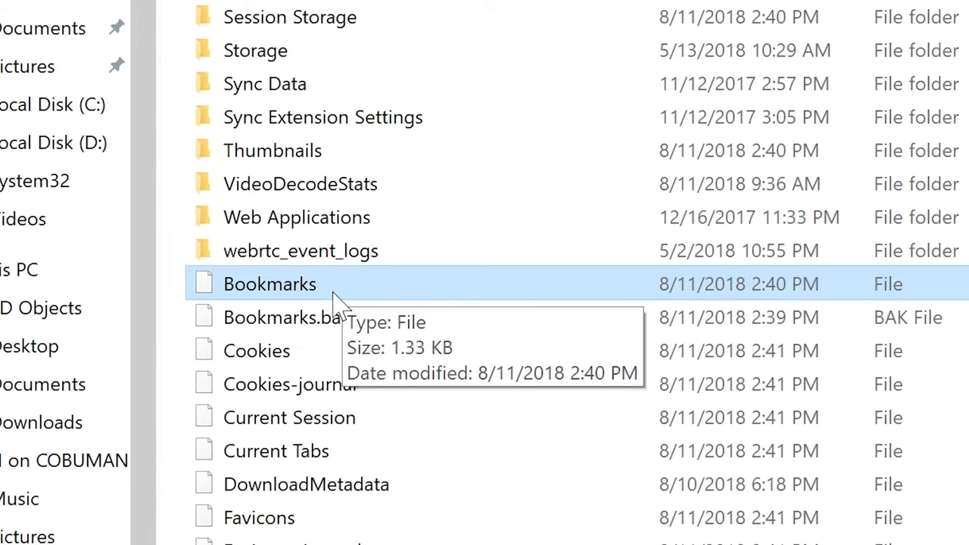
{"action": "mouse_move", "coordinate": [473, 378]}
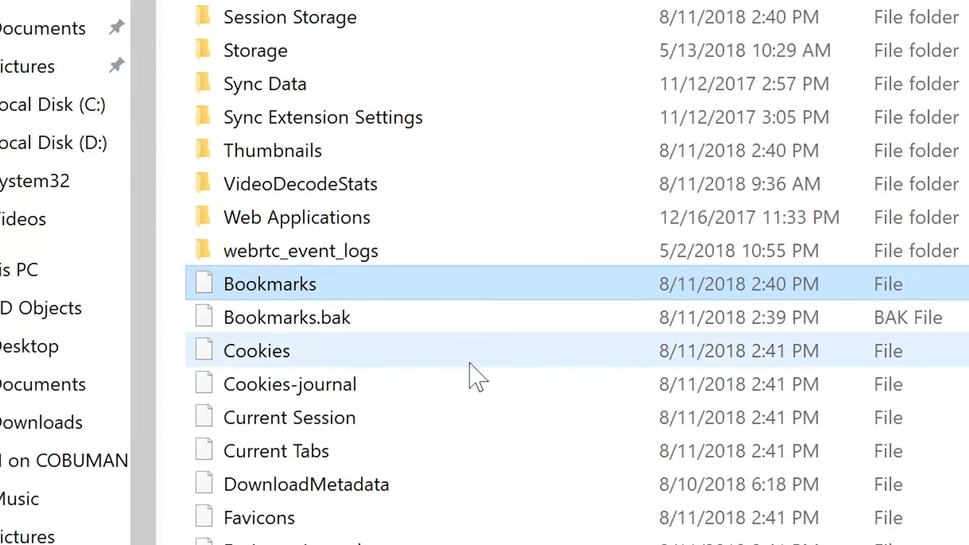
{"action": "left_click", "coordinate": [256, 350]}
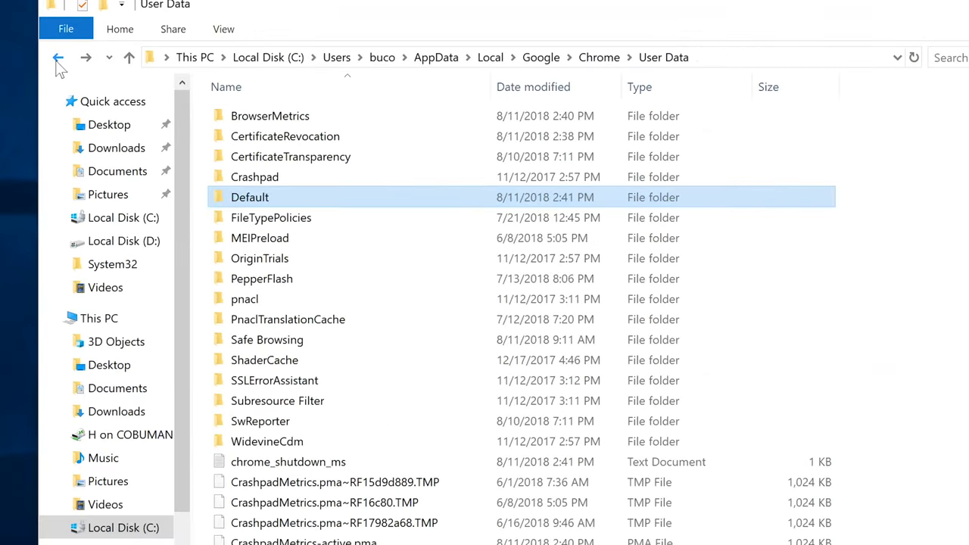
- Go back twice to AppData\Local and select the Microsoft folder
{"action": "left_click", "coordinate": [59, 57]}
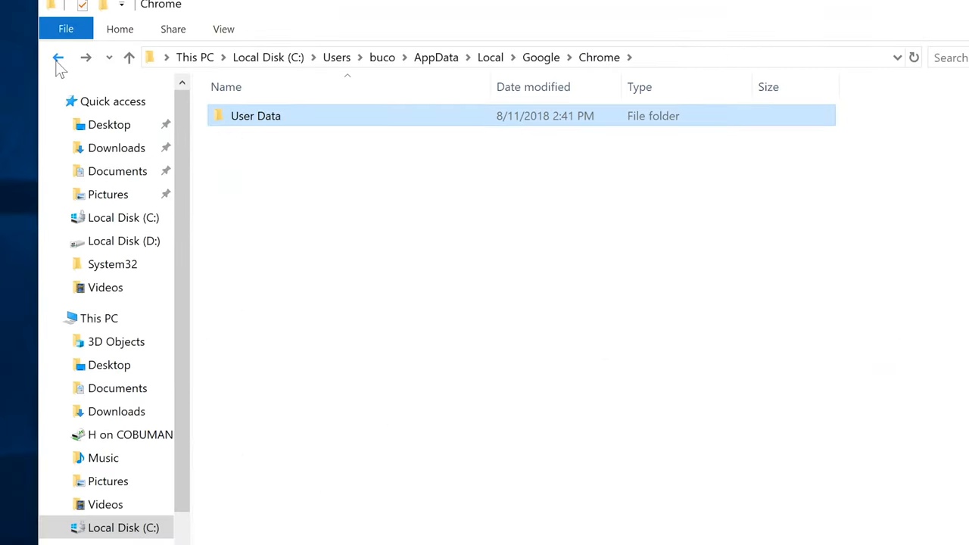
{"action": "left_click", "coordinate": [58, 58]}
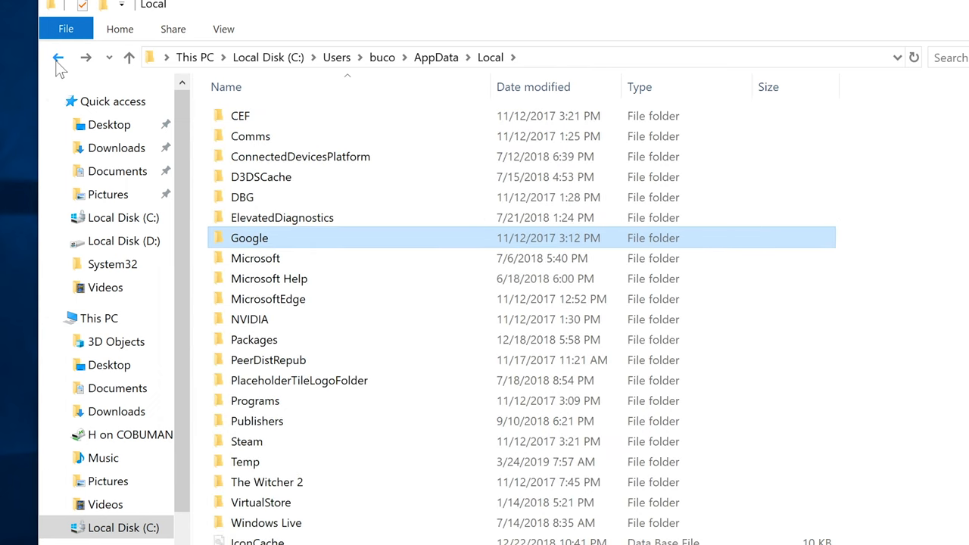
{"action": "left_click", "coordinate": [255, 258]}
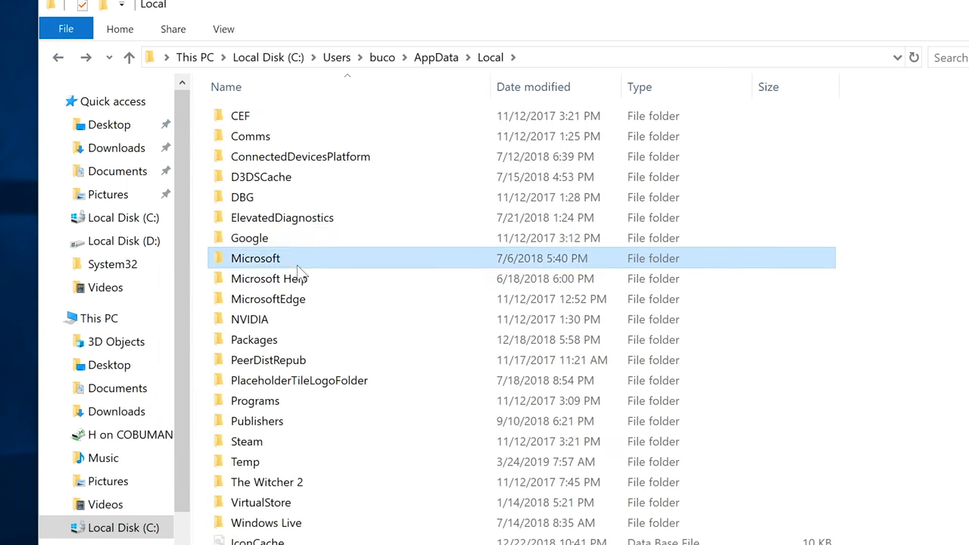
{"action": "mouse_move", "coordinate": [316, 269]}
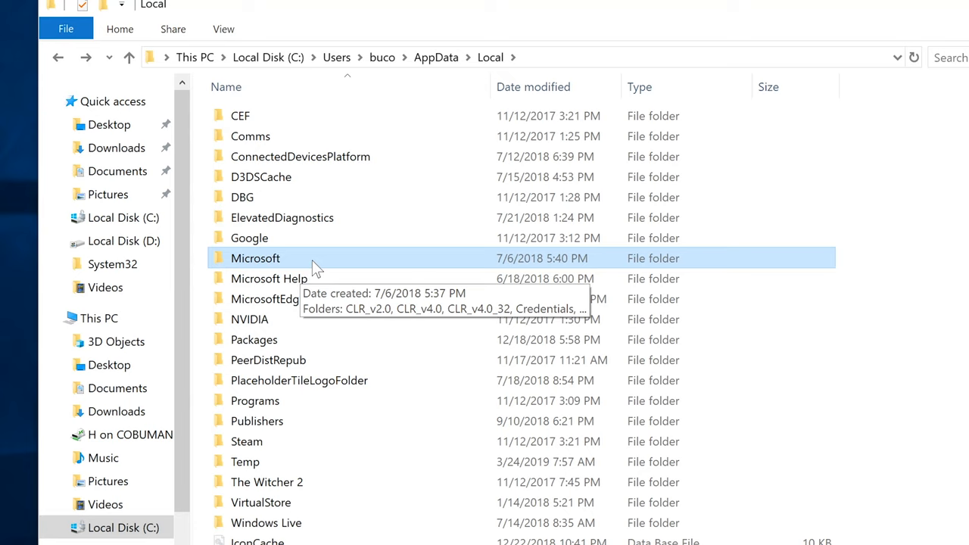
{"action": "mouse_move", "coordinate": [383, 293]}
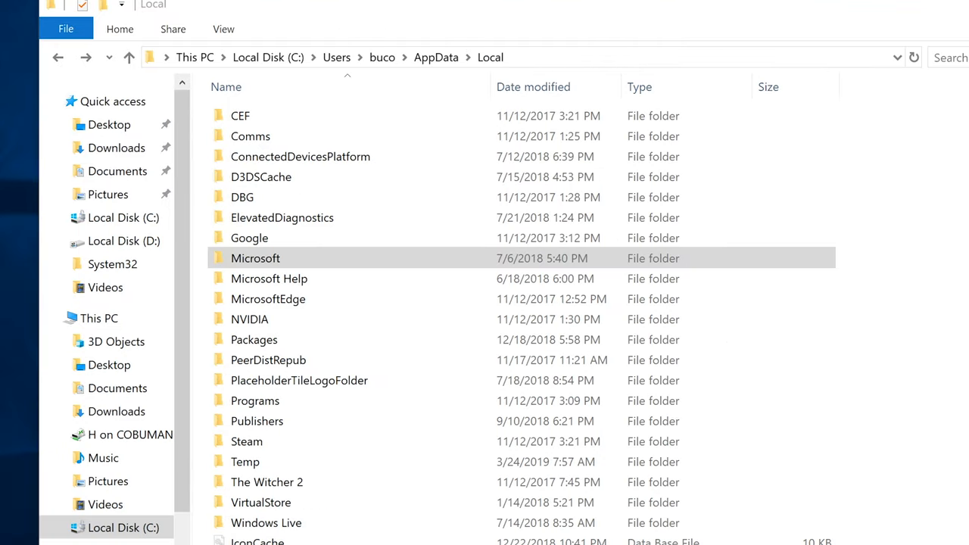
{"action": "key", "text": "Delete"}
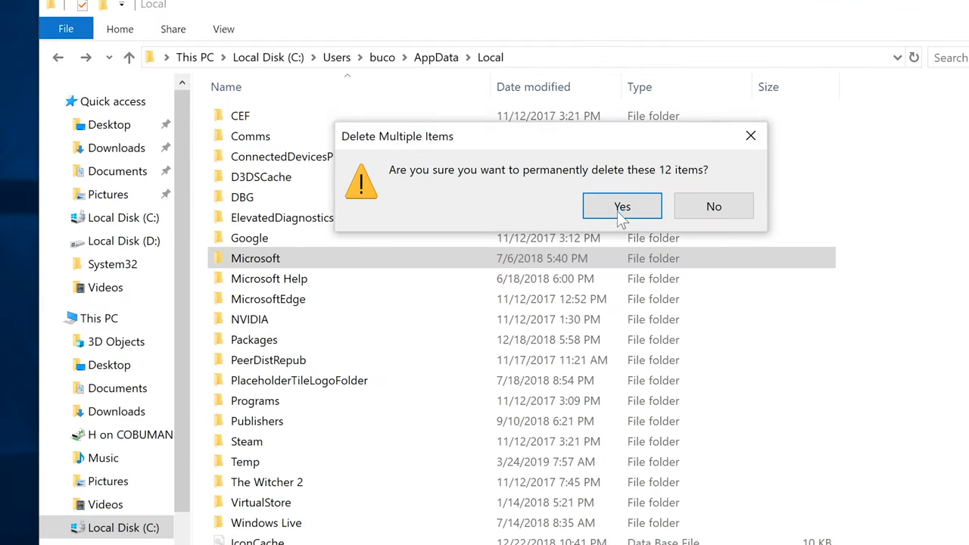
{"action": "left_click", "coordinate": [622, 206]}
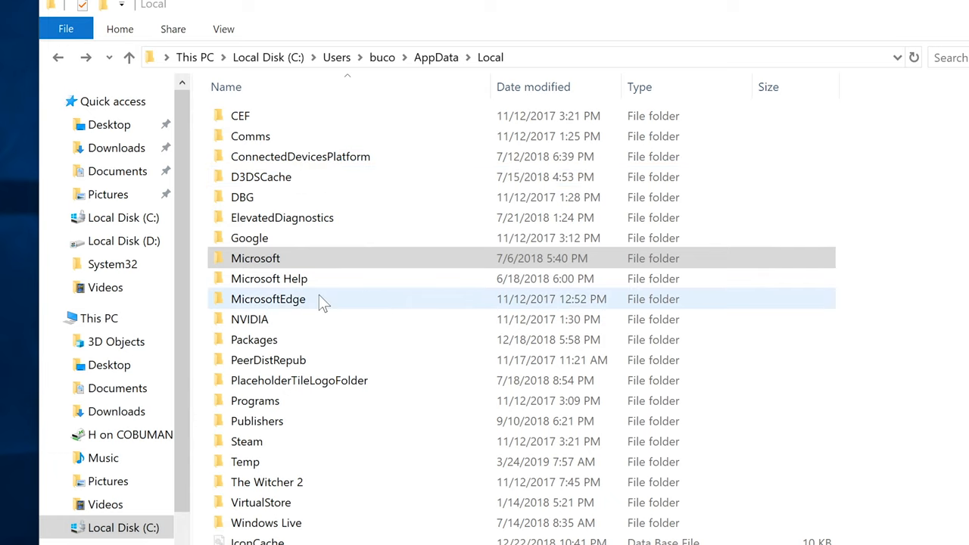
{"action": "left_click", "coordinate": [268, 298]}
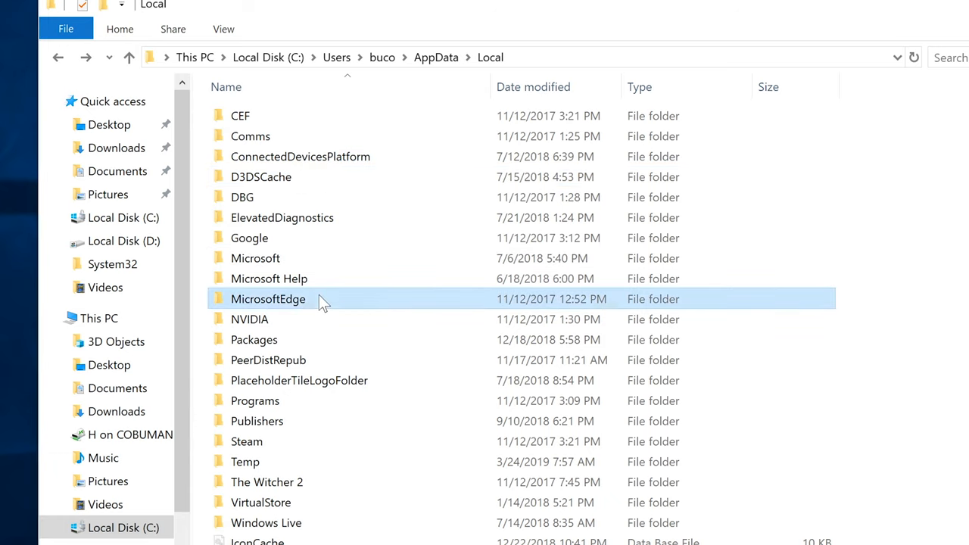
{"action": "mouse_move", "coordinate": [330, 284]}
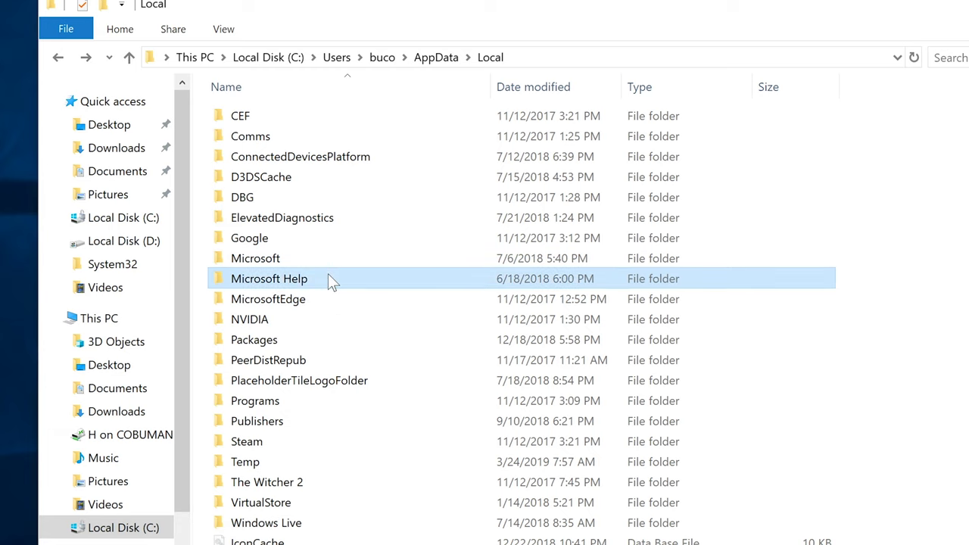
{"action": "mouse_move", "coordinate": [348, 292]}
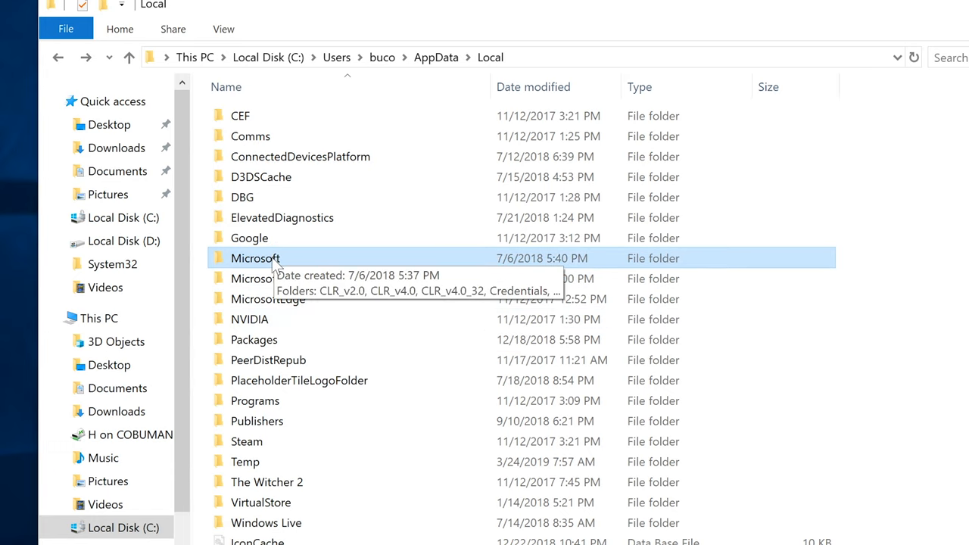
{"action": "double_click", "coordinate": [255, 258]}
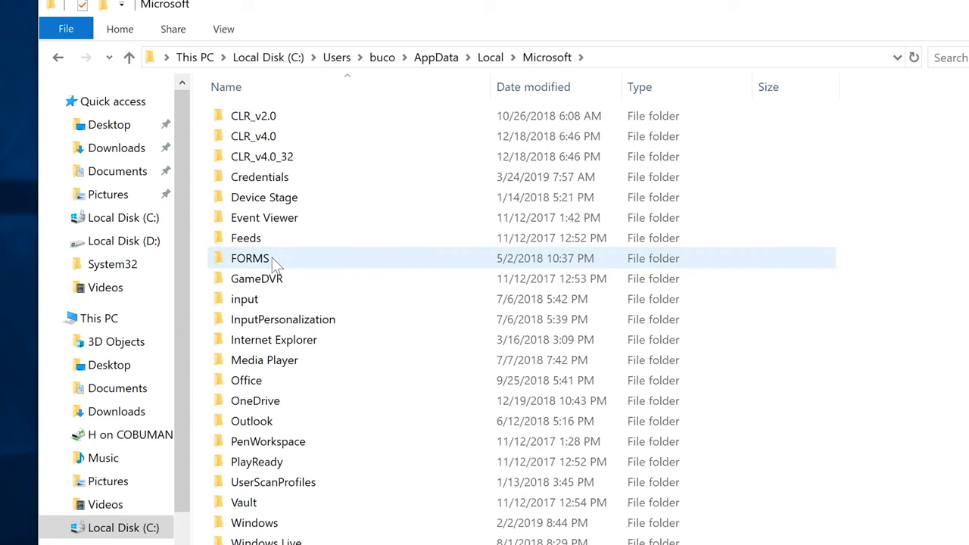
{"action": "scroll", "scroll_direction": "down", "scroll_amount": 3}
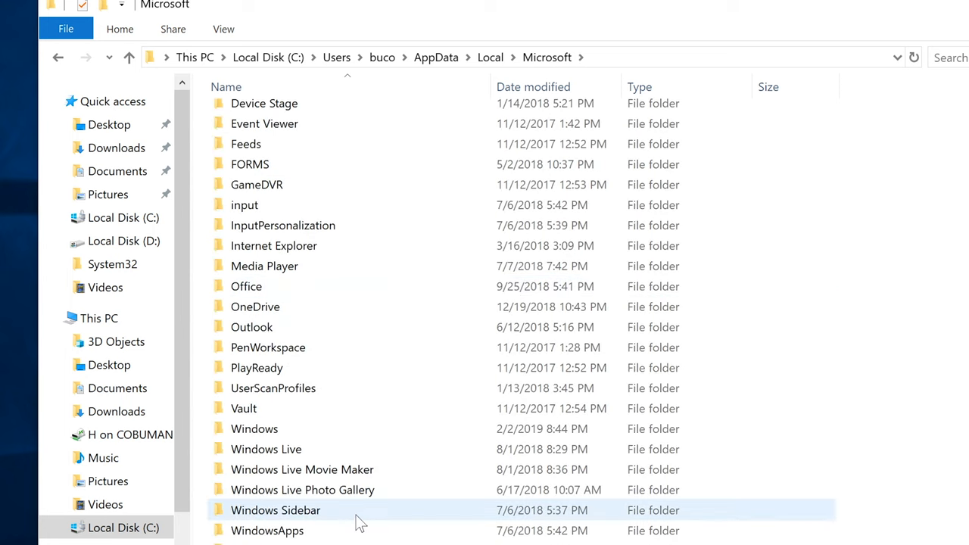
{"action": "scroll", "scroll_direction": "up", "scroll_amount": 3}
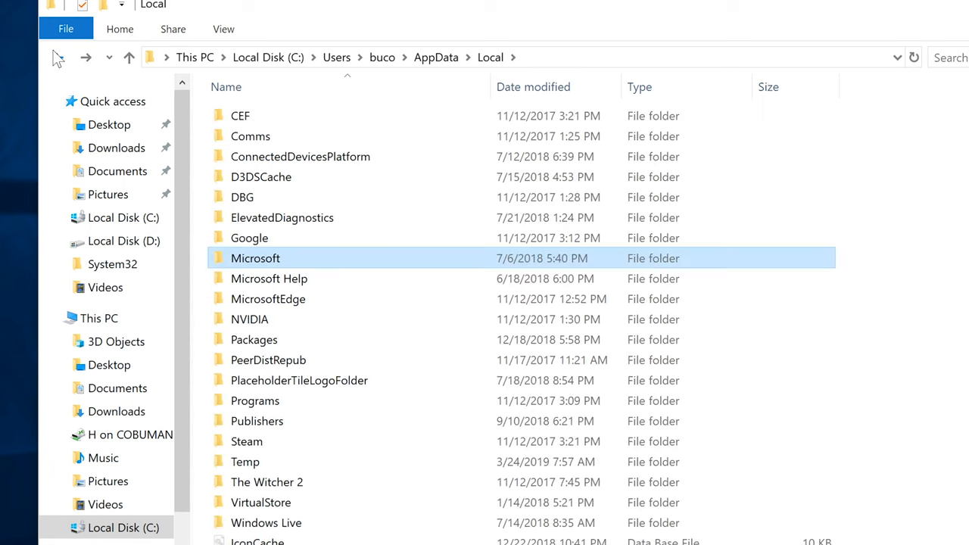
{"action": "mouse_move", "coordinate": [295, 296]}
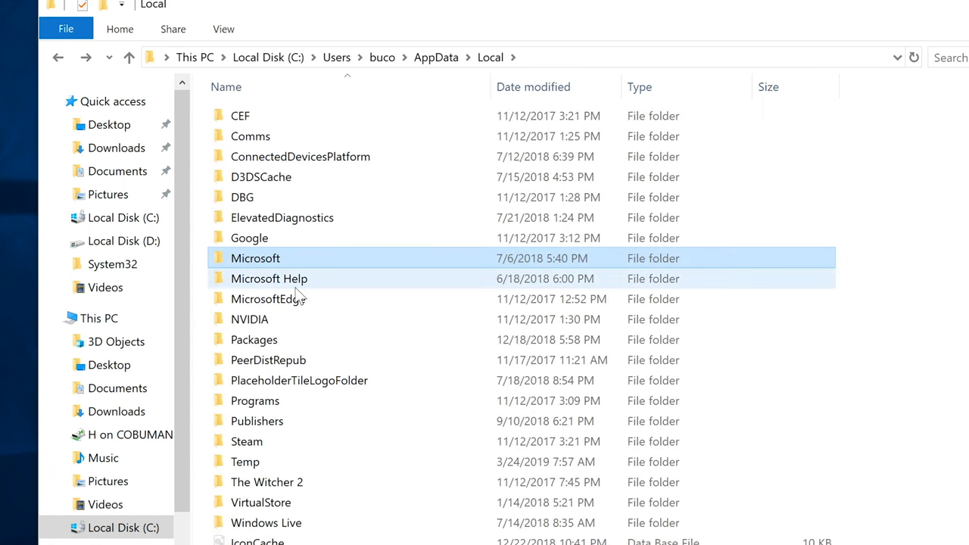
{"action": "mouse_move", "coordinate": [295, 303]}
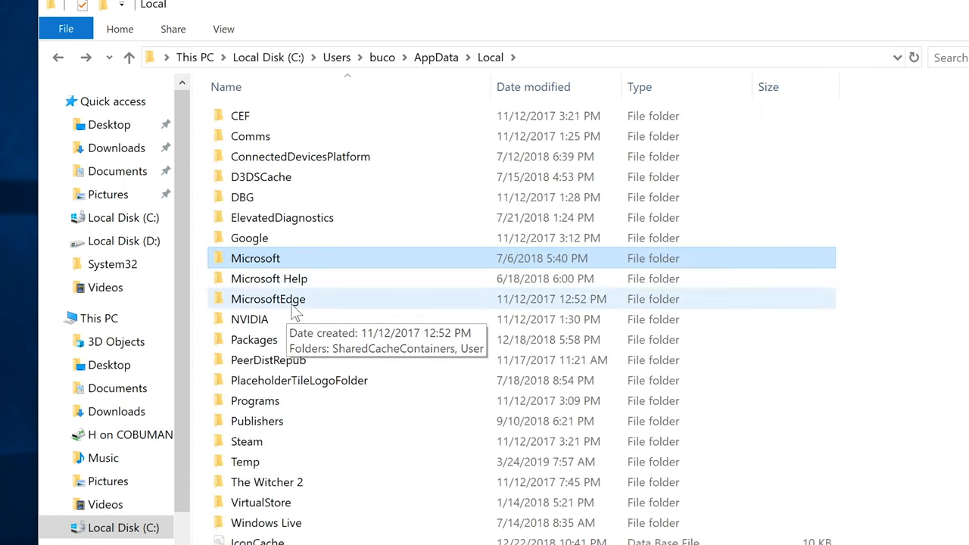
- Delete NVIDIA from AppData\Local, then open The Witcher 2 folder containing only temp
{"action": "left_click", "coordinate": [268, 298]}
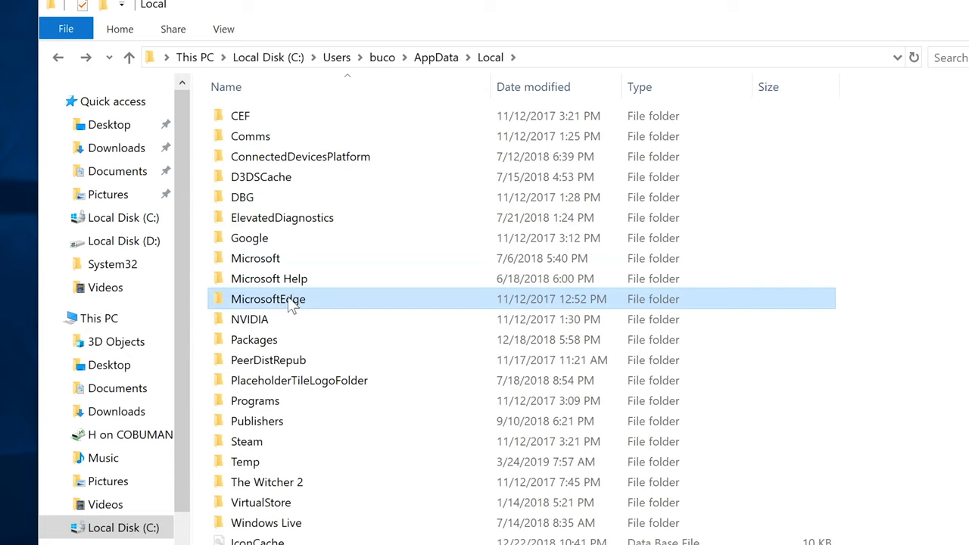
{"action": "left_click", "coordinate": [249, 318]}
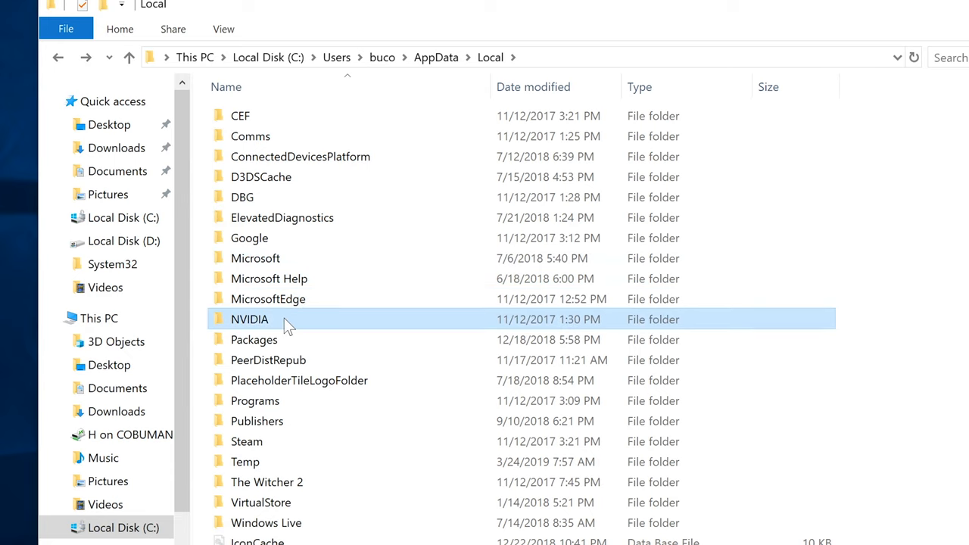
{"action": "mouse_move", "coordinate": [287, 324]}
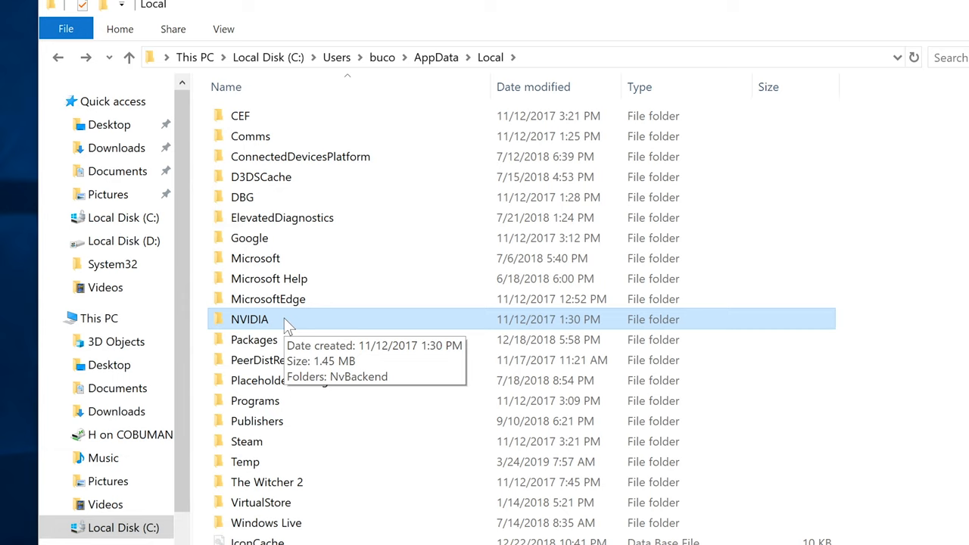
{"action": "left_click", "coordinate": [267, 462]}
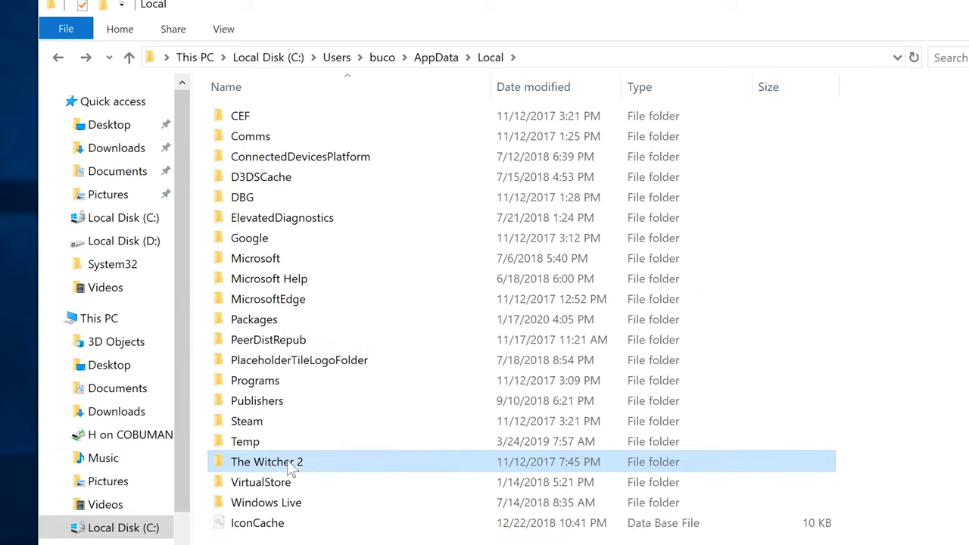
{"action": "mouse_move", "coordinate": [291, 466]}
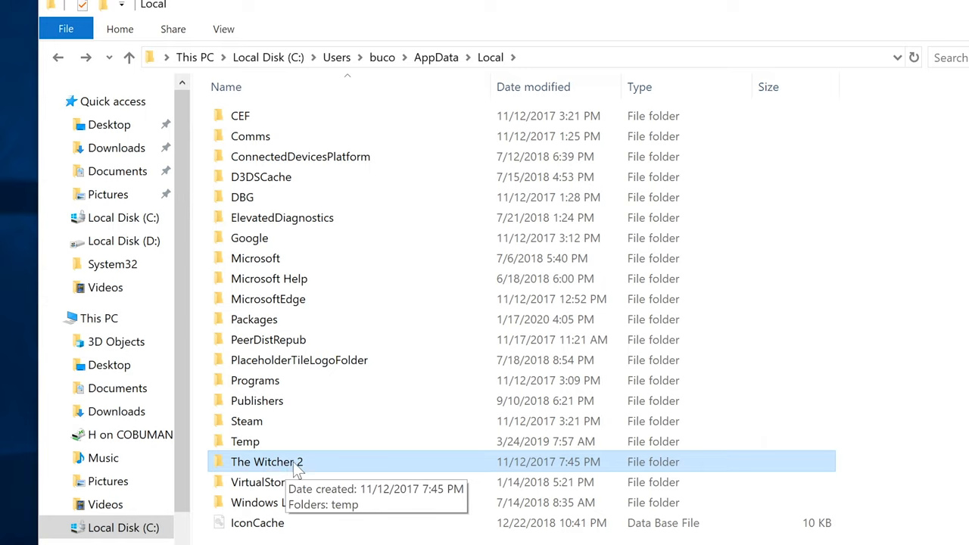
{"action": "mouse_move", "coordinate": [319, 471]}
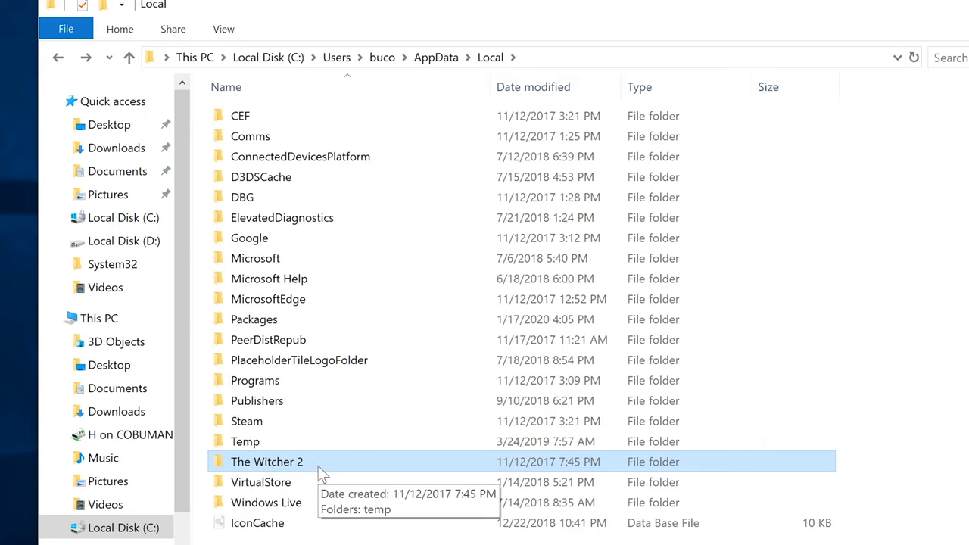
{"action": "double_click", "coordinate": [267, 461]}
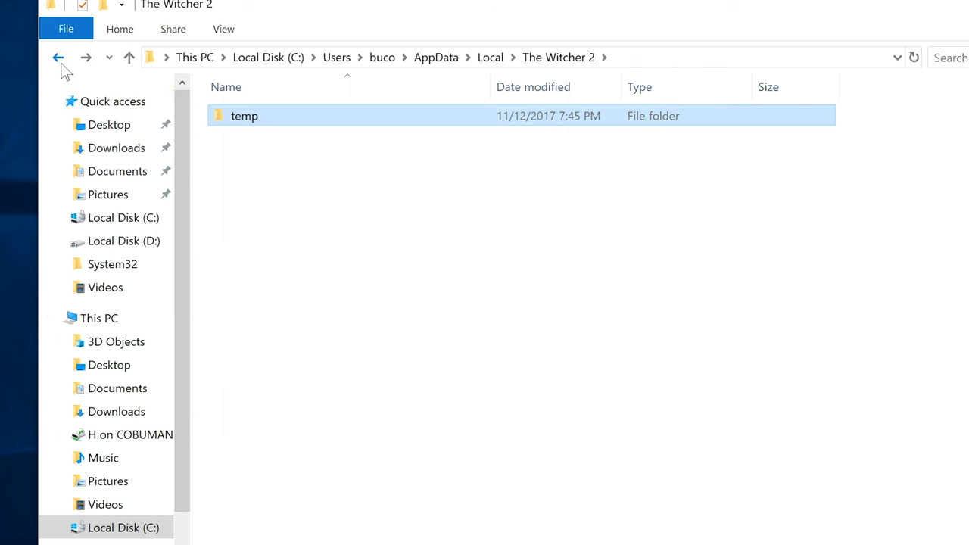
- Return to AppData\Local and delete The Witcher 2 folder
{"action": "left_click", "coordinate": [58, 57]}
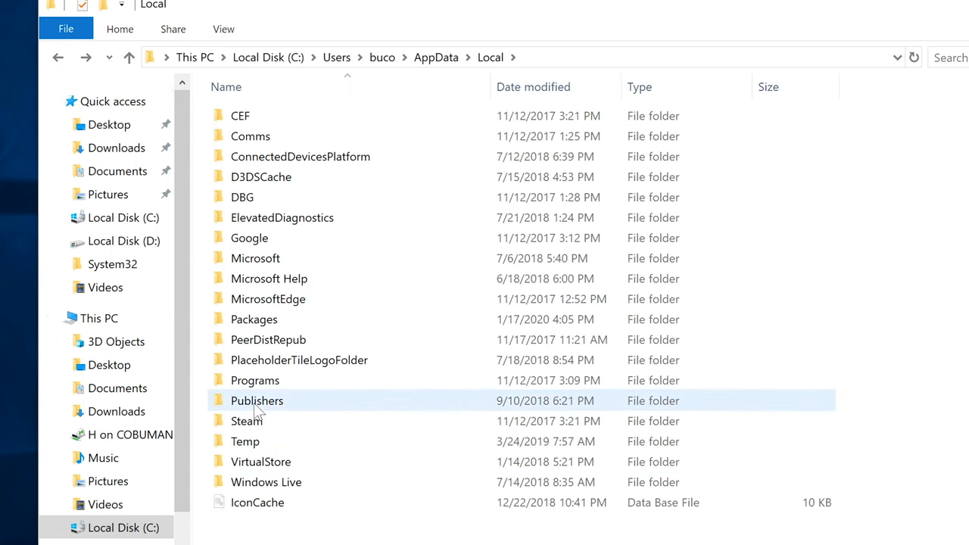
{"action": "mouse_move", "coordinate": [886, 166]}
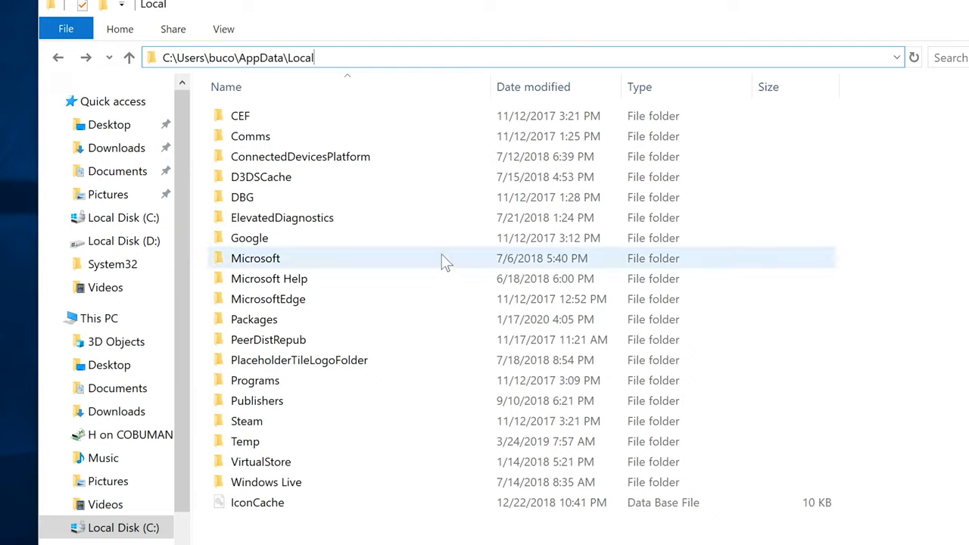
{"action": "mouse_move", "coordinate": [394, 287]}
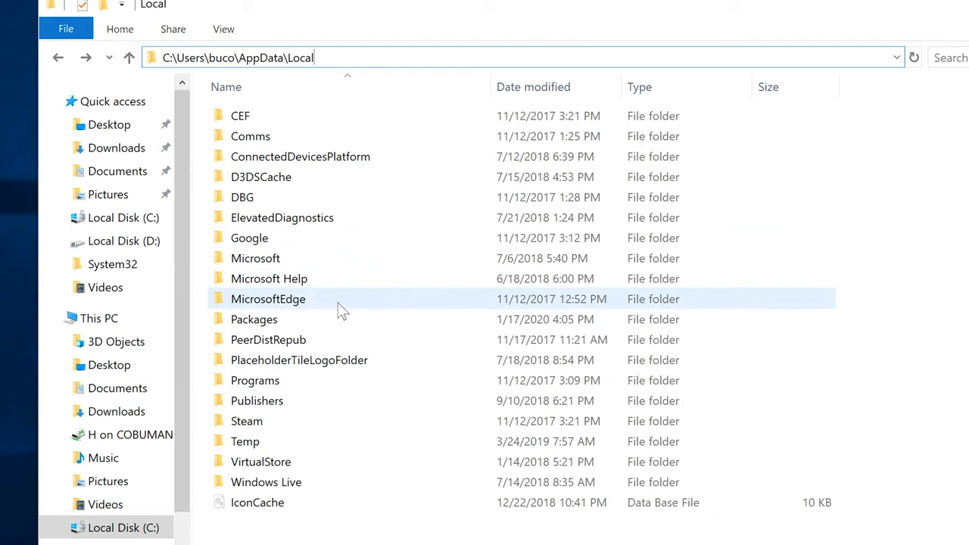
{"action": "mouse_move", "coordinate": [292, 282]}
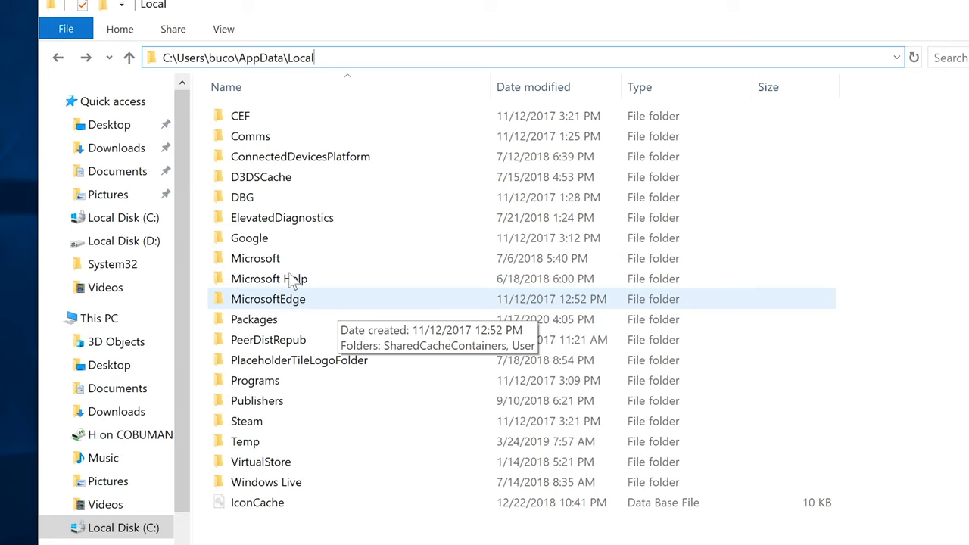
{"action": "mouse_move", "coordinate": [59, 58]}
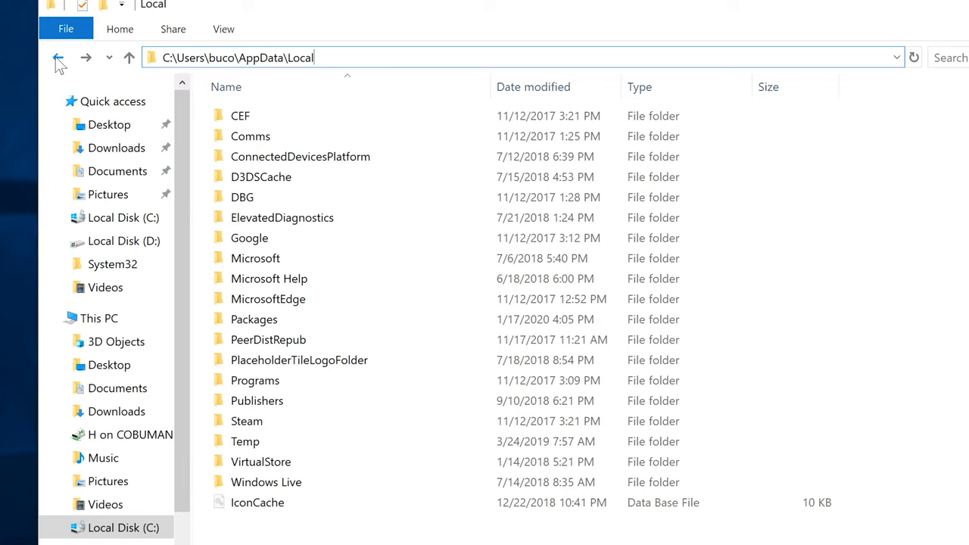
- Go to AppData\Roaming and delete its NVIDIA folder
{"action": "left_click", "coordinate": [58, 57]}
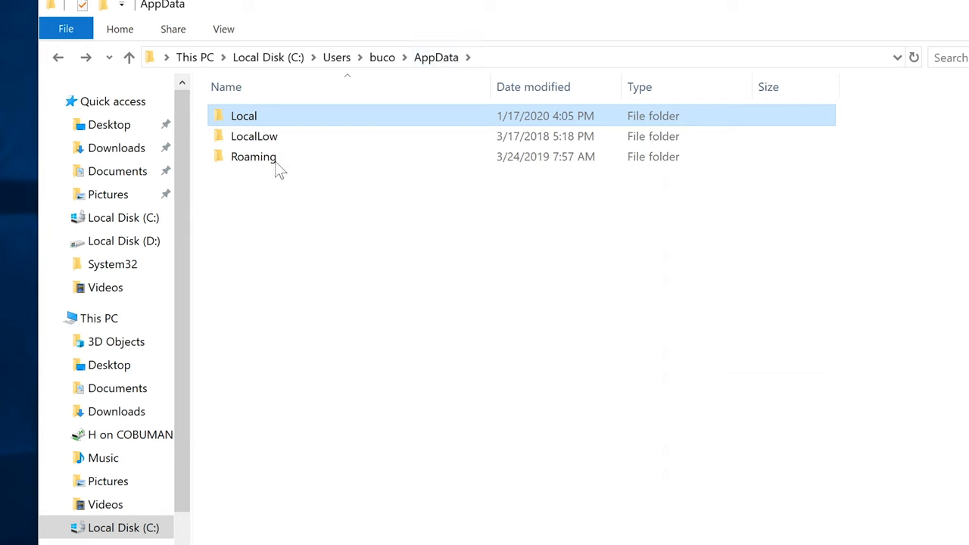
{"action": "double_click", "coordinate": [254, 156]}
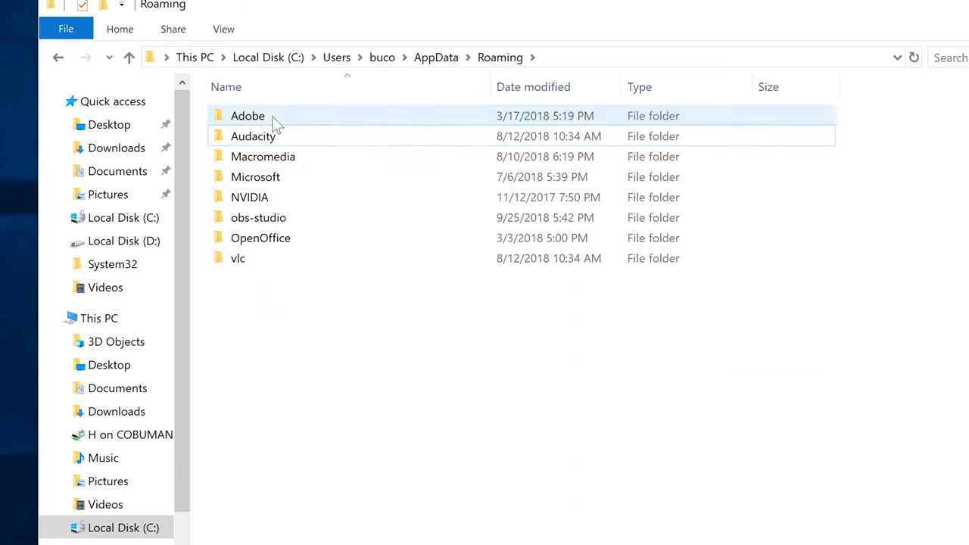
{"action": "left_click", "coordinate": [258, 217]}
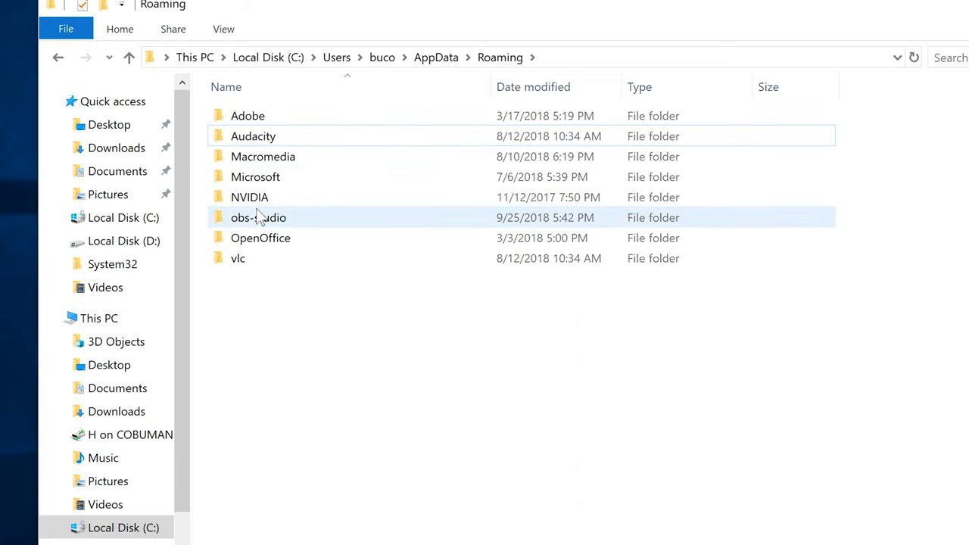
{"action": "left_click", "coordinate": [255, 197]}
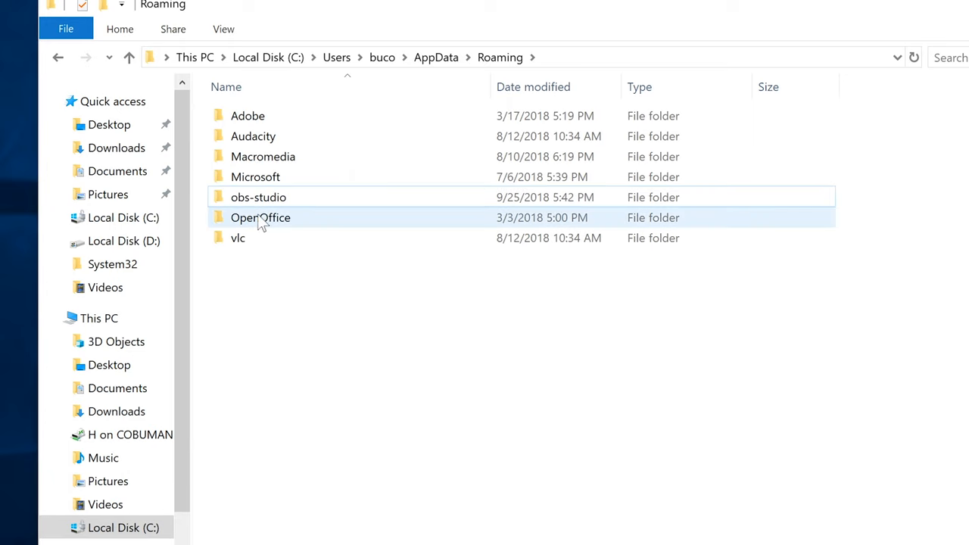
- Open the vlc folder and select the vlc-qt-interface settings file
{"action": "left_click", "coordinate": [238, 237]}
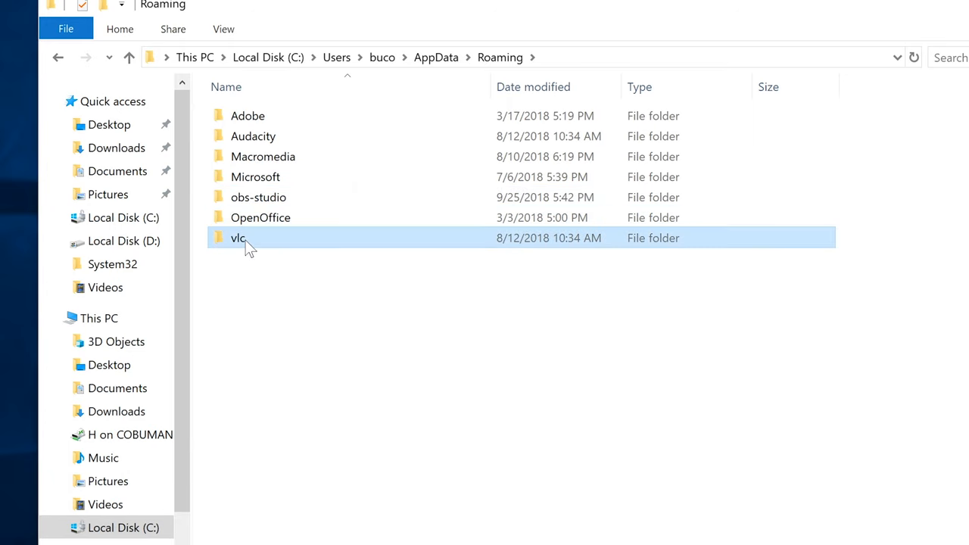
{"action": "mouse_move", "coordinate": [256, 250]}
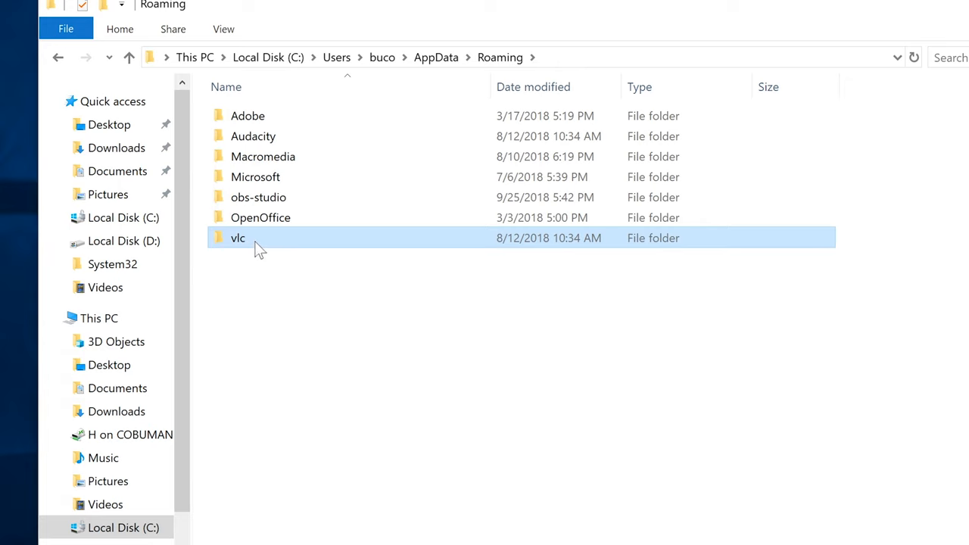
{"action": "double_click", "coordinate": [238, 238]}
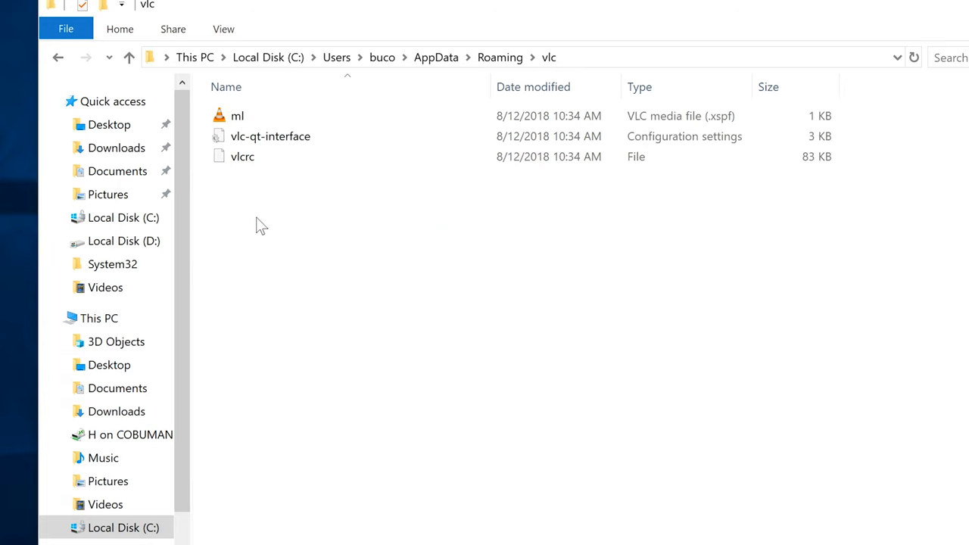
{"action": "mouse_move", "coordinate": [591, 62]}
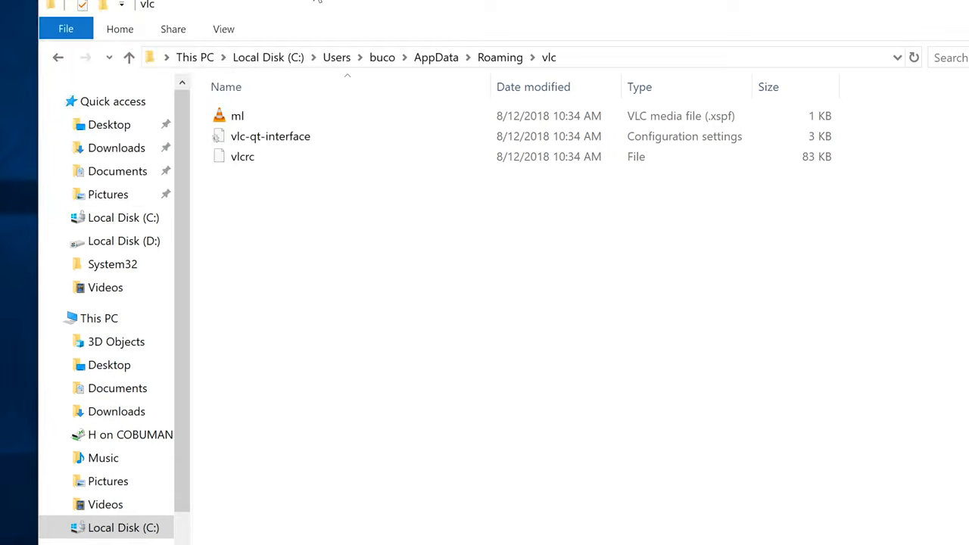
{"action": "left_click", "coordinate": [270, 136]}
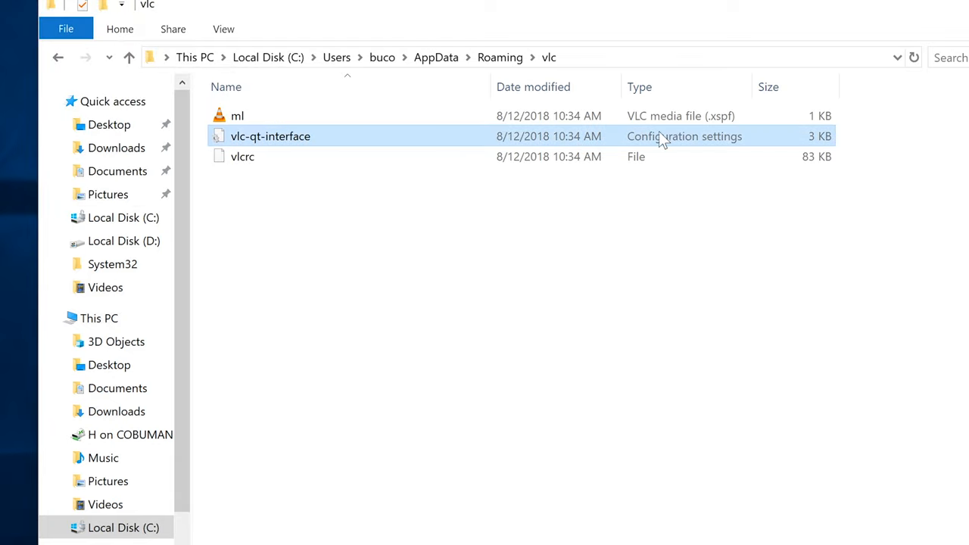
{"action": "mouse_move", "coordinate": [719, 147]}
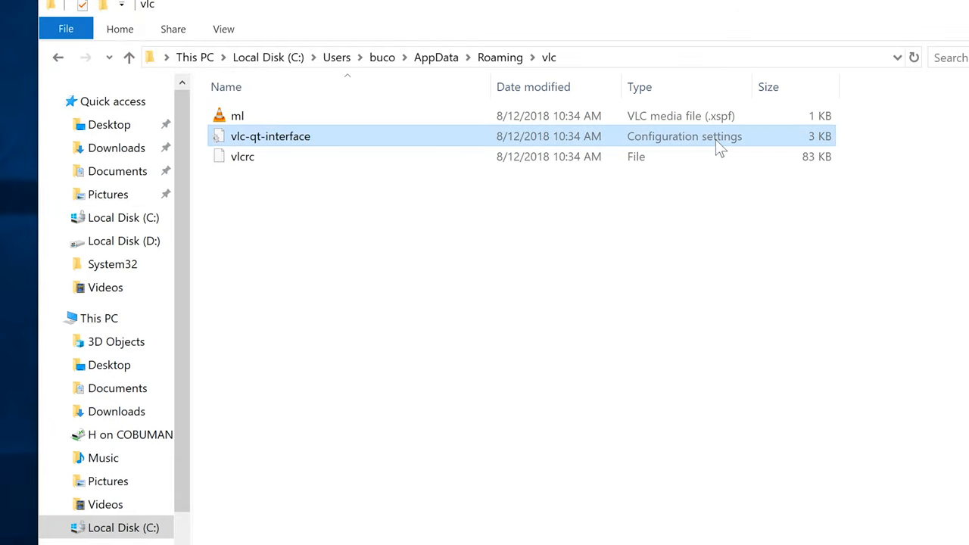
{"action": "mouse_move", "coordinate": [731, 142]}
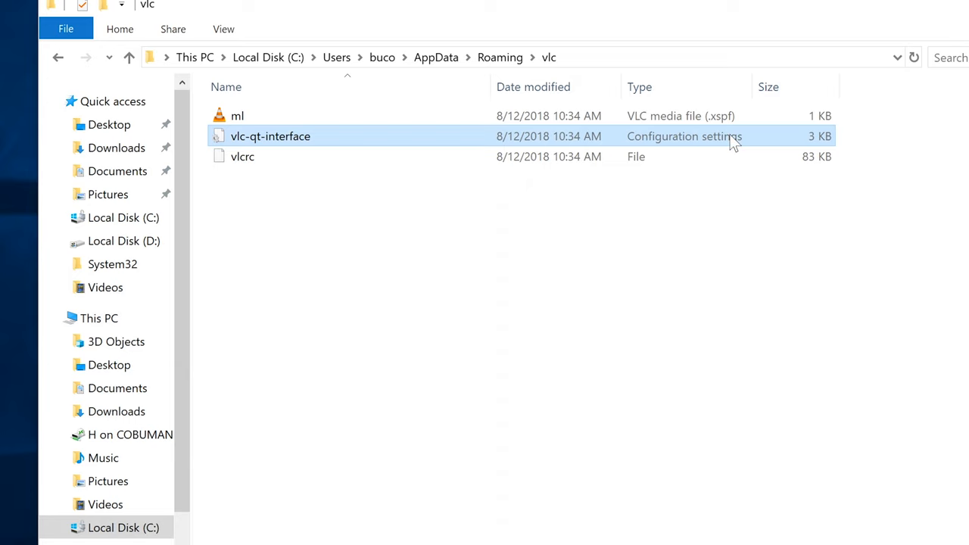
{"action": "mouse_move", "coordinate": [59, 58]}
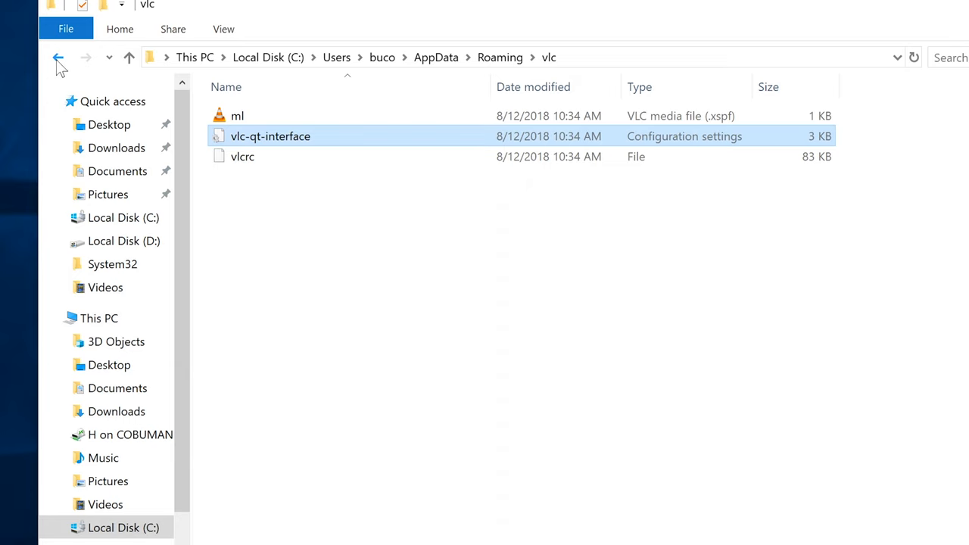
{"action": "left_click", "coordinate": [59, 57]}
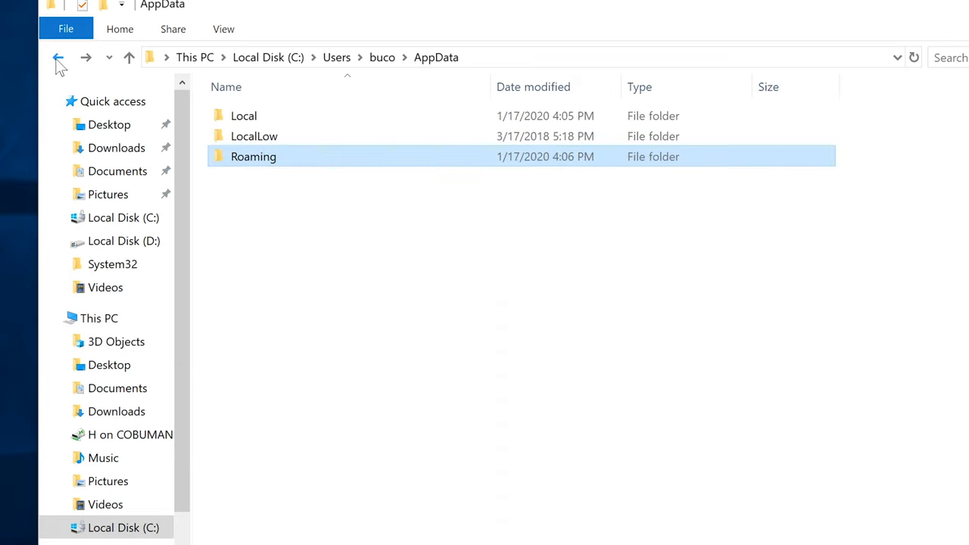
{"action": "left_click", "coordinate": [58, 57]}
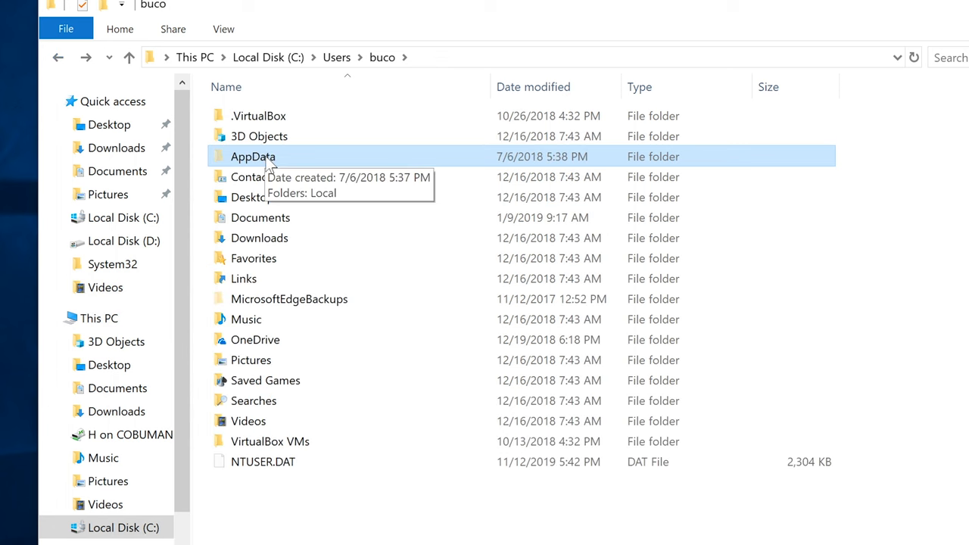
{"action": "mouse_move", "coordinate": [317, 101]}
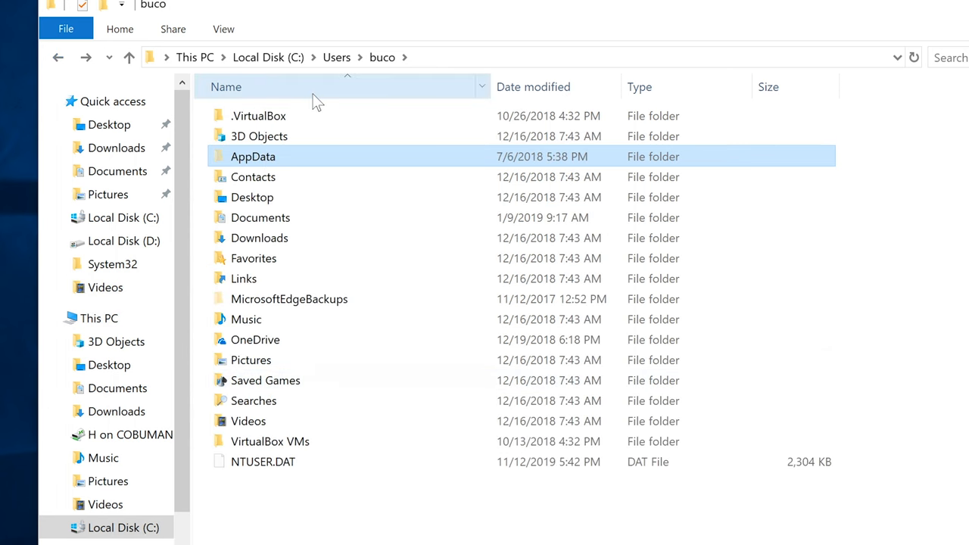
{"action": "mouse_move", "coordinate": [268, 57]}
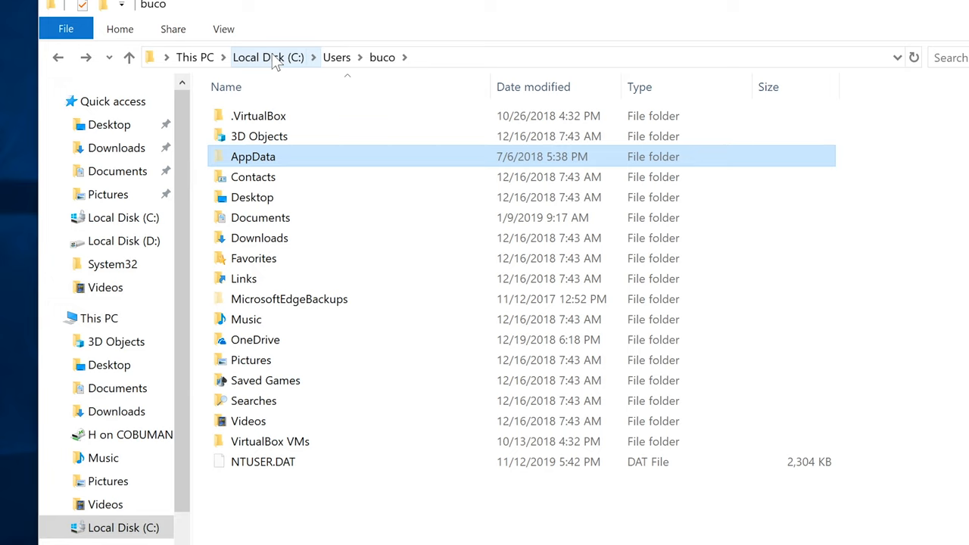
{"action": "mouse_move", "coordinate": [269, 164]}
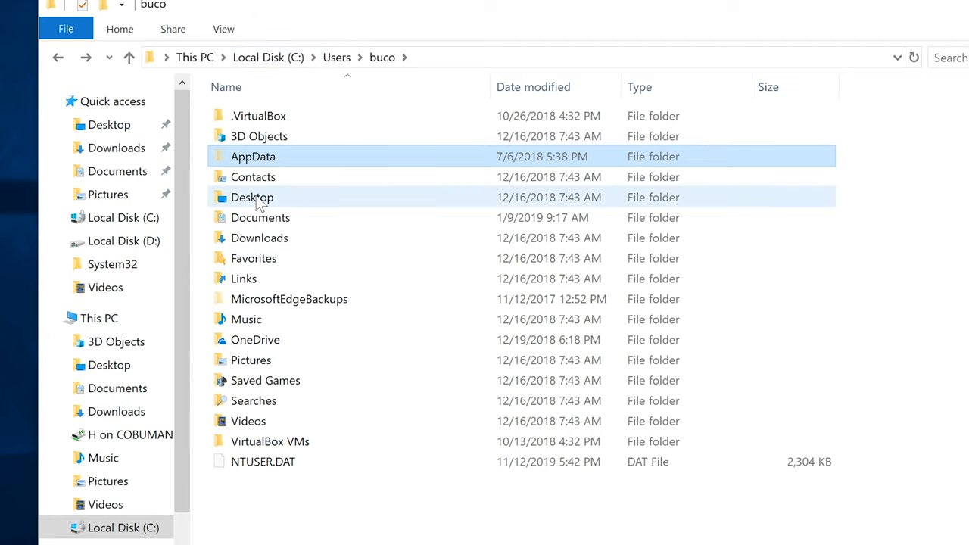
{"action": "mouse_move", "coordinate": [252, 197]}
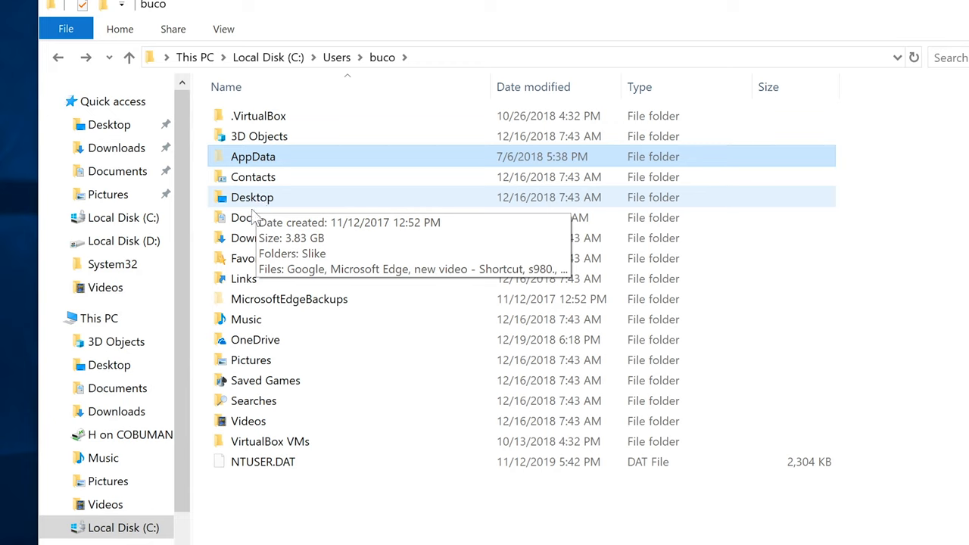
{"action": "mouse_move", "coordinate": [260, 217]}
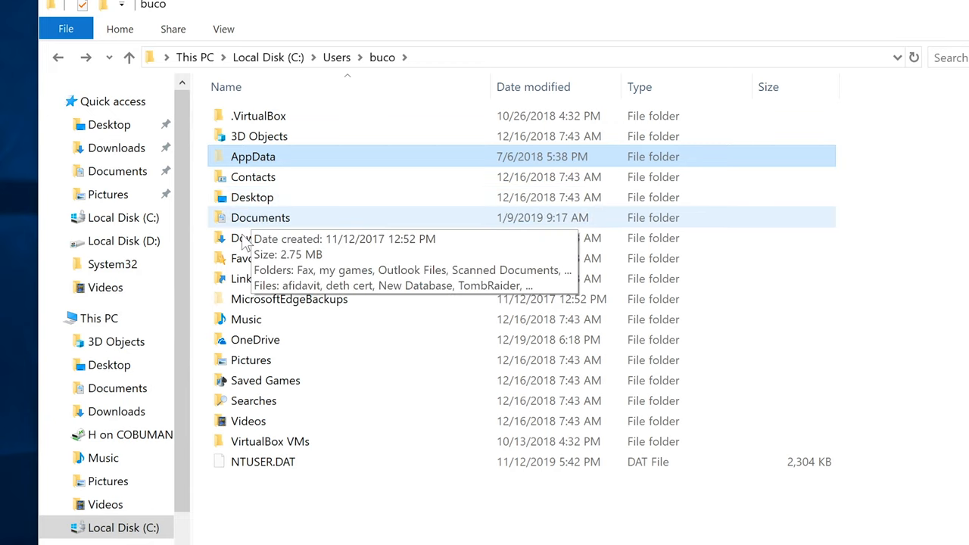
{"action": "mouse_move", "coordinate": [259, 237]}
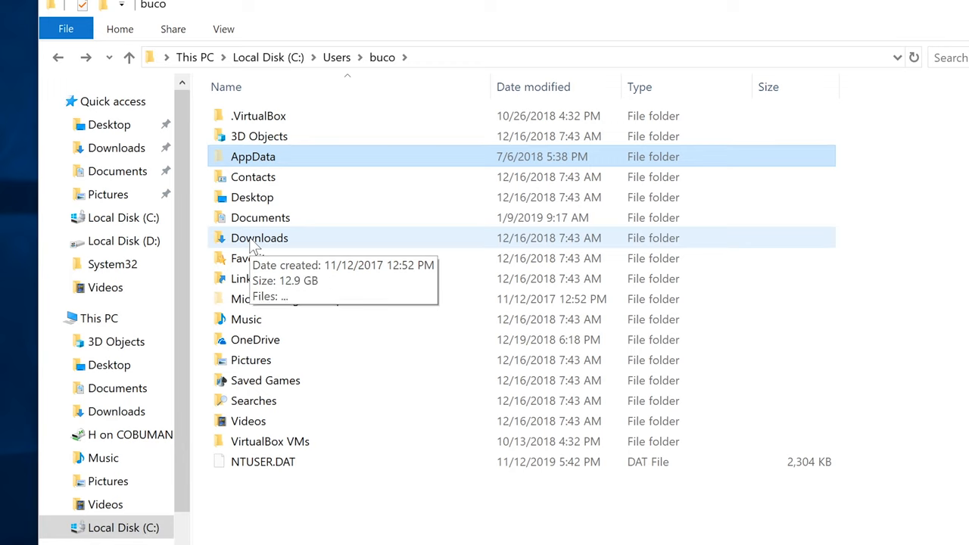
- Permanently delete both Windows Server 2016 ISO files from Downloads
{"action": "double_click", "coordinate": [259, 238]}
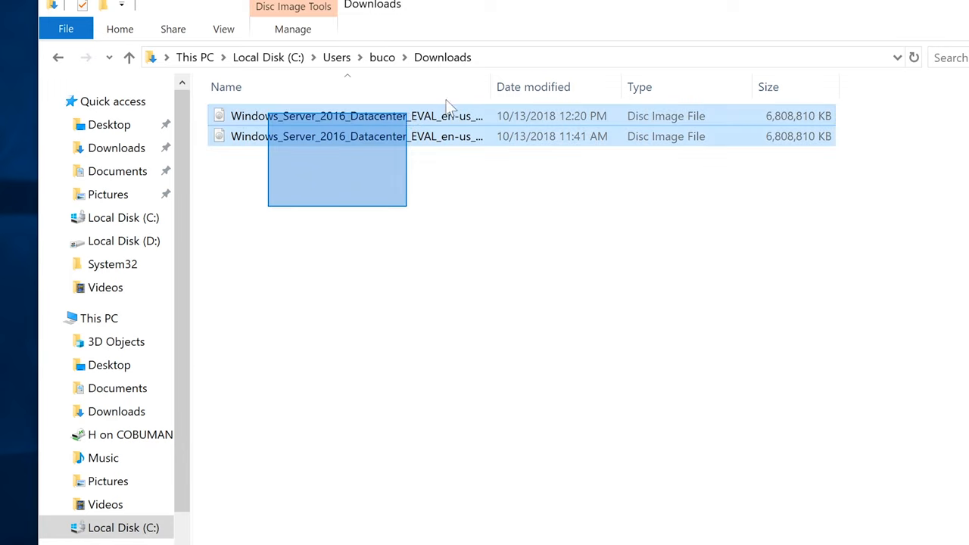
{"action": "left_click_drag", "start_coordinate": [489, 86], "coordinate": [579, 86]}
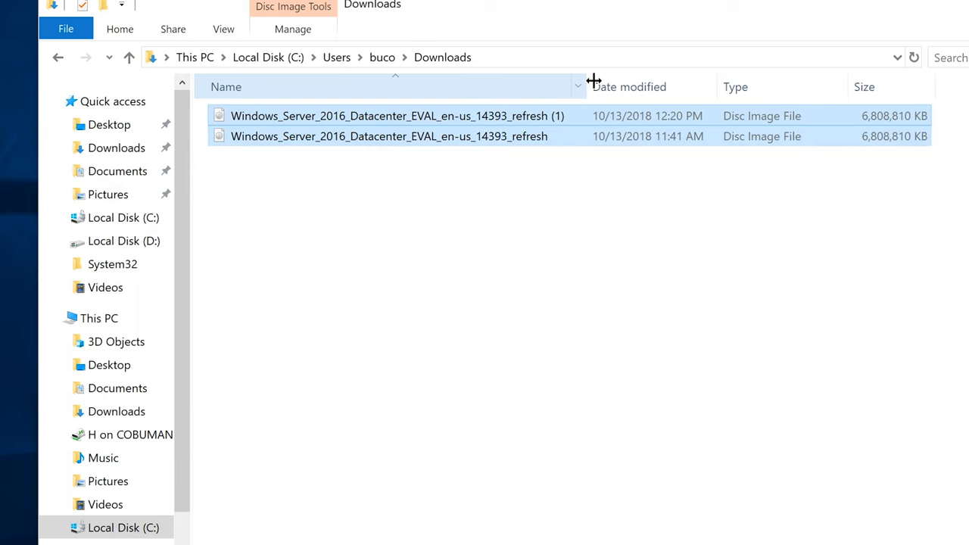
{"action": "mouse_move", "coordinate": [506, 144]}
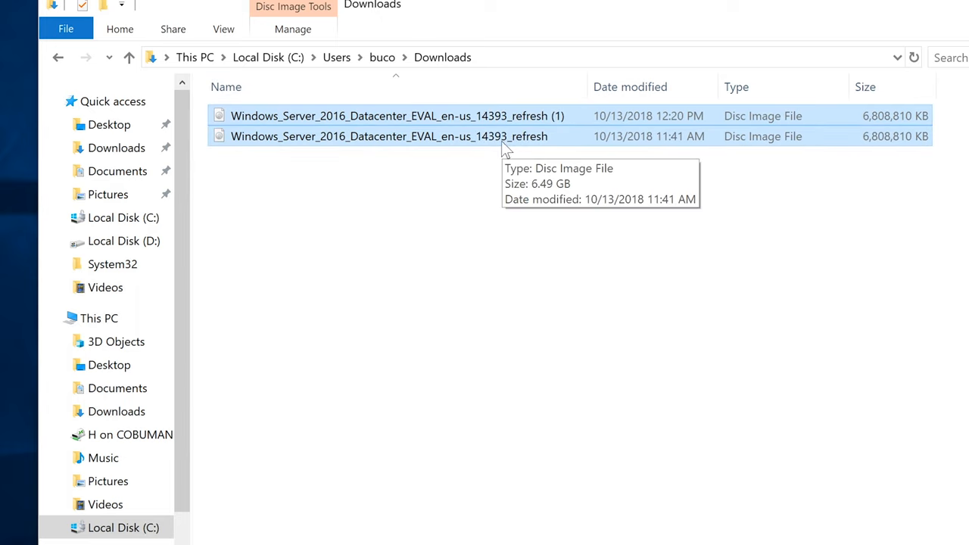
{"action": "mouse_move", "coordinate": [307, 185]}
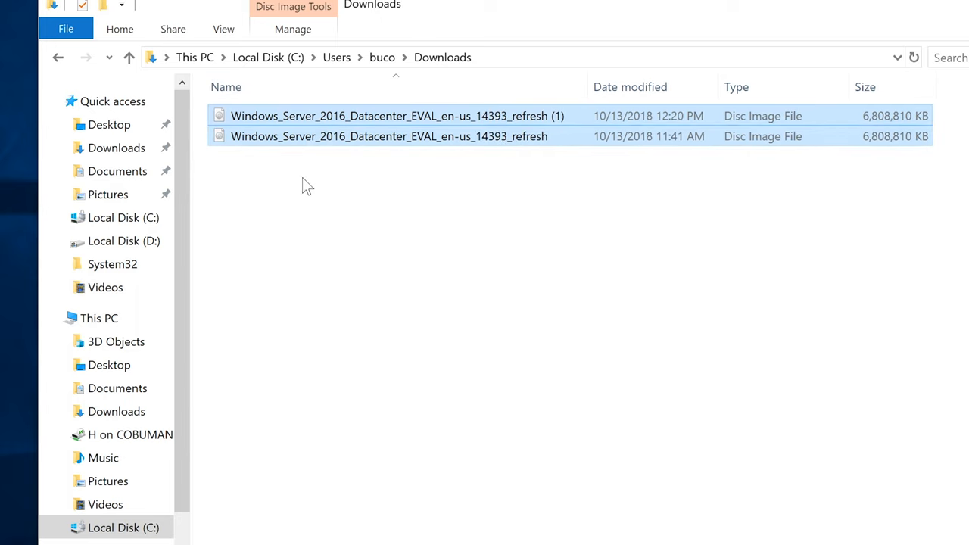
{"action": "mouse_move", "coordinate": [316, 187]}
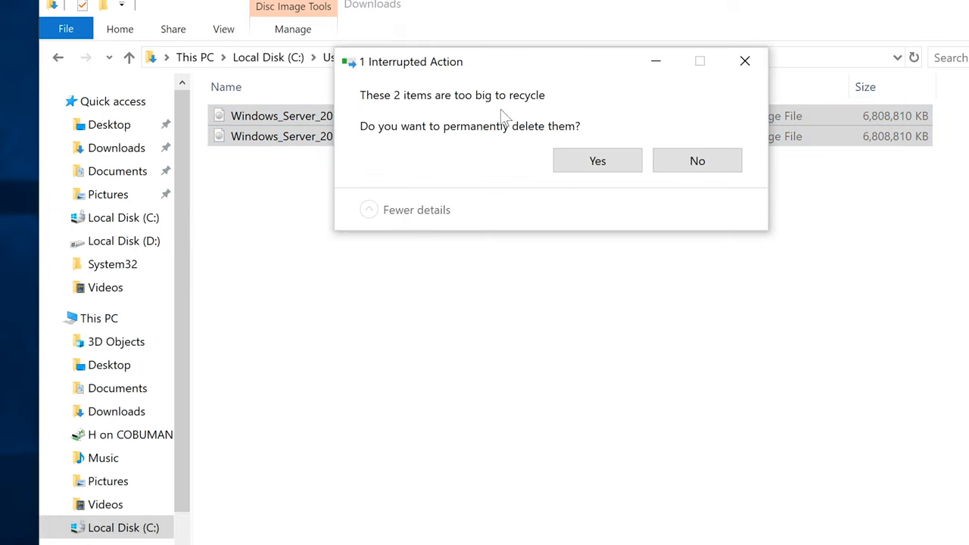
{"action": "left_click", "coordinate": [597, 161]}
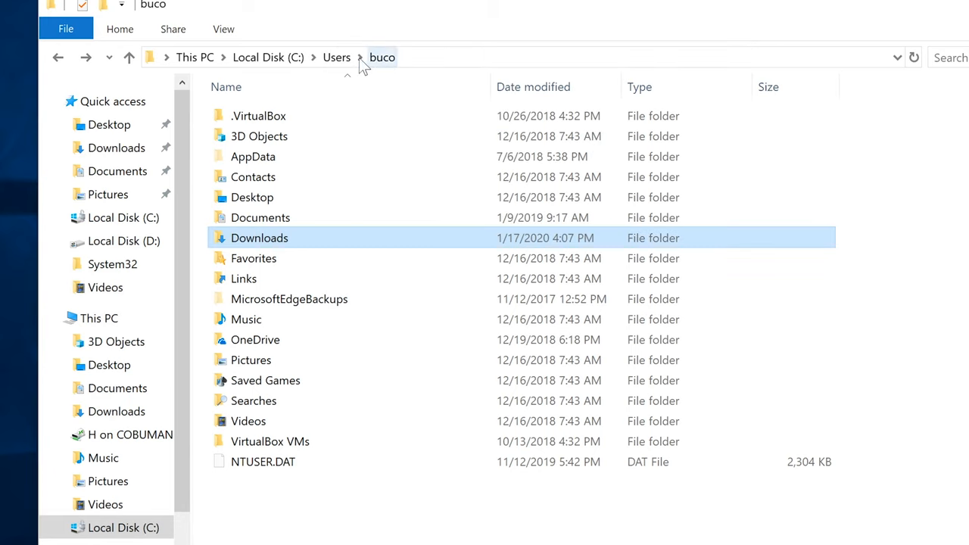
- At the C: drive root, try opening Windows.old and dismiss the Item Not Found warning
{"action": "left_click", "coordinate": [337, 57]}
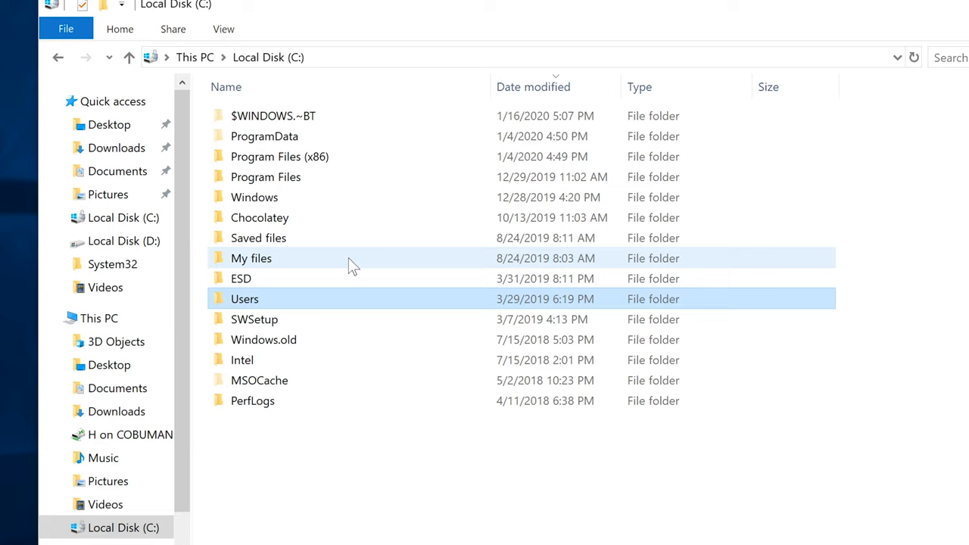
{"action": "mouse_move", "coordinate": [352, 265]}
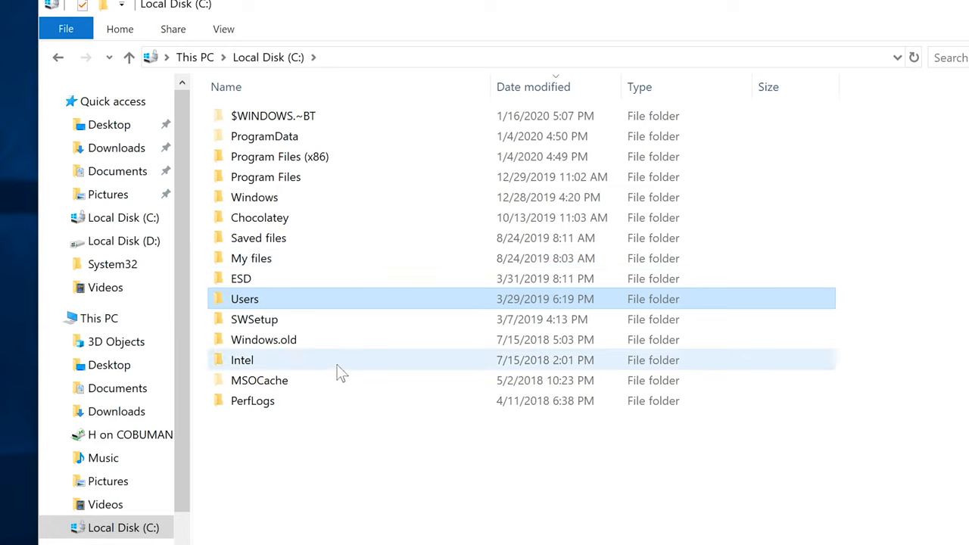
{"action": "mouse_move", "coordinate": [264, 340]}
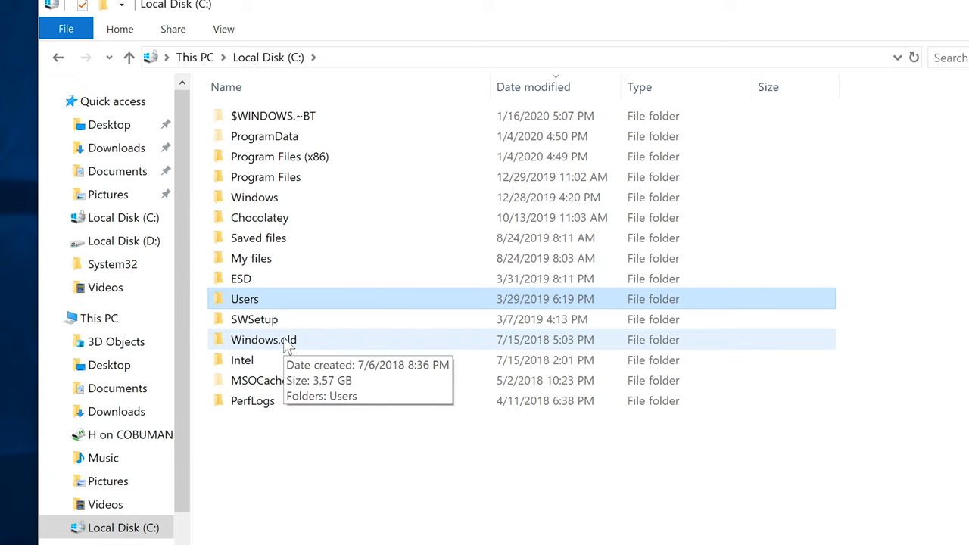
{"action": "left_click", "coordinate": [263, 339]}
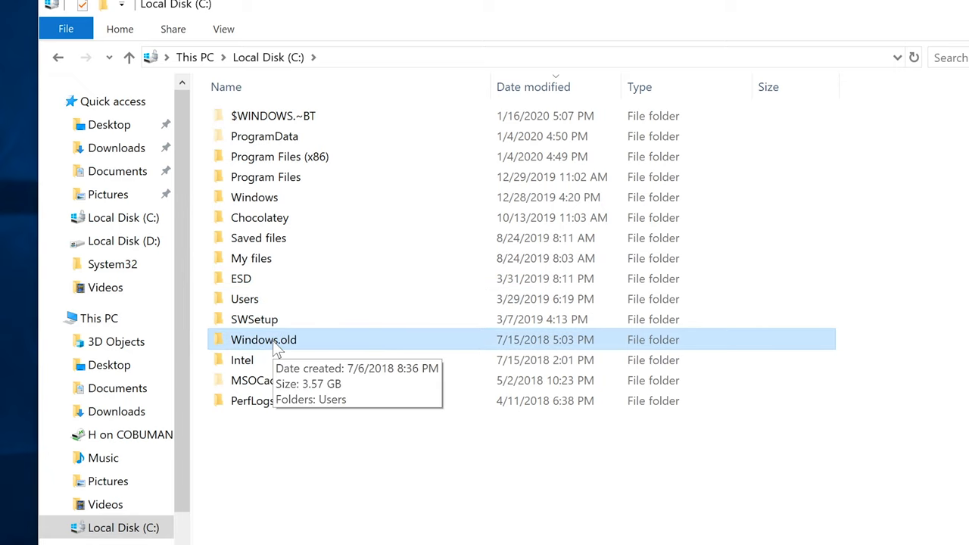
{"action": "double_click", "coordinate": [264, 340]}
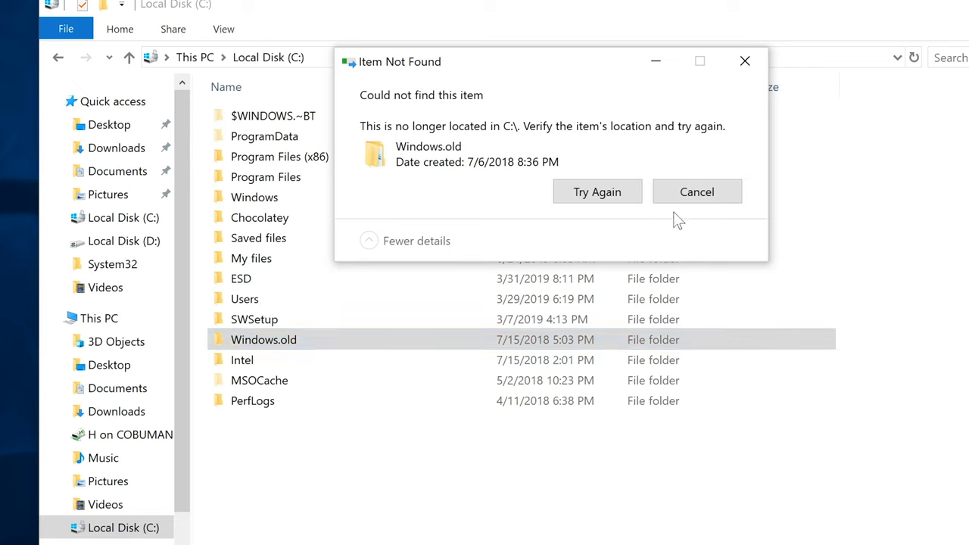
{"action": "mouse_move", "coordinate": [598, 192]}
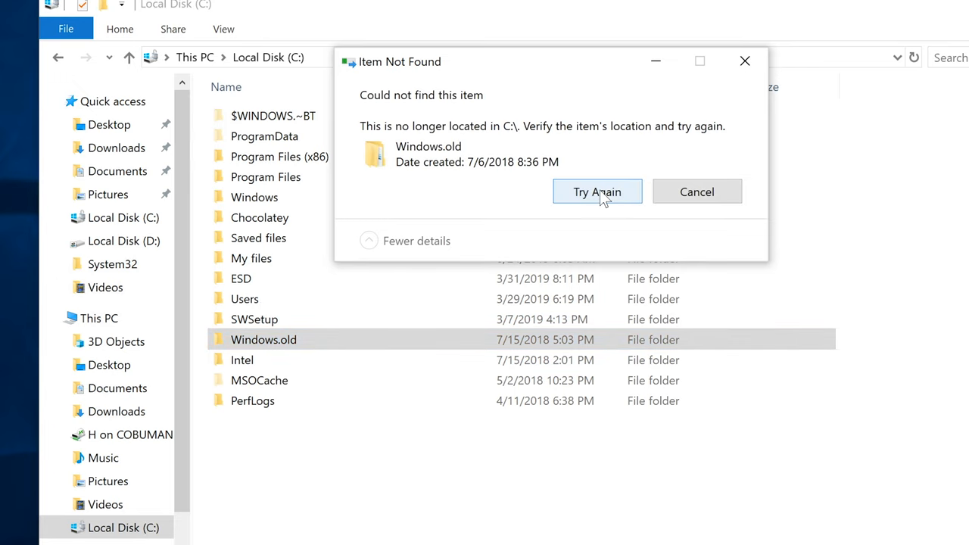
{"action": "mouse_move", "coordinate": [696, 192]}
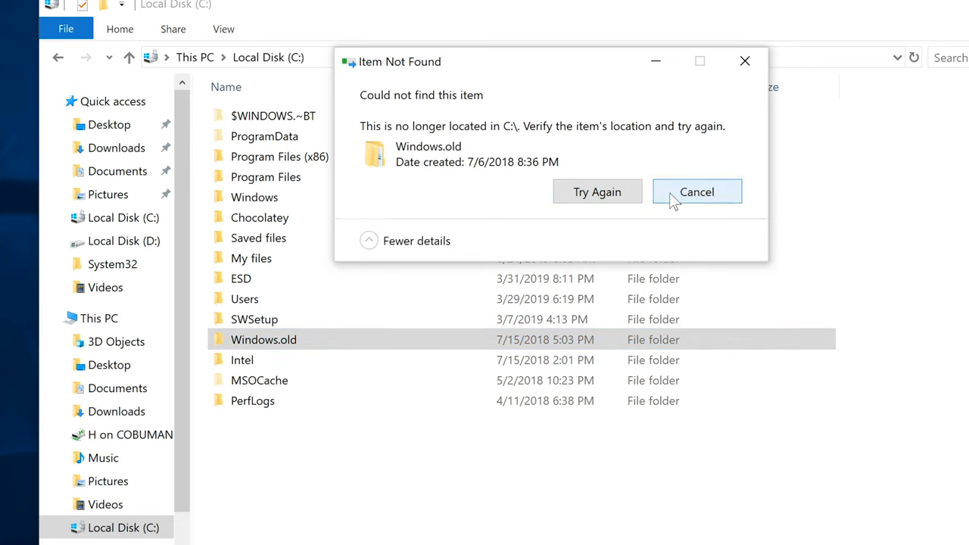
{"action": "left_click", "coordinate": [696, 191]}
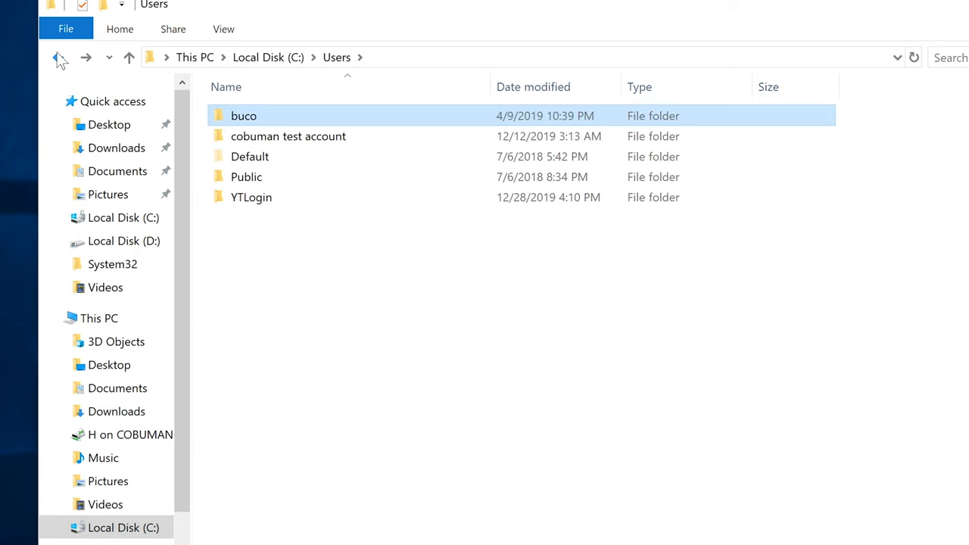
{"action": "mouse_move", "coordinate": [401, 423]}
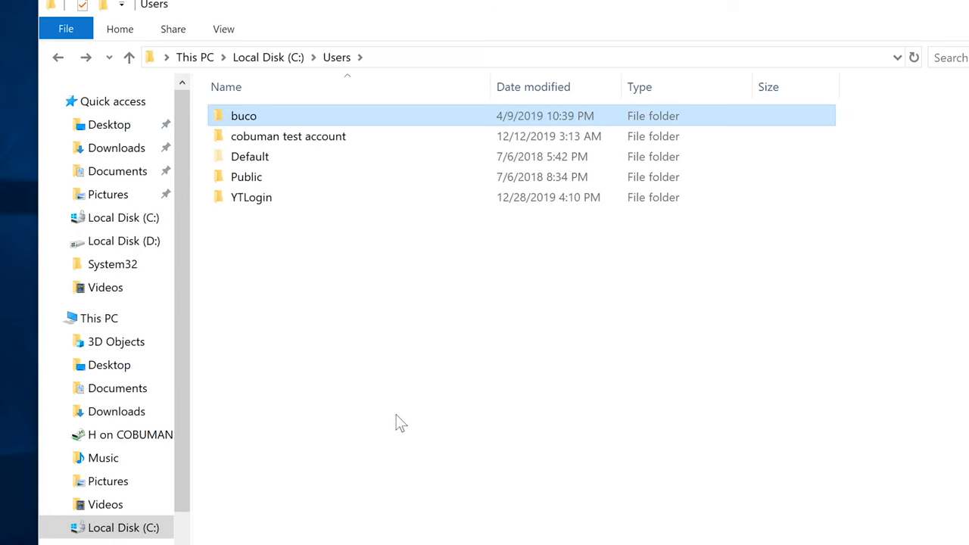
{"action": "mouse_move", "coordinate": [392, 423]}
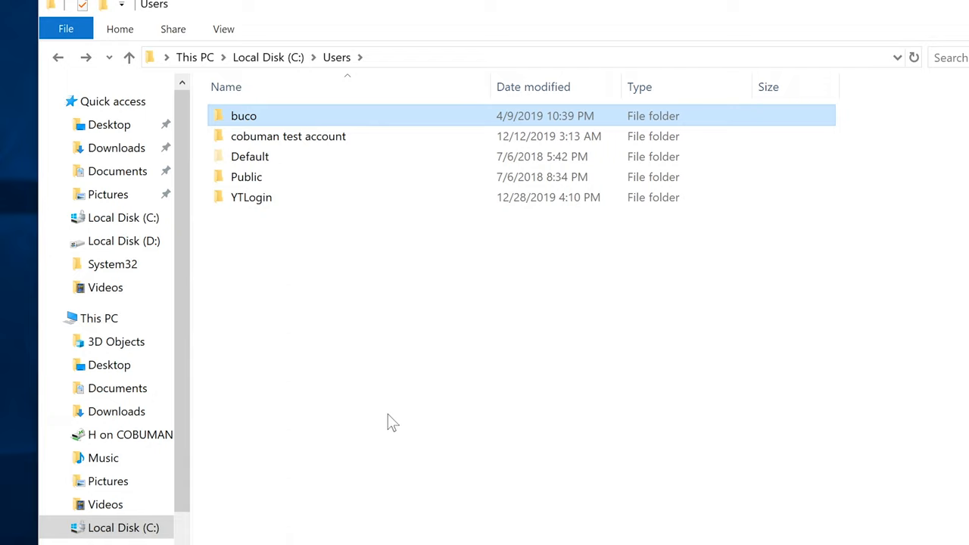
{"action": "mouse_move", "coordinate": [186, 252]}
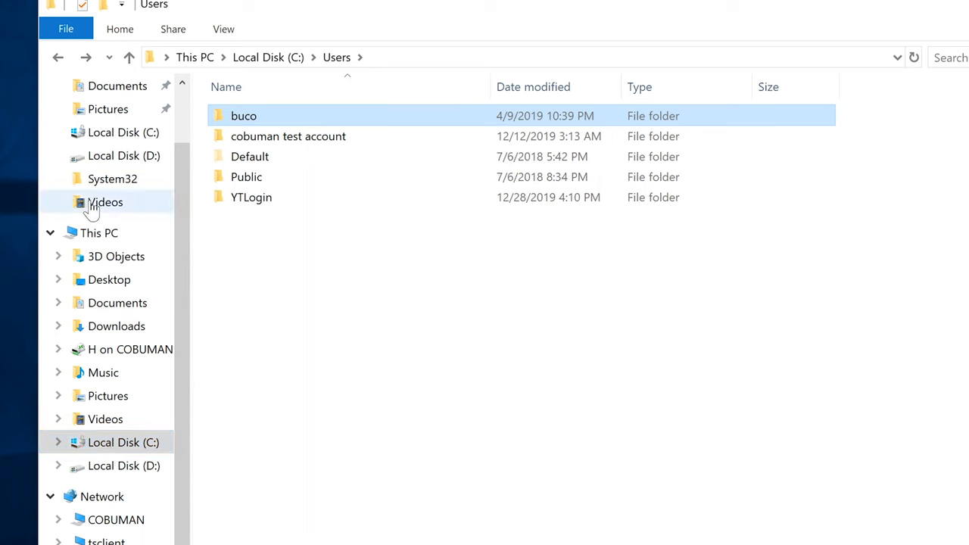
- Open This PC to see Local Disk (C:) with 50.5 GB free of 118 GB
{"action": "left_click", "coordinate": [99, 232]}
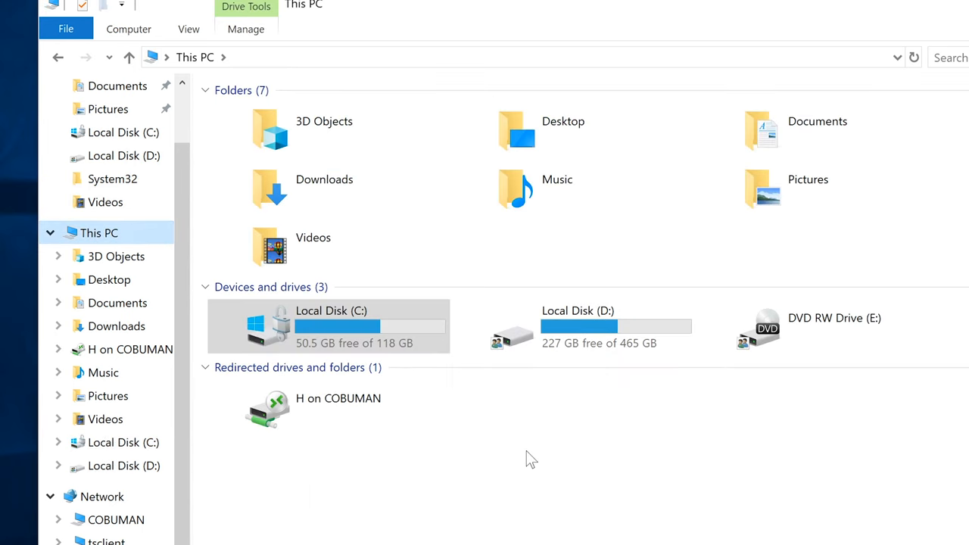
{"action": "mouse_move", "coordinate": [329, 329]}
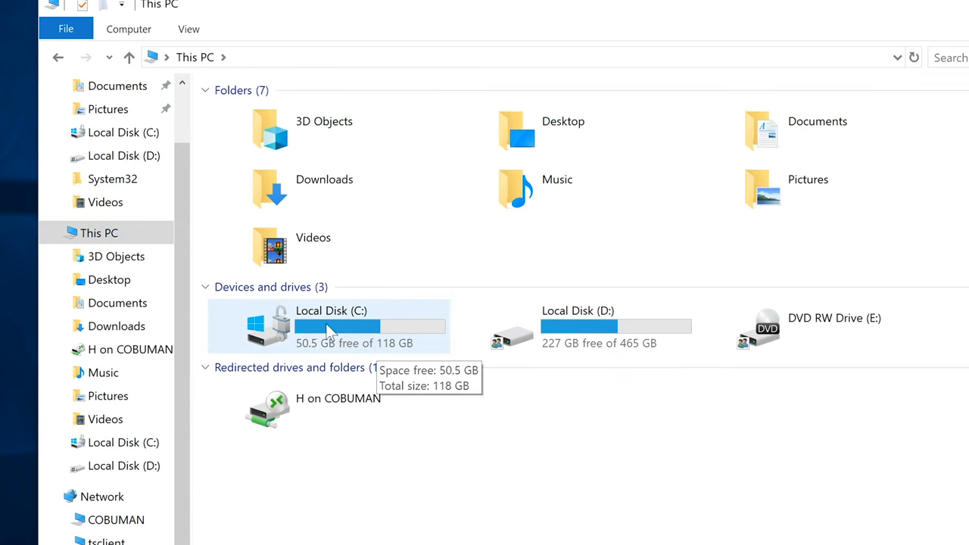
{"action": "mouse_move", "coordinate": [314, 355]}
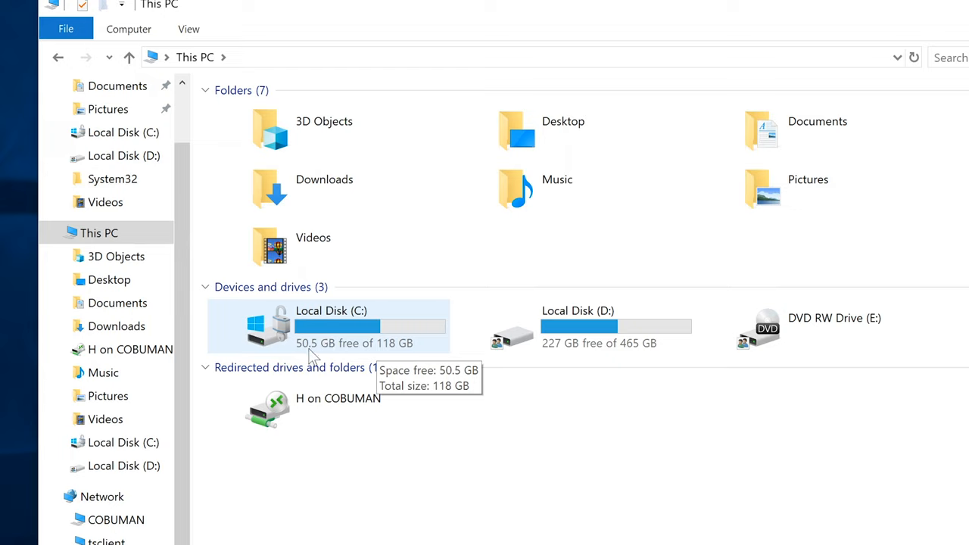
{"action": "mouse_move", "coordinate": [319, 350]}
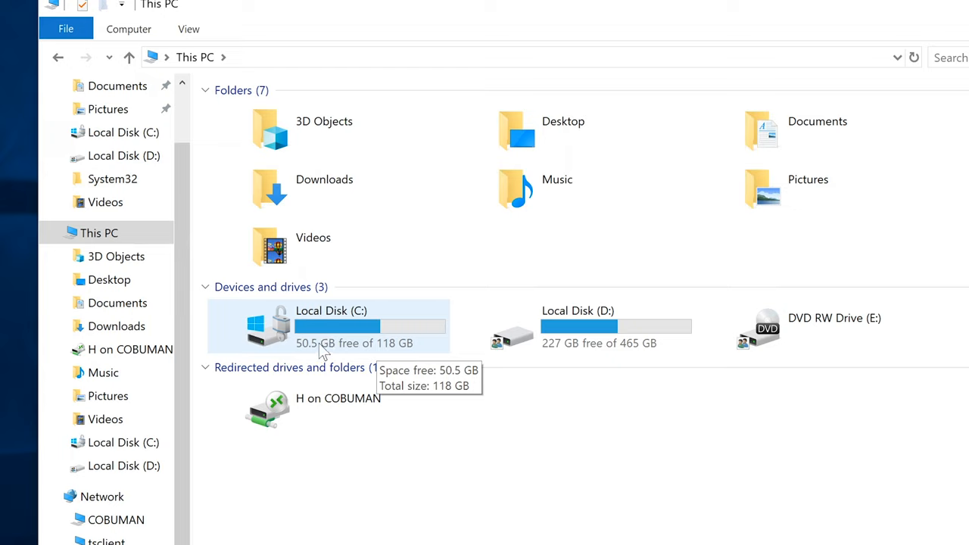
{"action": "mouse_move", "coordinate": [324, 188]}
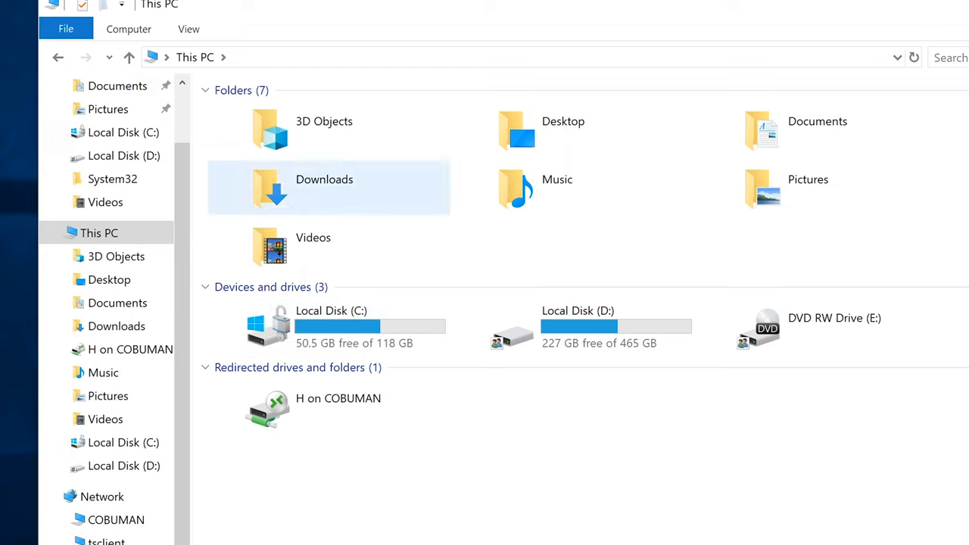